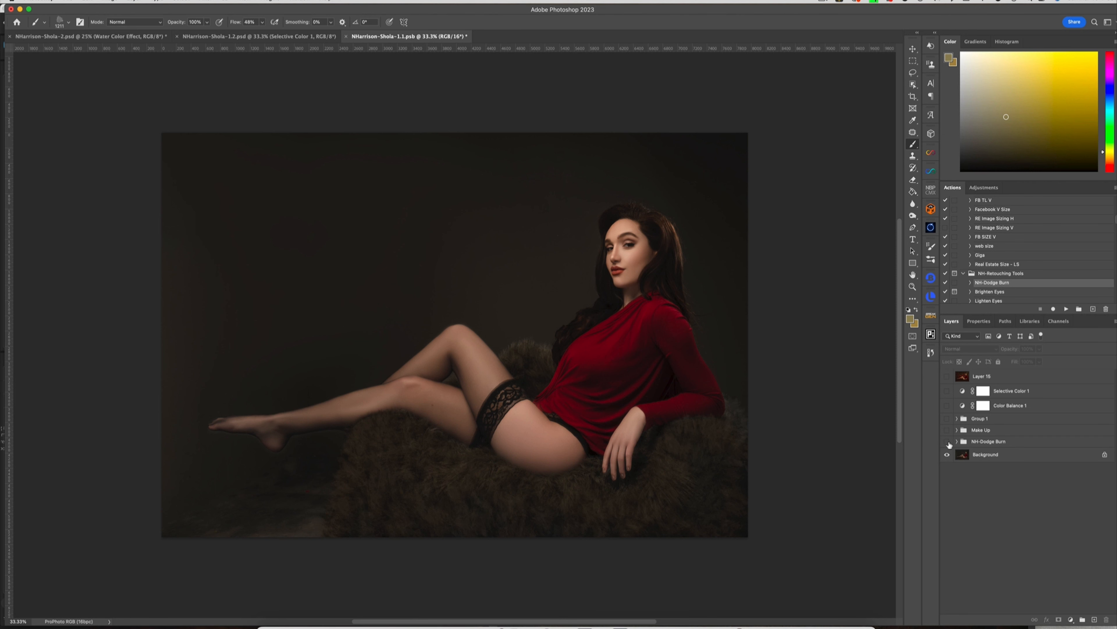
- Compare the portrait with and without the NH-Dodge Burn group, leaving it visible
click(948, 445)
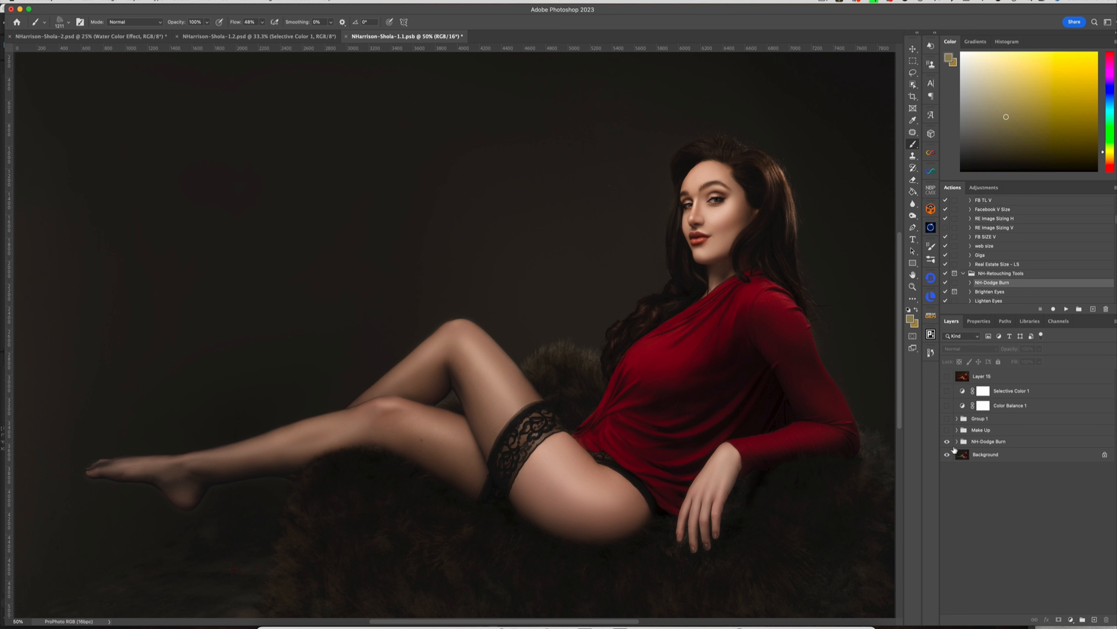
click(948, 442)
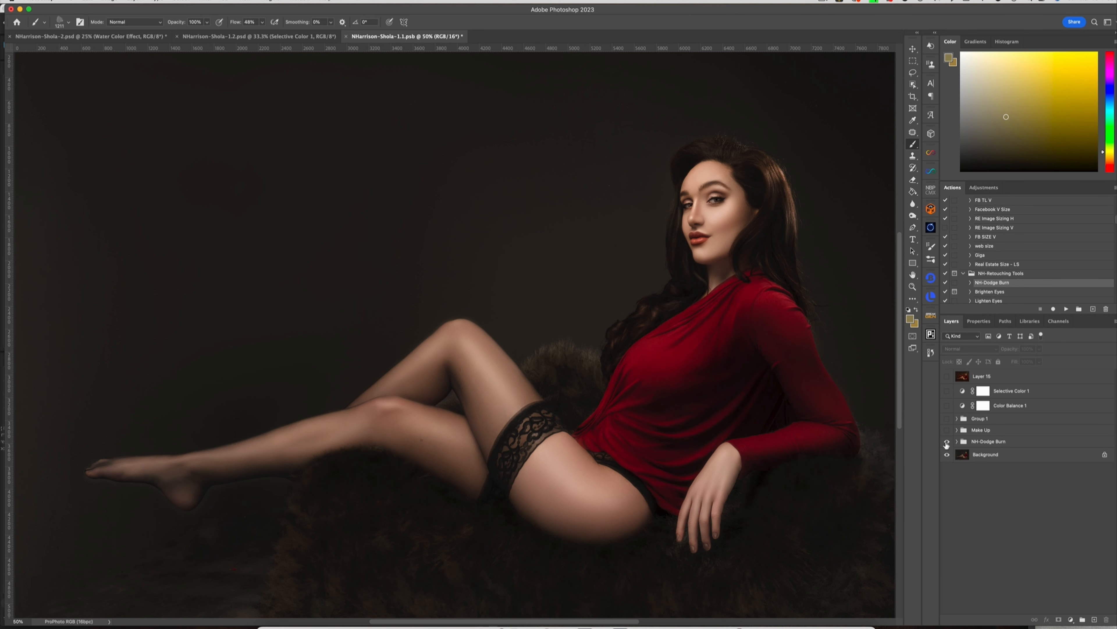
click(947, 444)
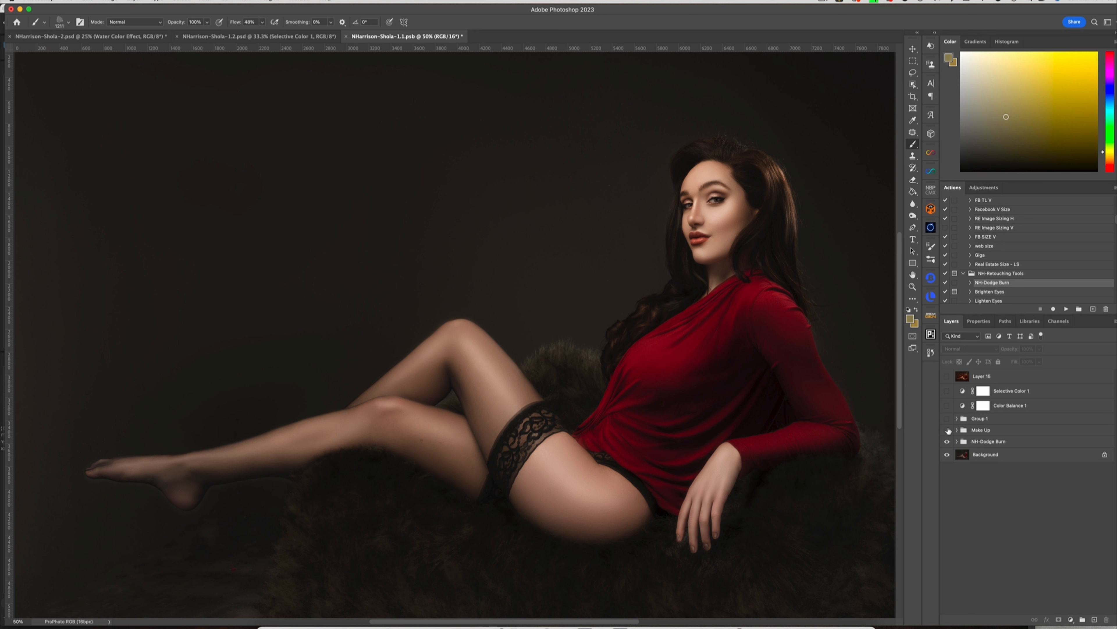
- Make the Make Up group visible and expand it to reveal its makeup layers
click(947, 429)
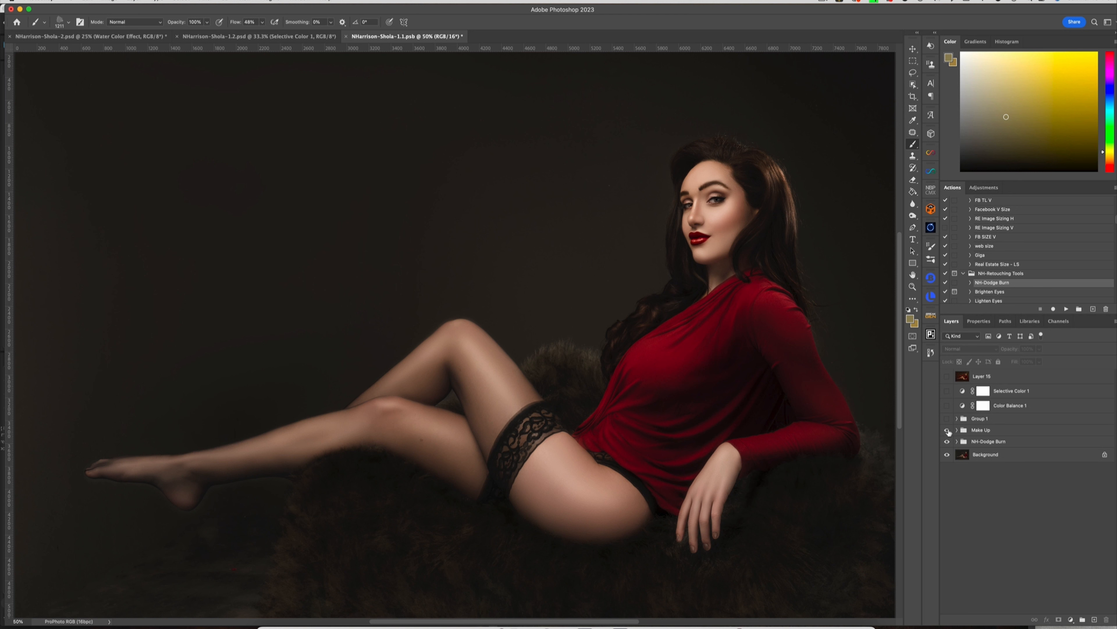
click(947, 429)
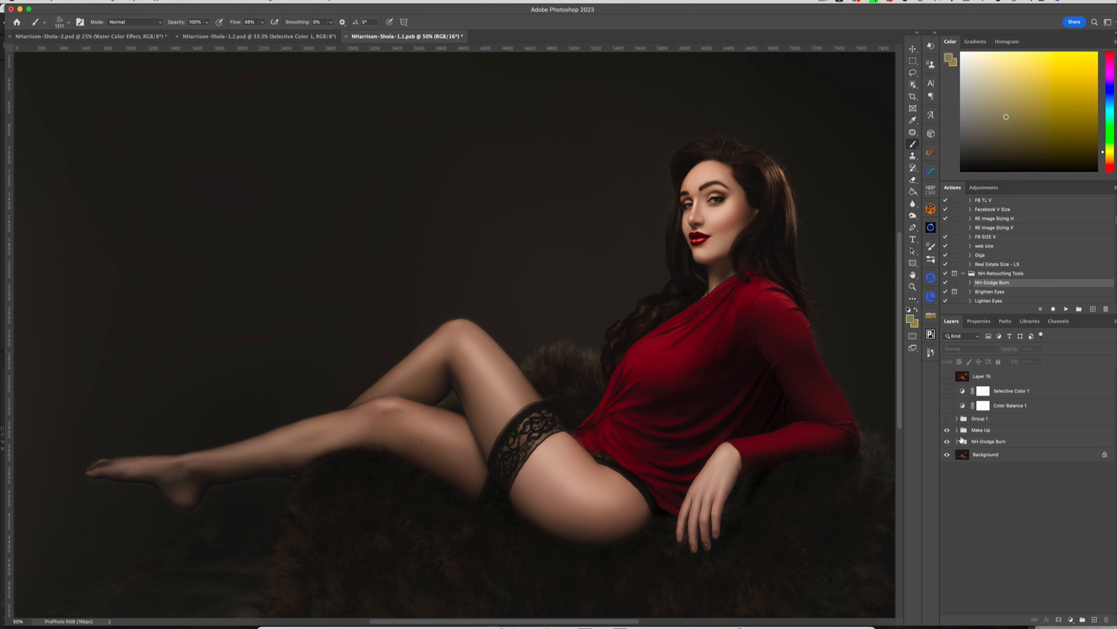
click(957, 429)
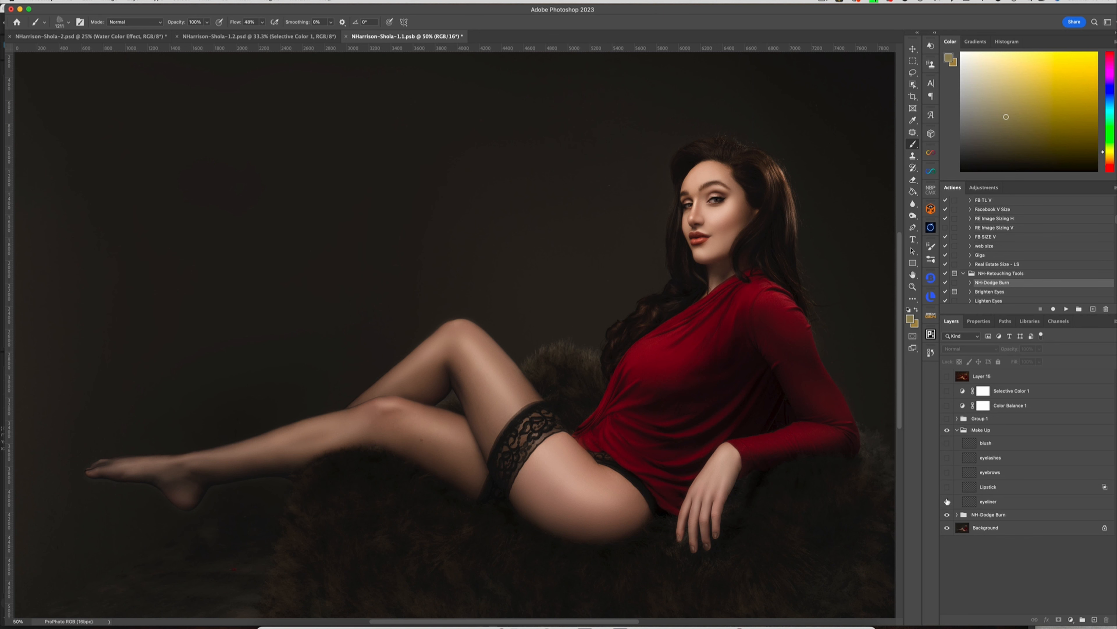
- Show the eyeliner and Lipstick layers on the face, selecting each in turn
click(949, 501)
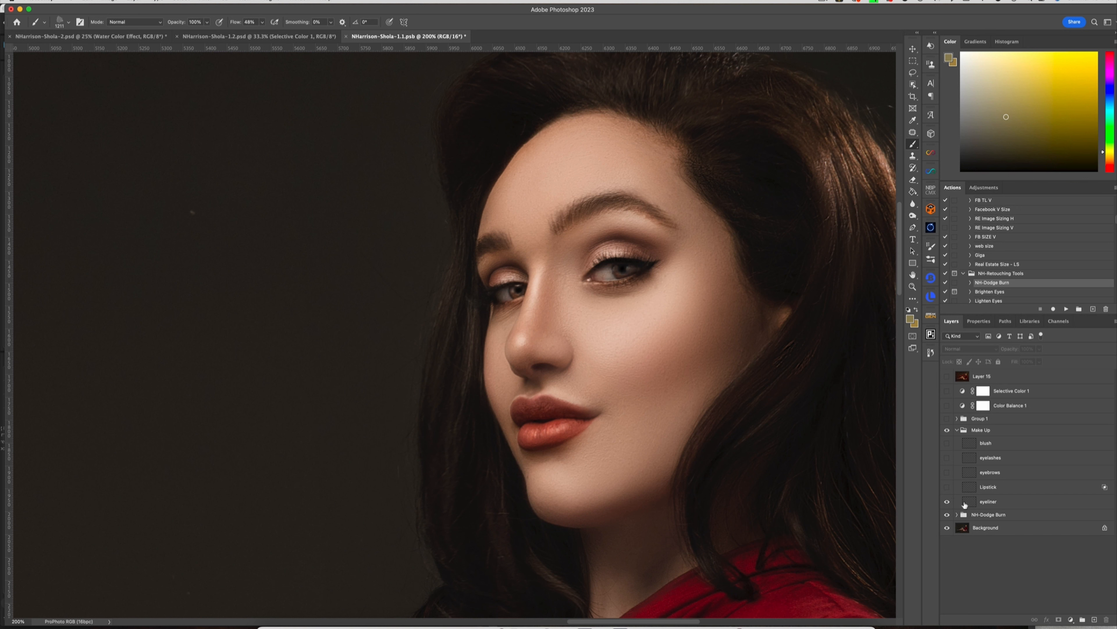
click(990, 501)
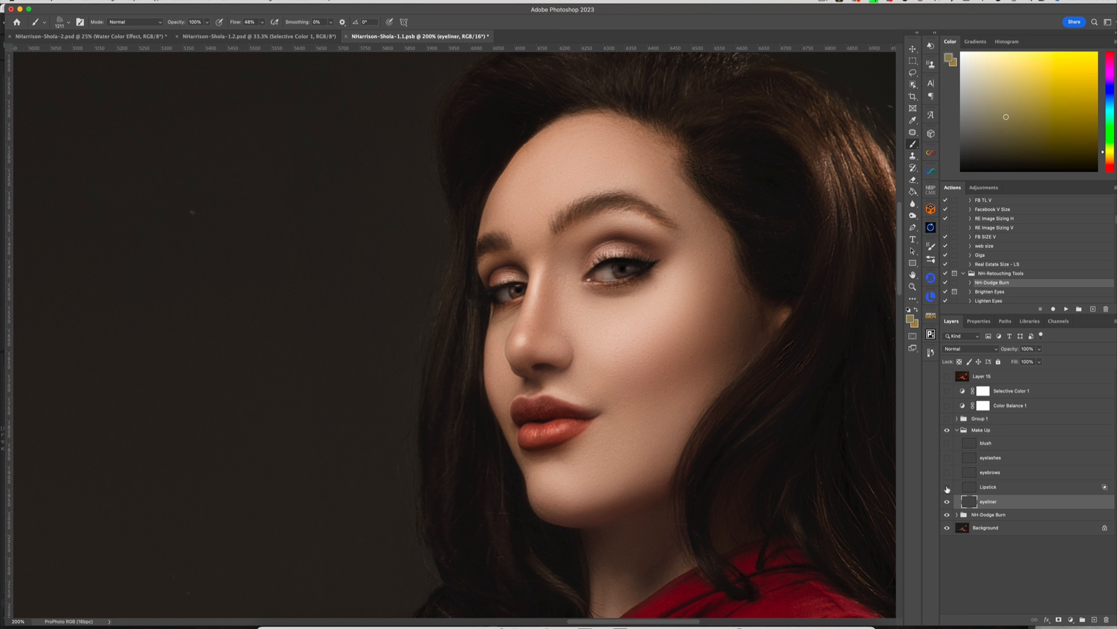
click(947, 487)
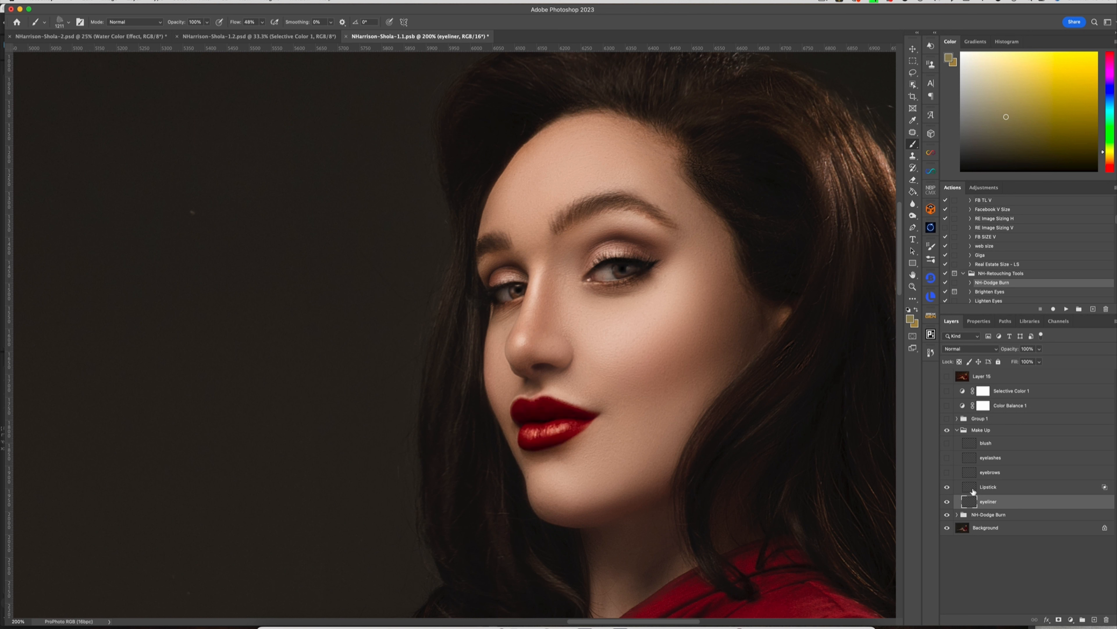
click(989, 486)
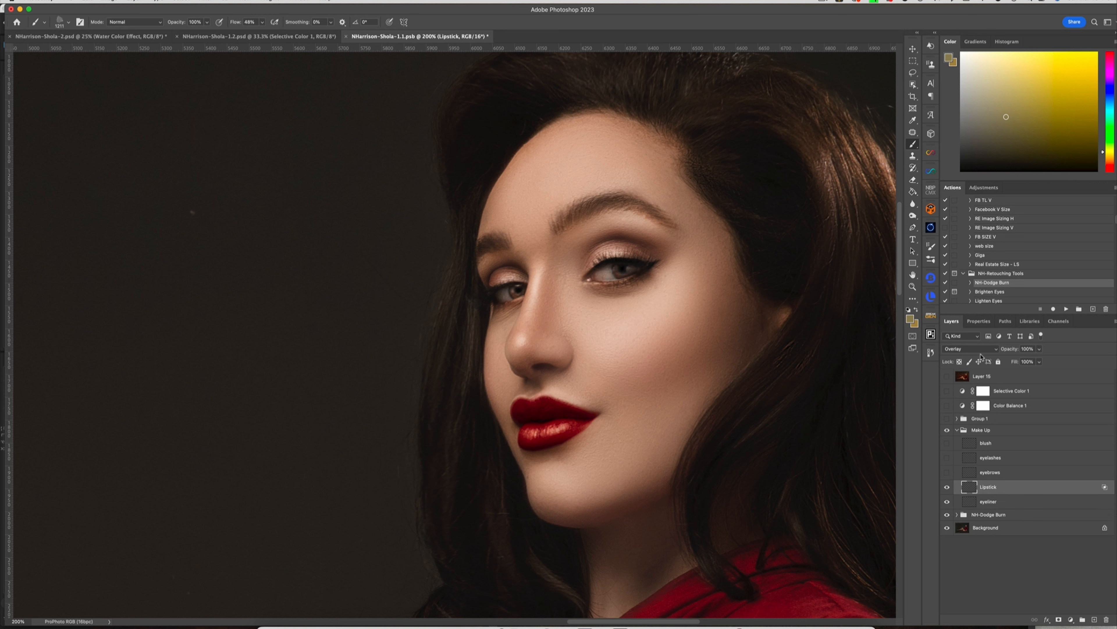
mouse_move(1000, 505)
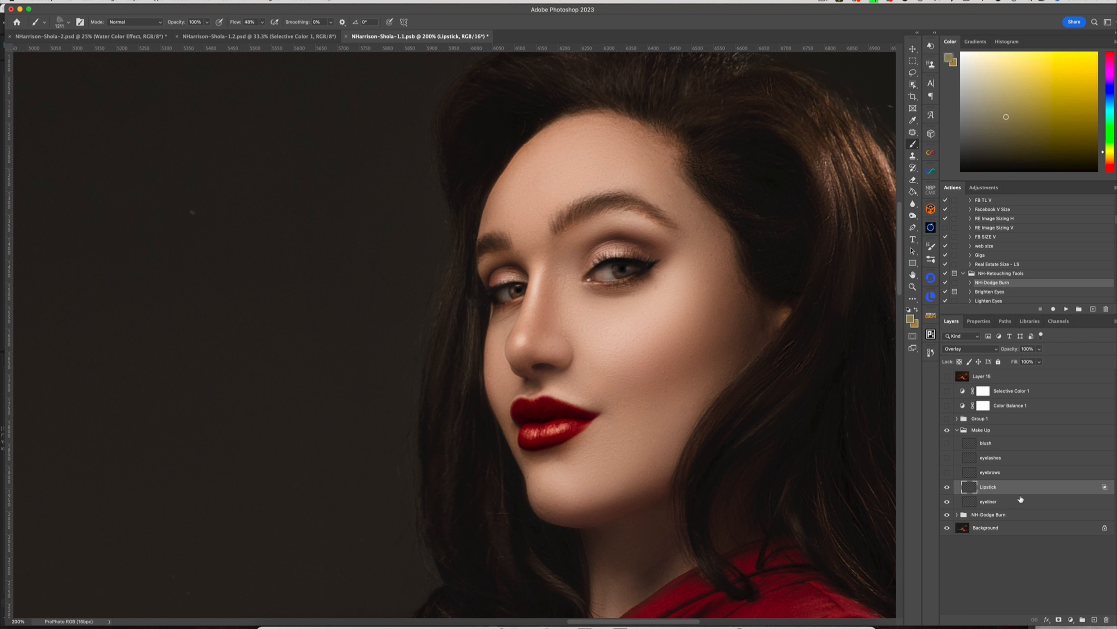
mouse_move(1033, 506)
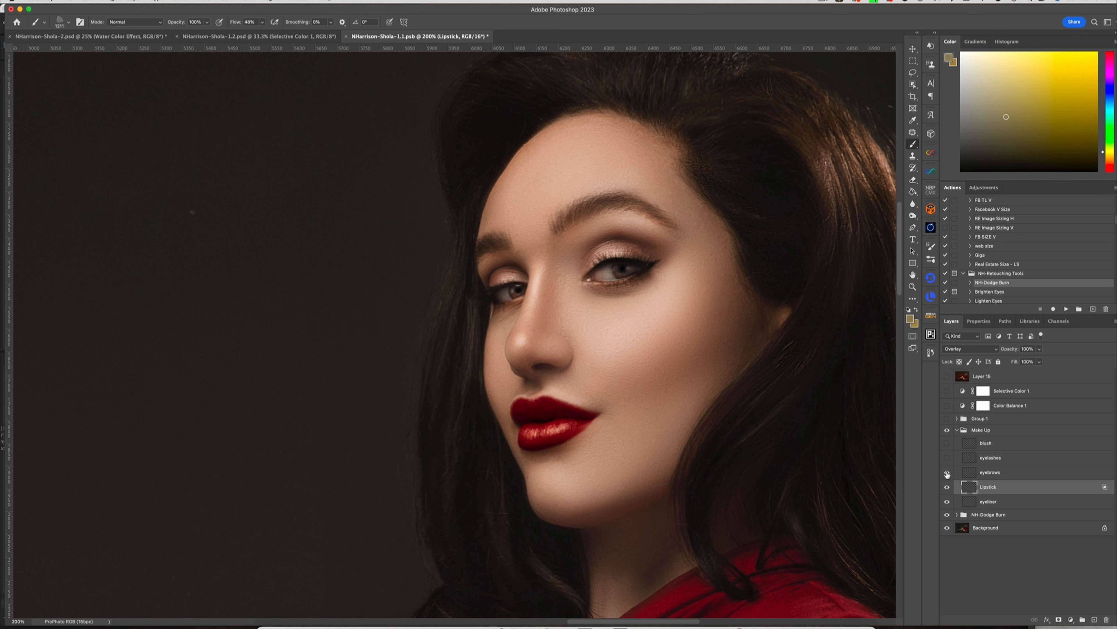
- Show the eyebrows, eyelashes and blush layers, then select the Make Up group
click(947, 472)
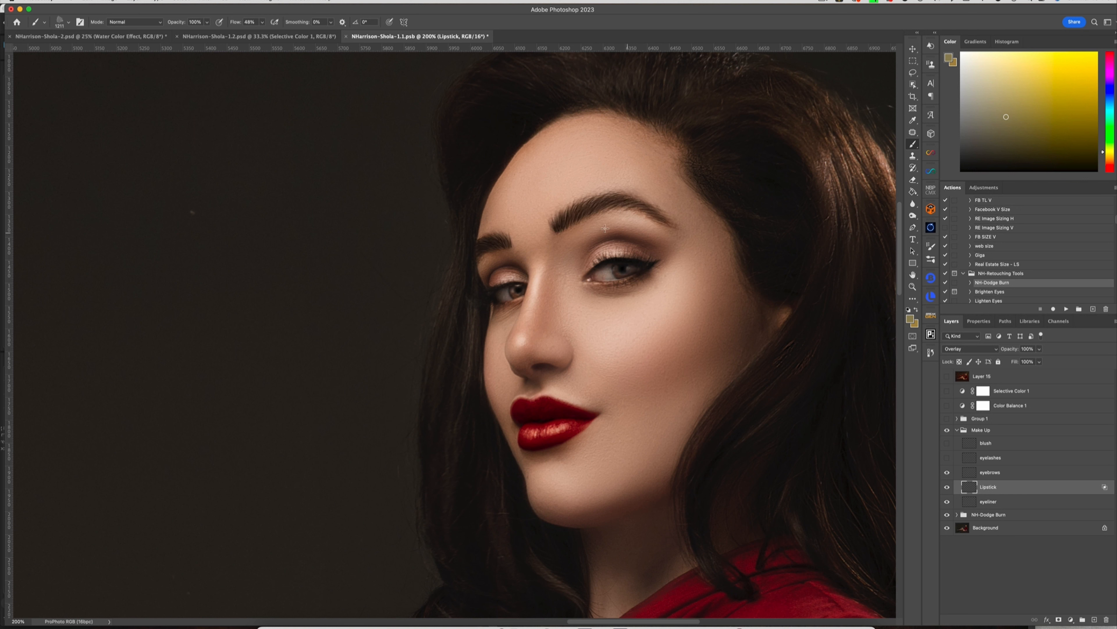
mouse_move(687, 247)
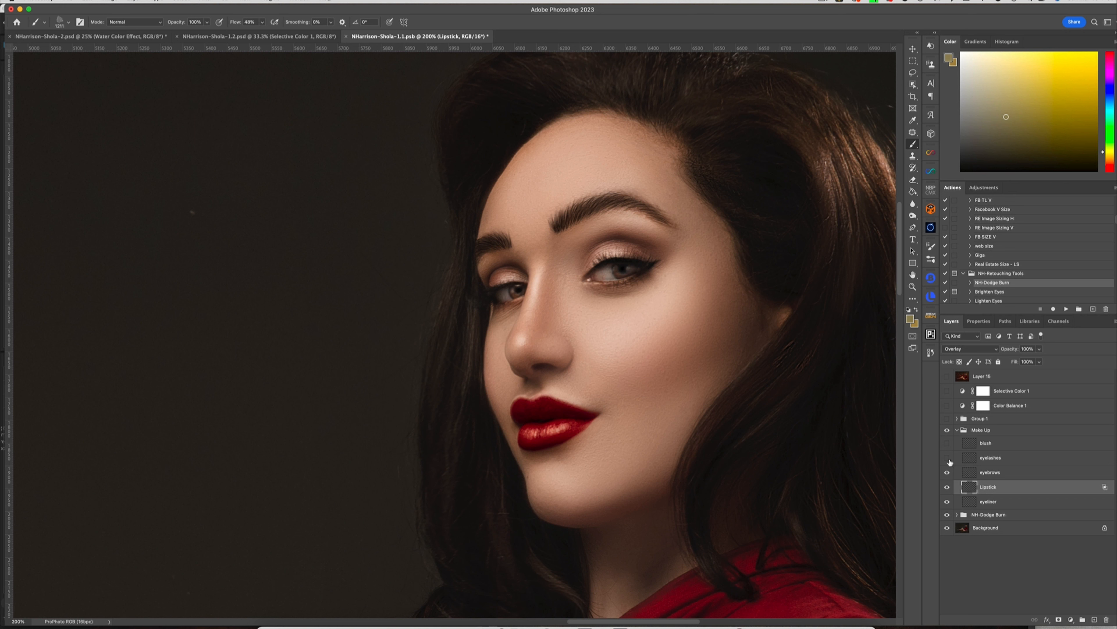
click(947, 457)
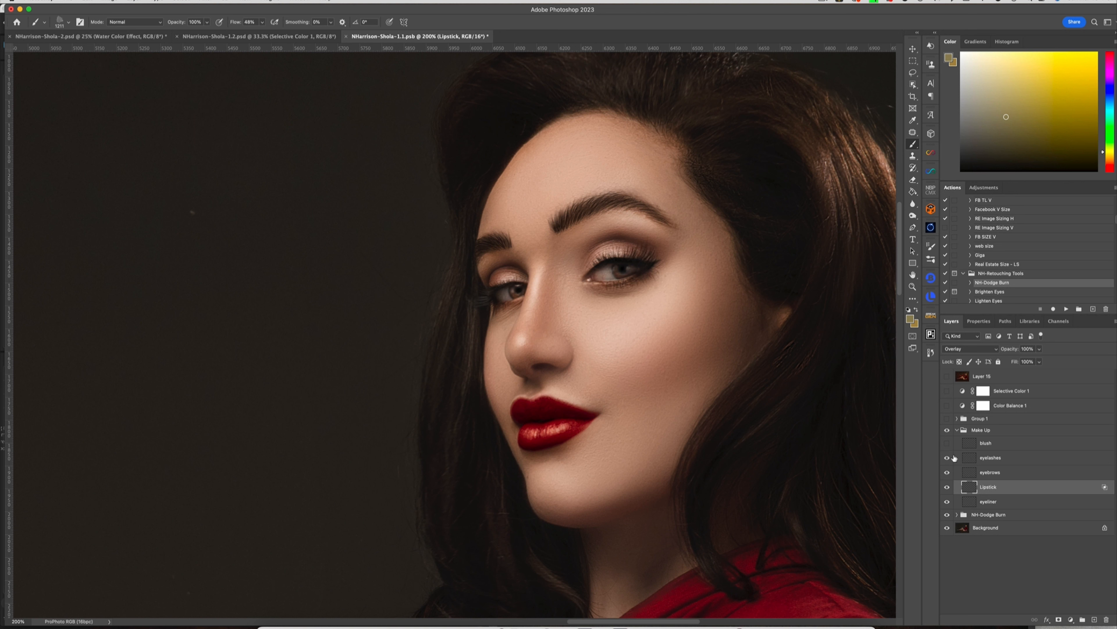
click(947, 442)
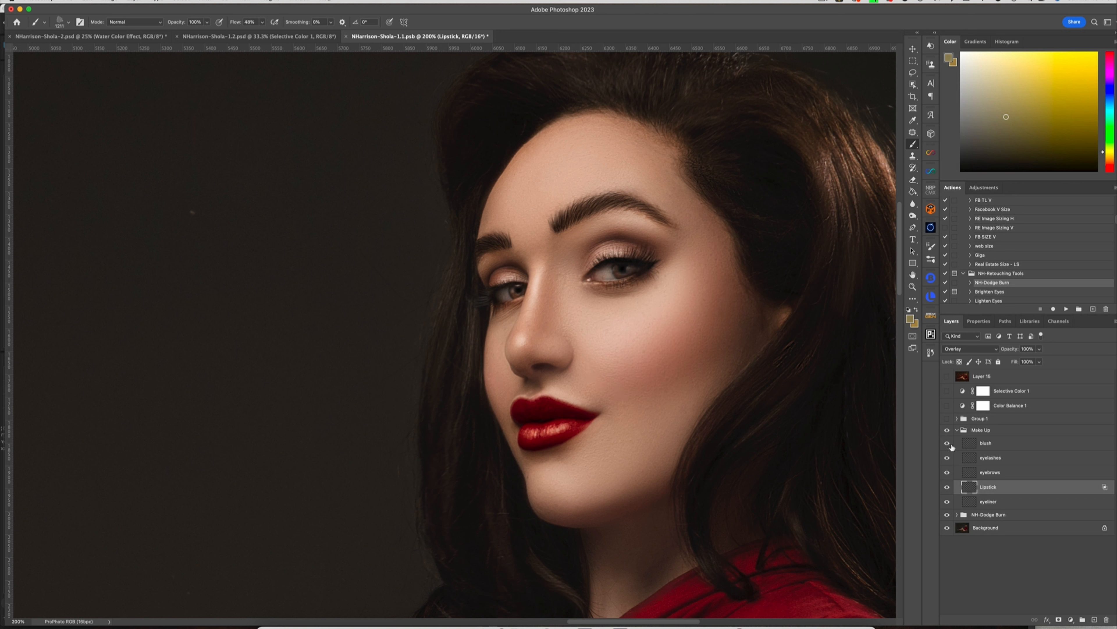
click(982, 429)
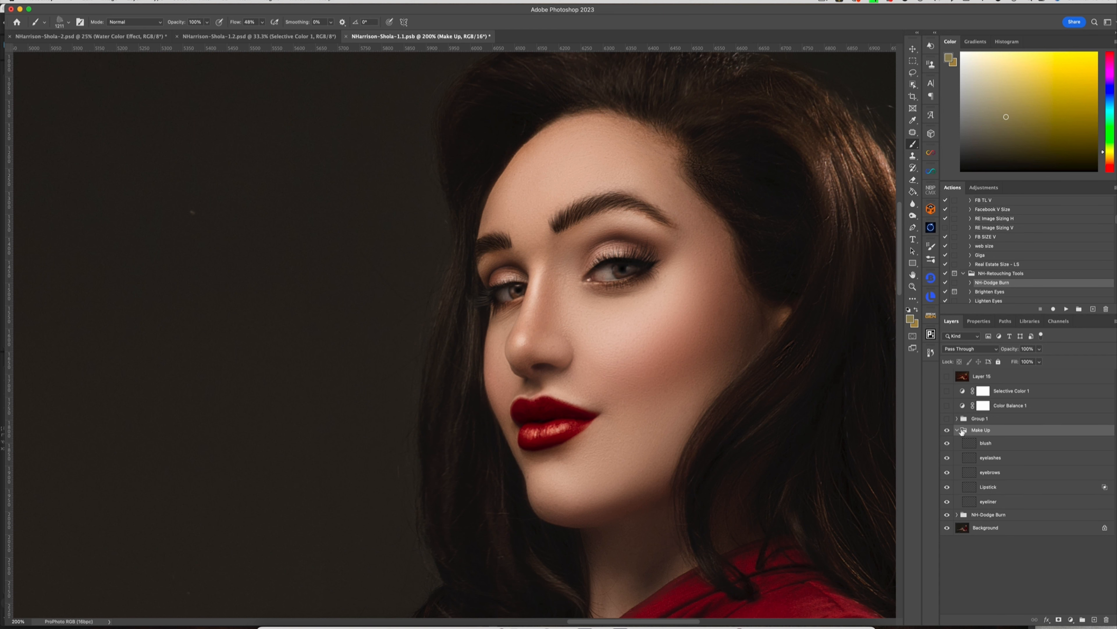
- Collapse the Make Up group and compare the portrait with and without it, leaving it visible
click(957, 429)
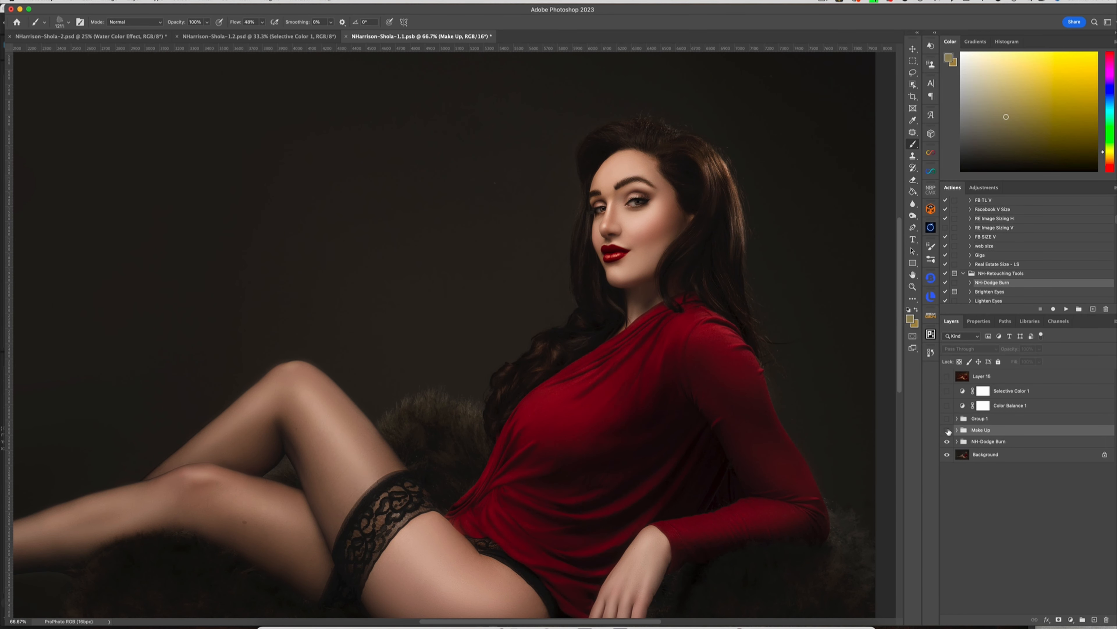
click(947, 429)
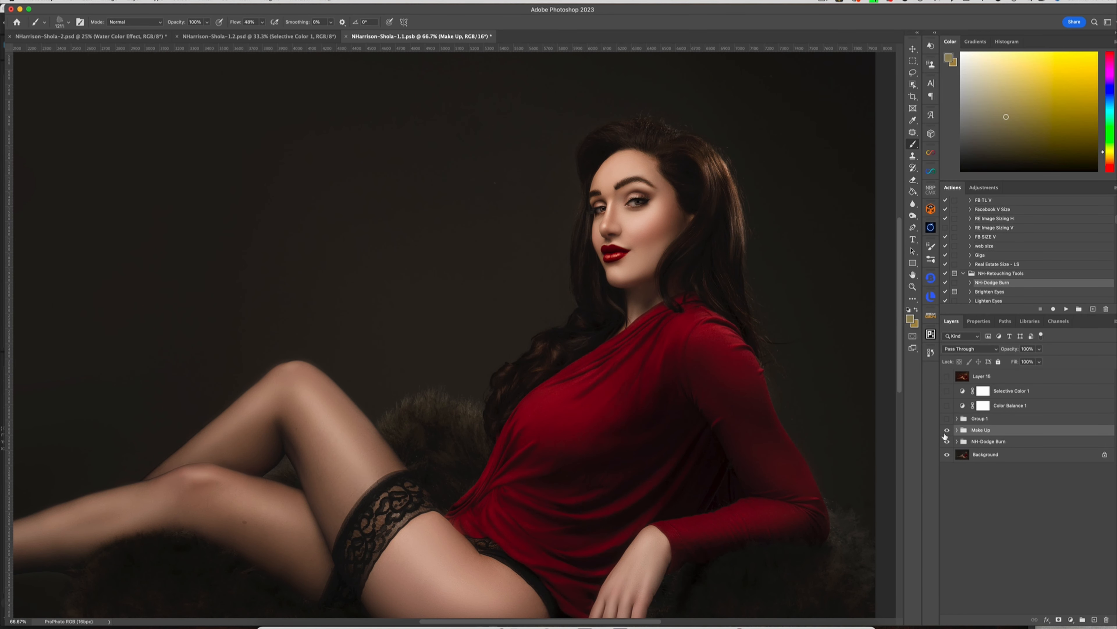
click(946, 429)
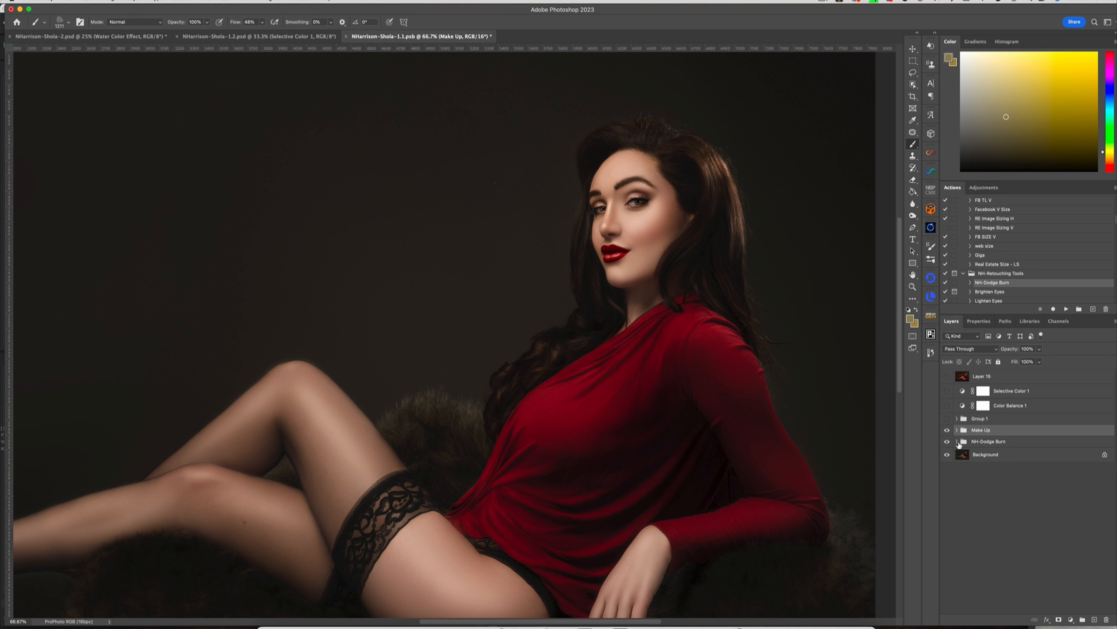
mouse_move(958, 435)
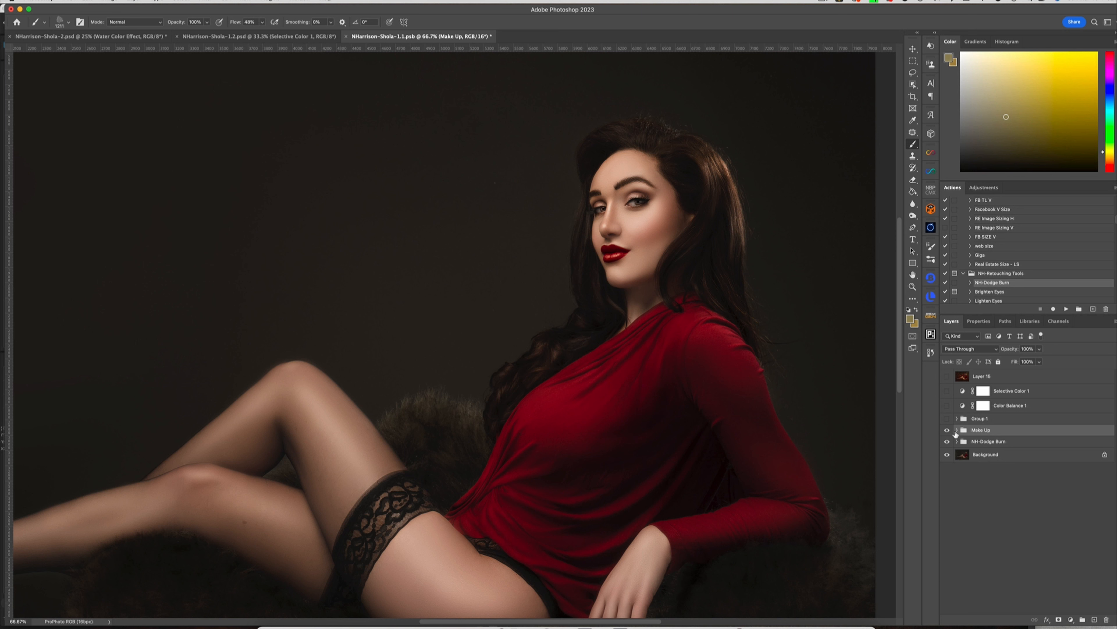
click(947, 430)
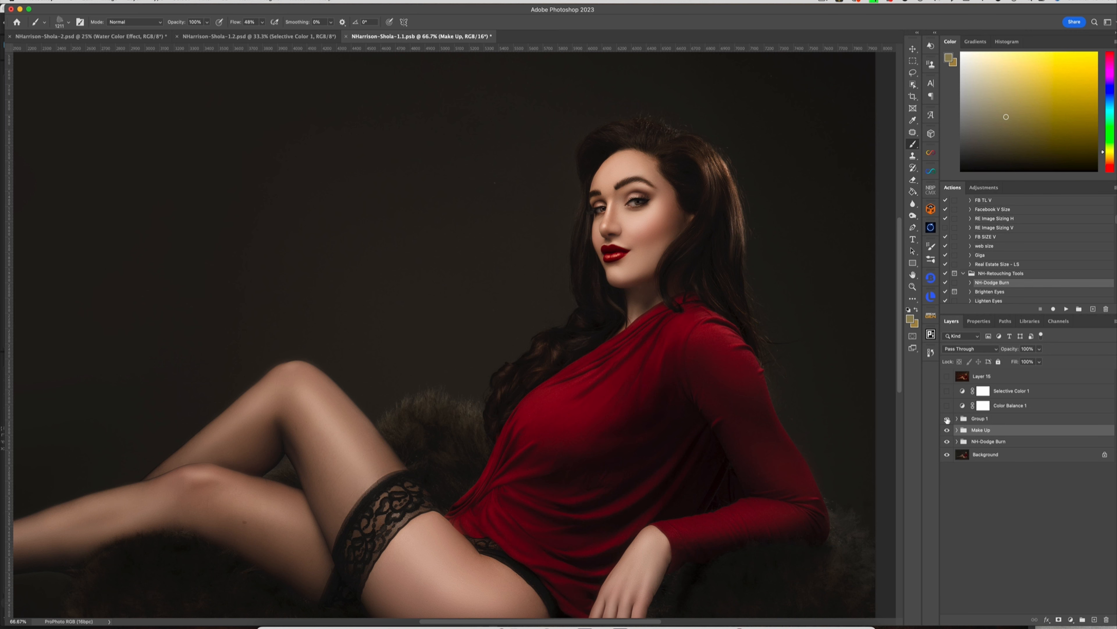
click(948, 419)
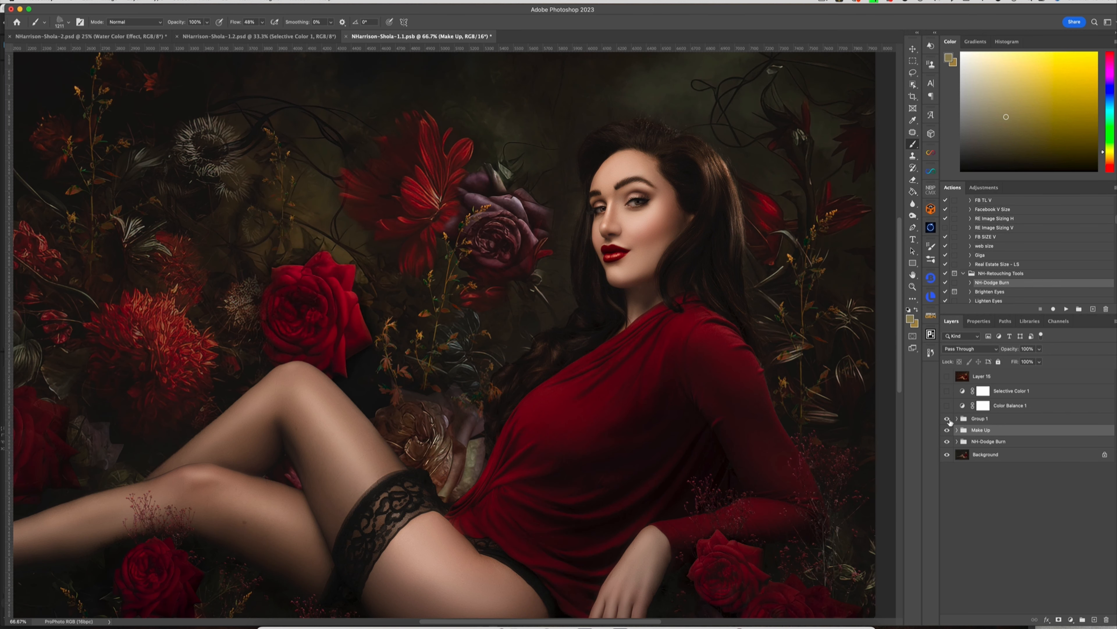
click(947, 419)
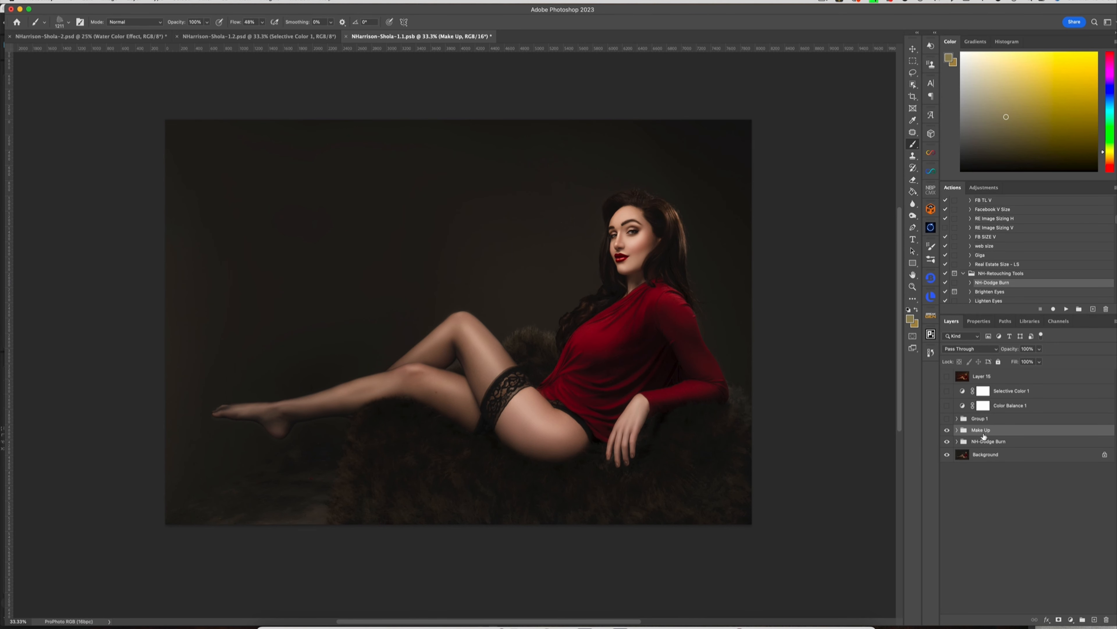
mouse_move(988, 450)
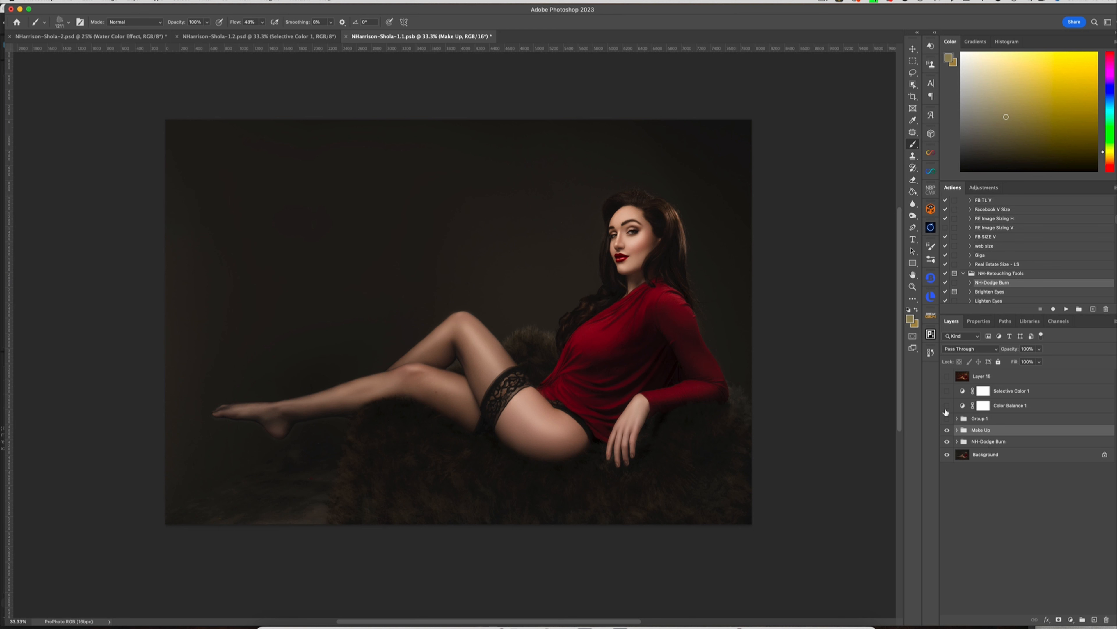
click(946, 419)
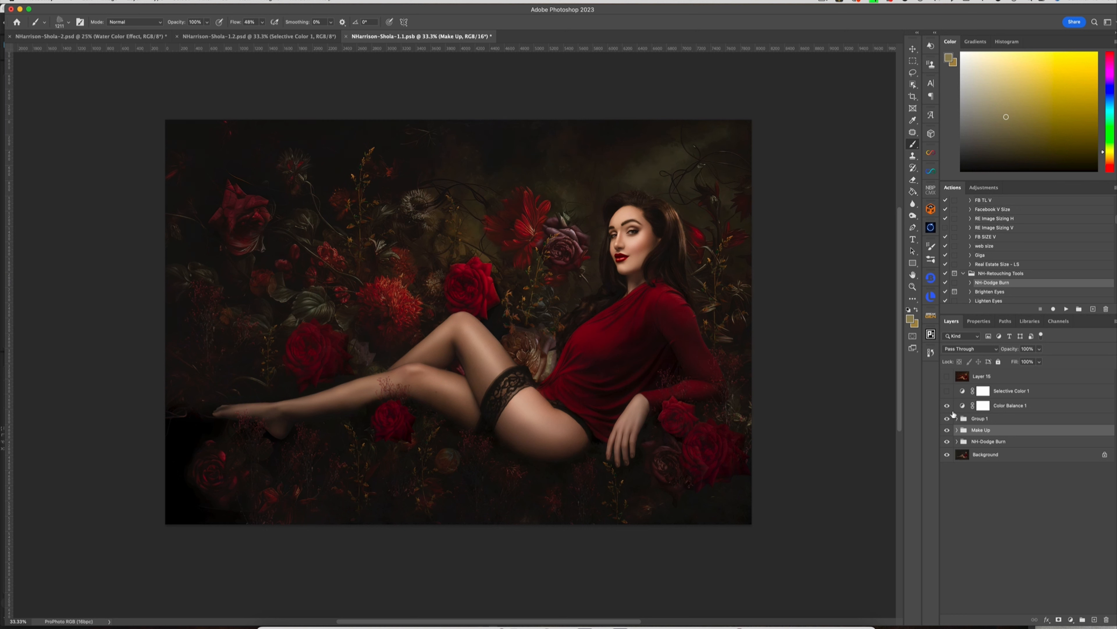
click(947, 391)
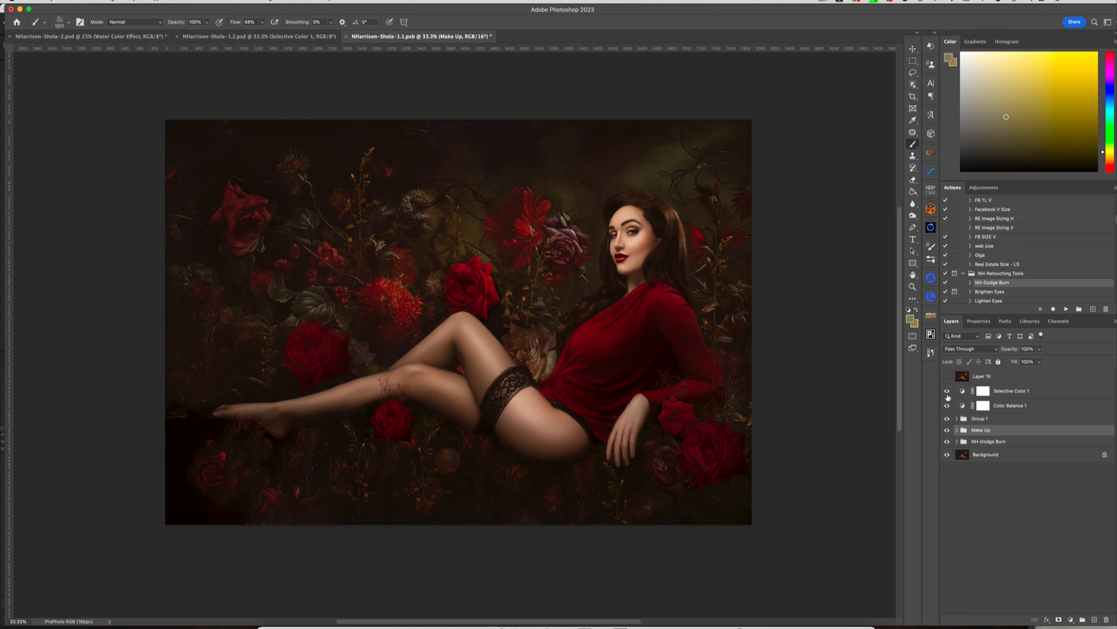
click(947, 391)
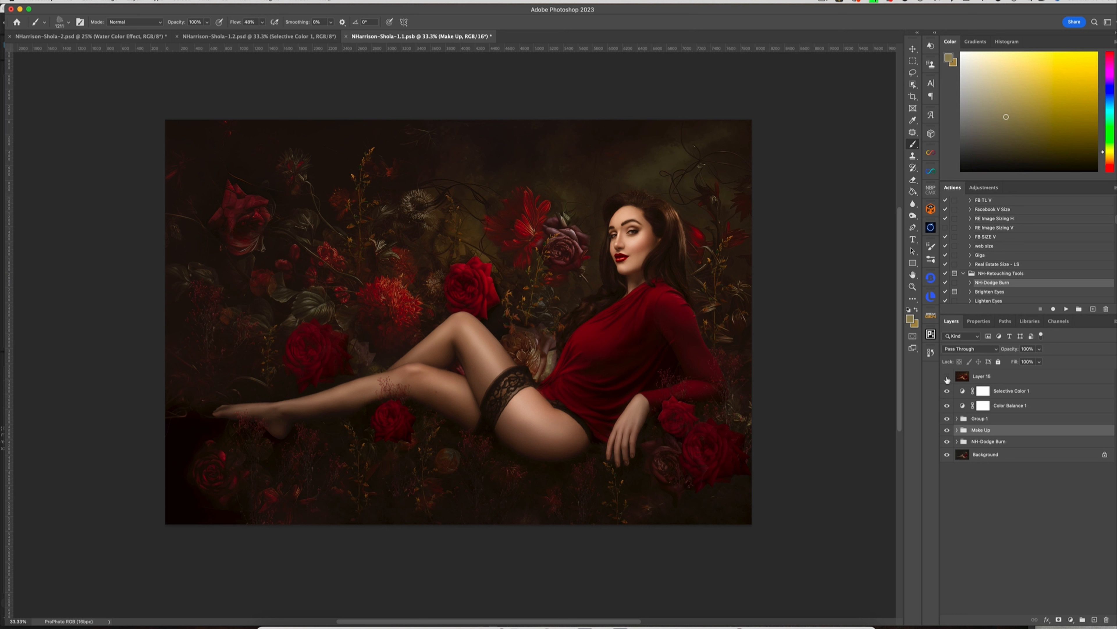
click(947, 377)
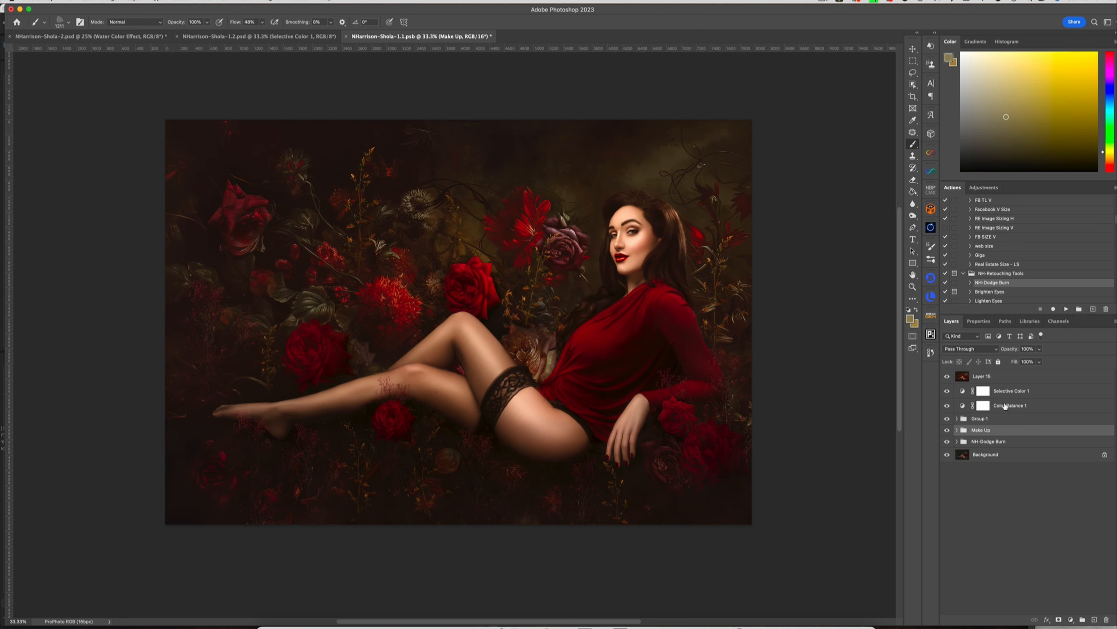
mouse_move(971, 441)
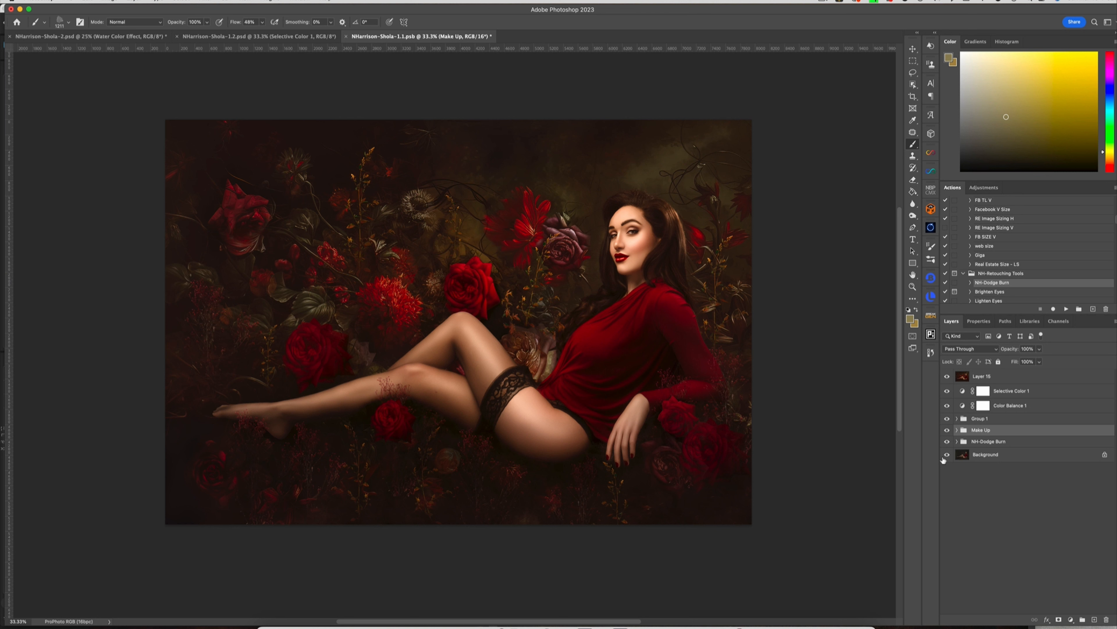
click(86, 36)
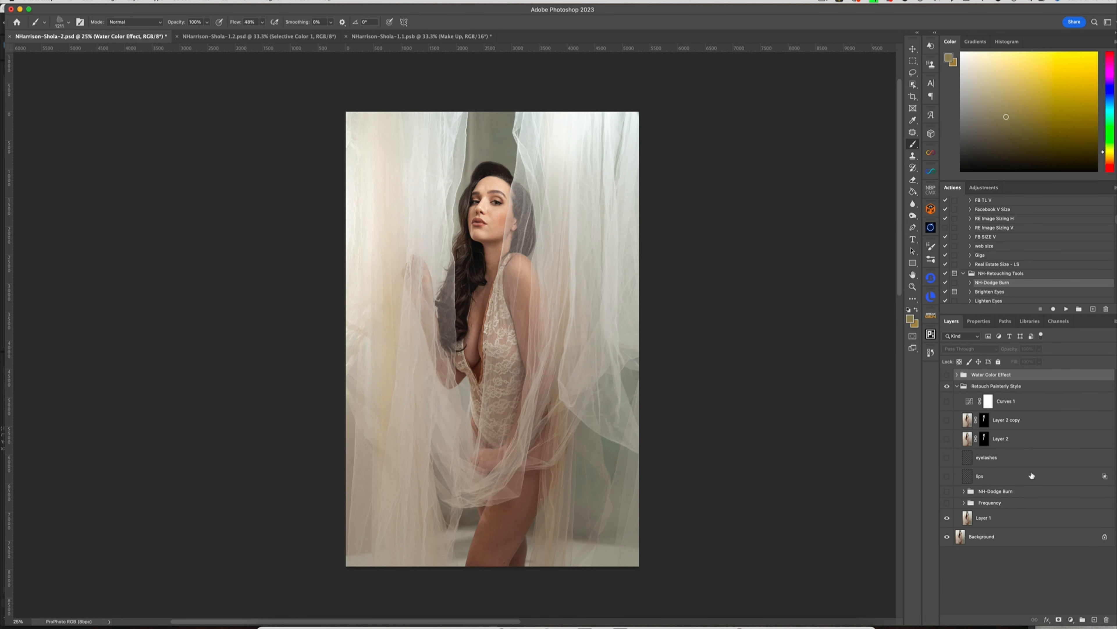
mouse_move(1054, 475)
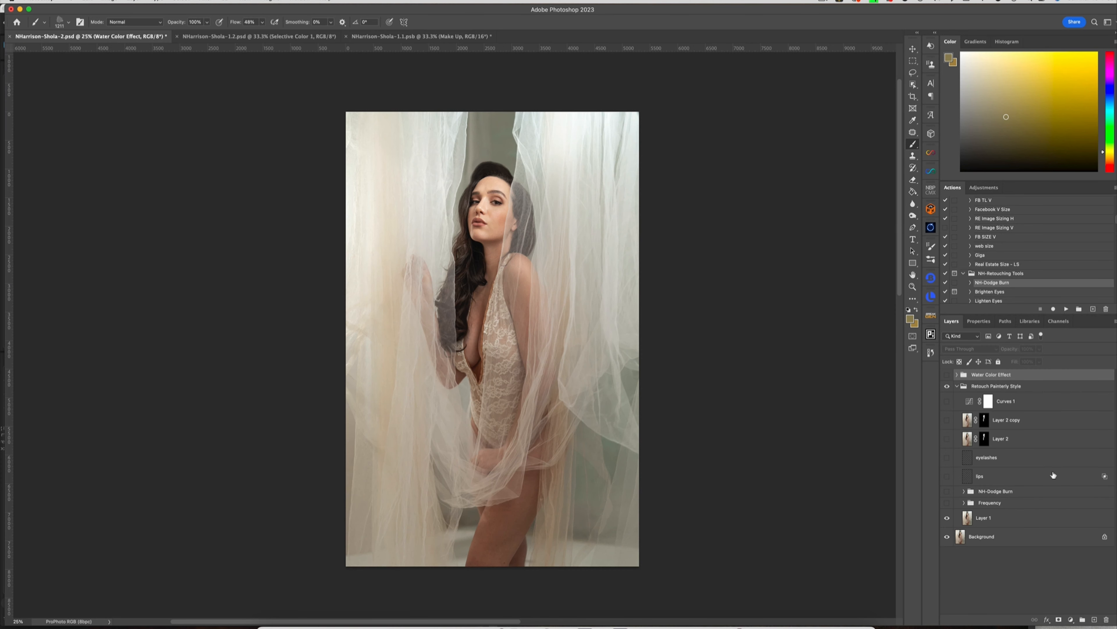
mouse_move(1045, 478)
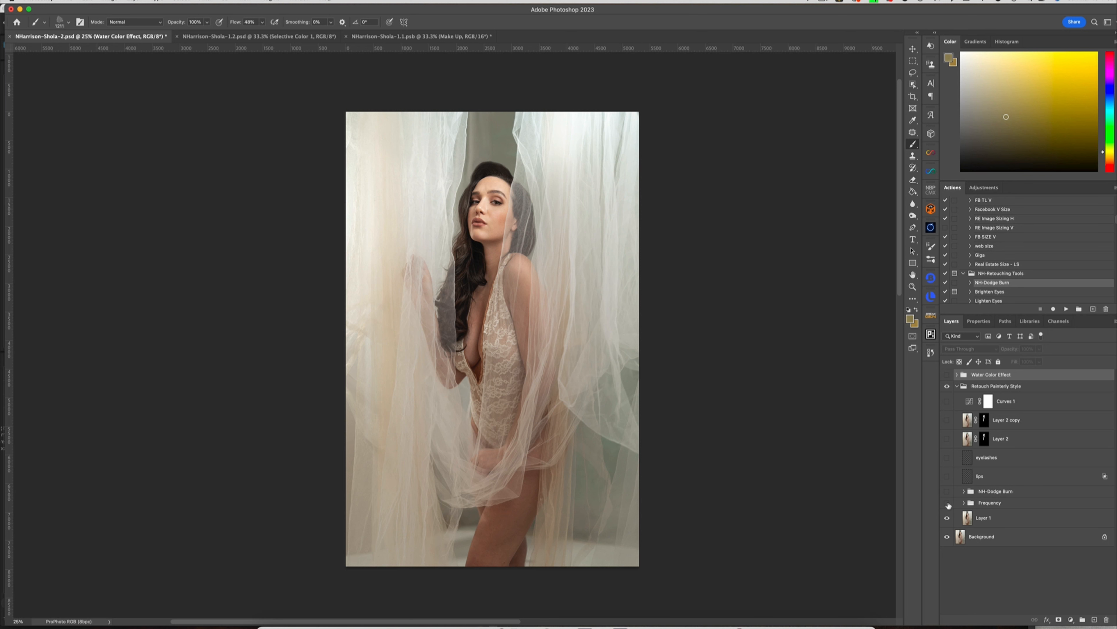
- Enable the Frequency retouching group, comparing the tulle portrait with and without it
click(948, 506)
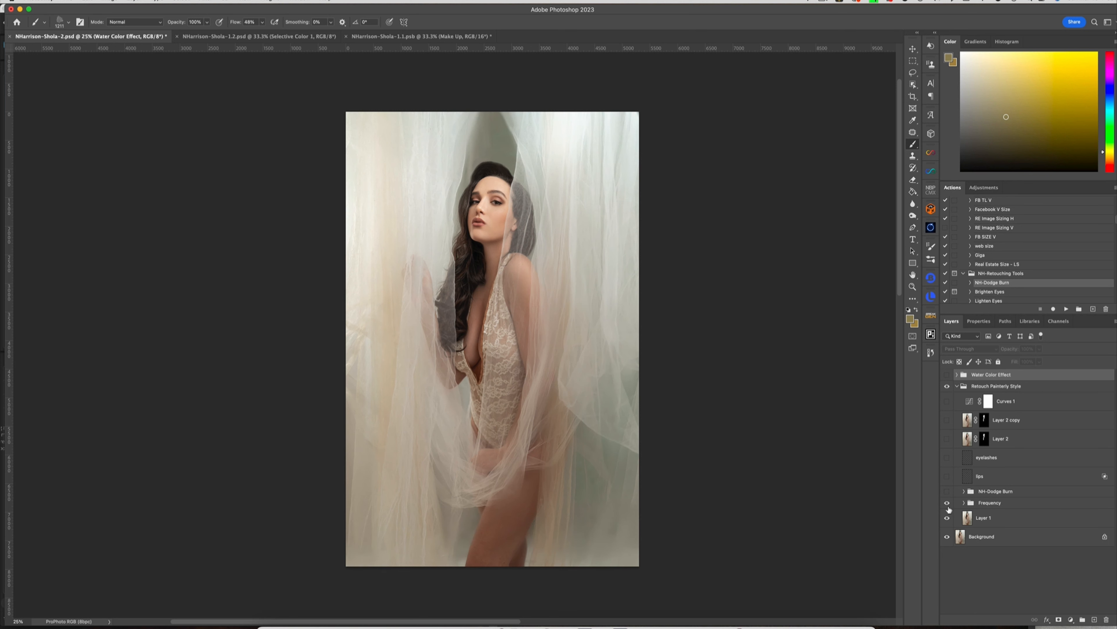
click(948, 502)
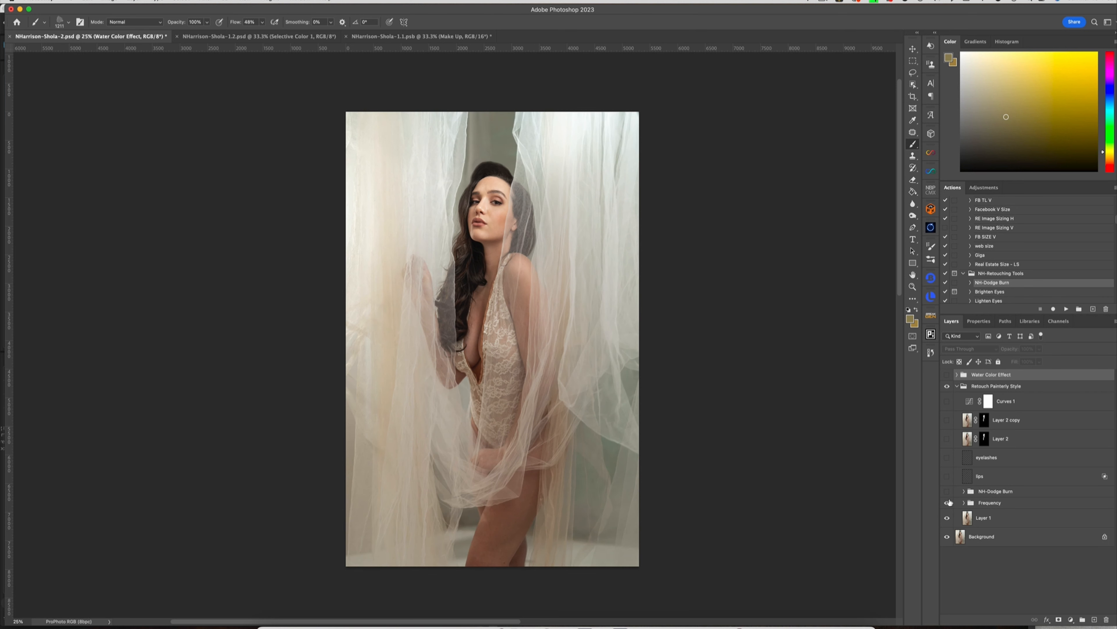
click(947, 503)
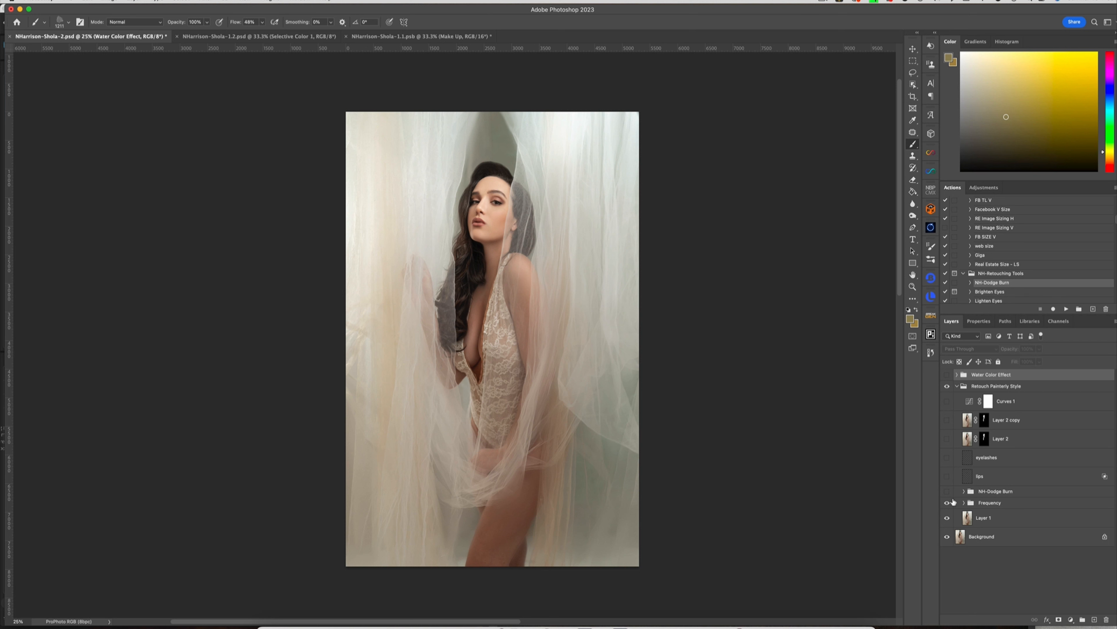
click(947, 502)
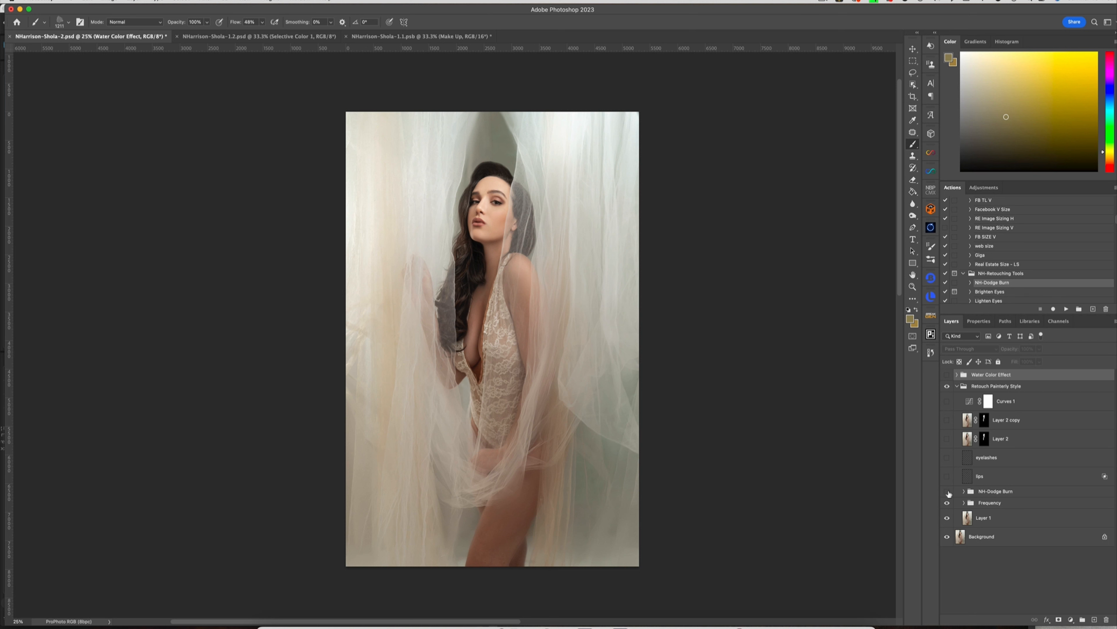
- Enable the NH-Dodge Burn group, check its inner layers before and after, then fold it up
click(947, 492)
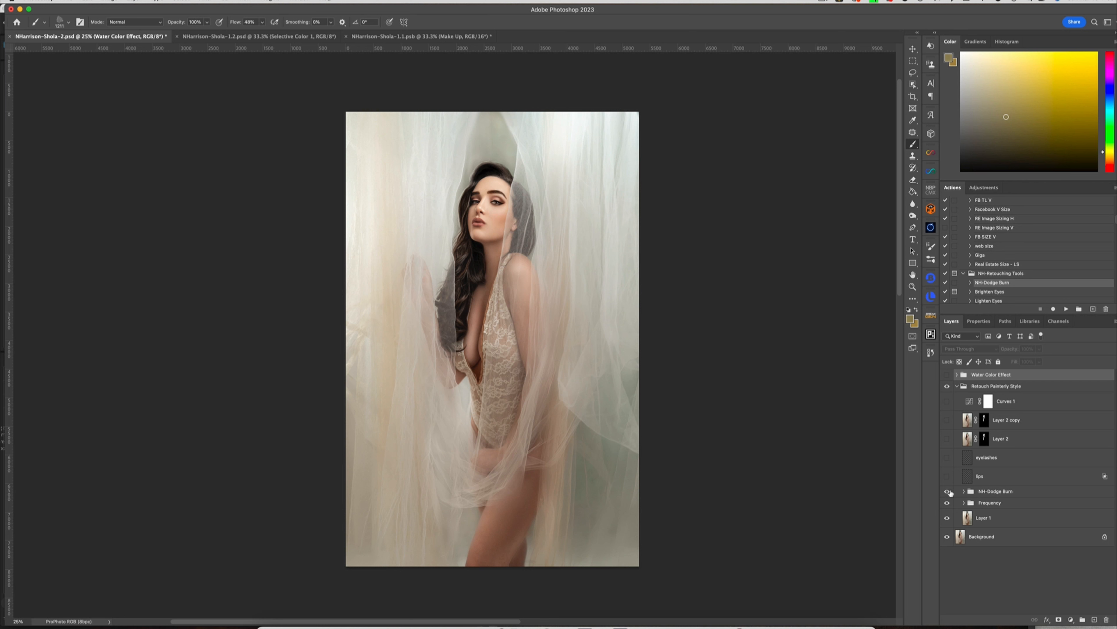
click(964, 491)
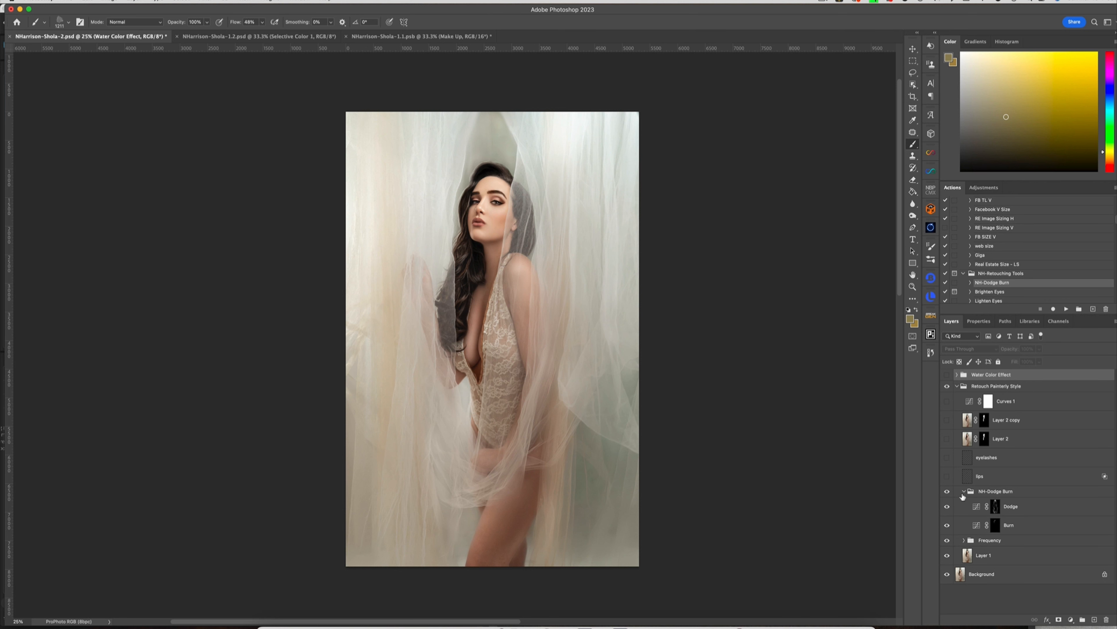
click(948, 506)
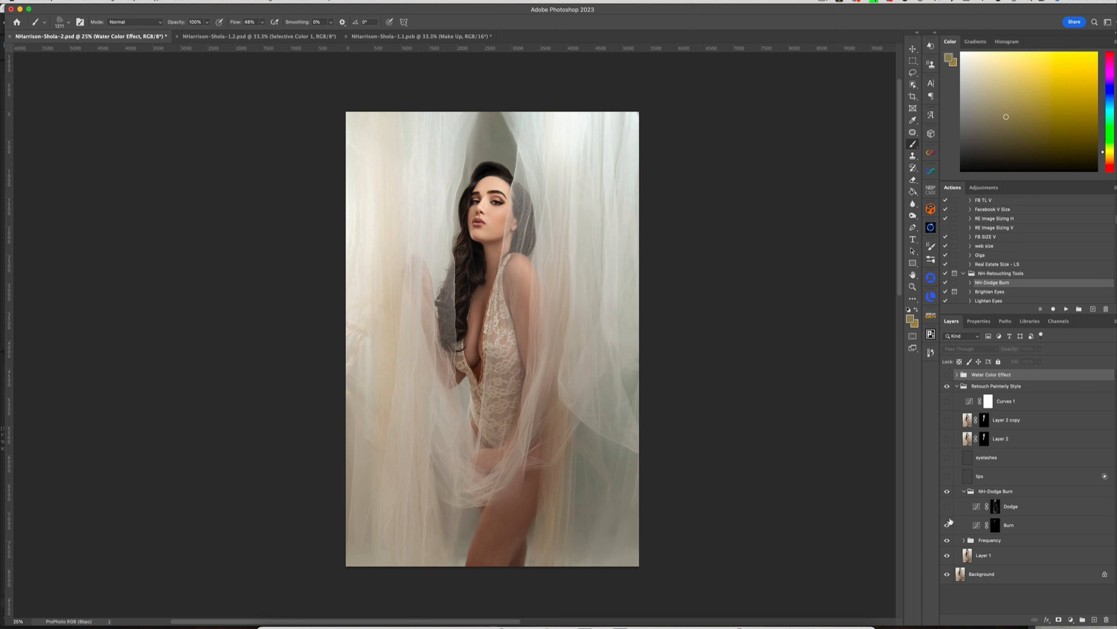
click(947, 505)
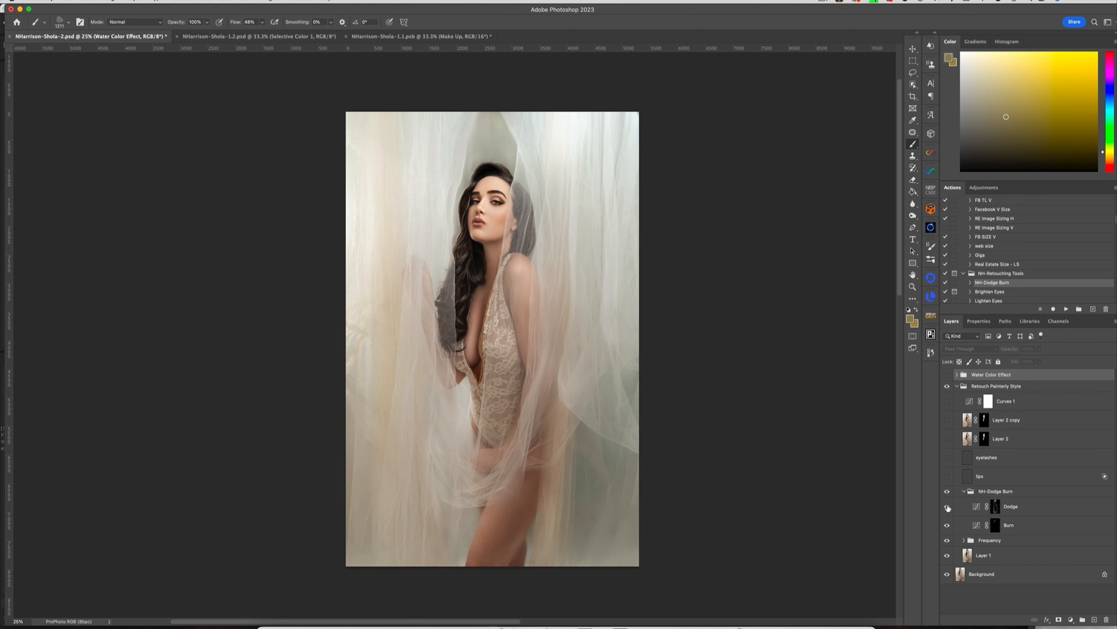
click(963, 490)
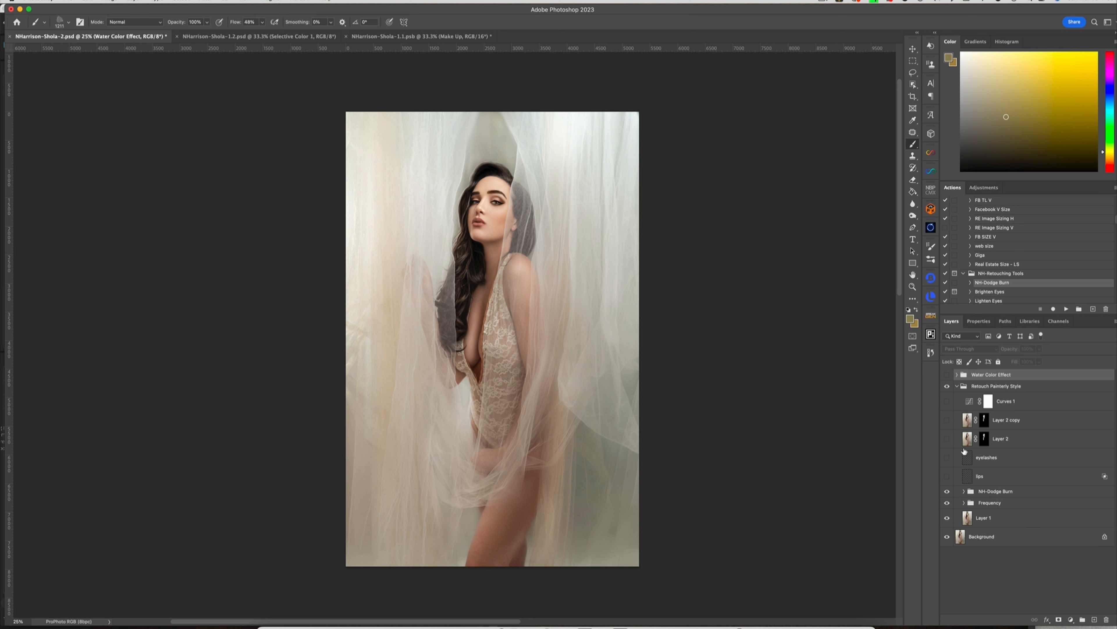
- Enable the red lips layer and compare the portrait with and without it, leaving lips on
click(948, 476)
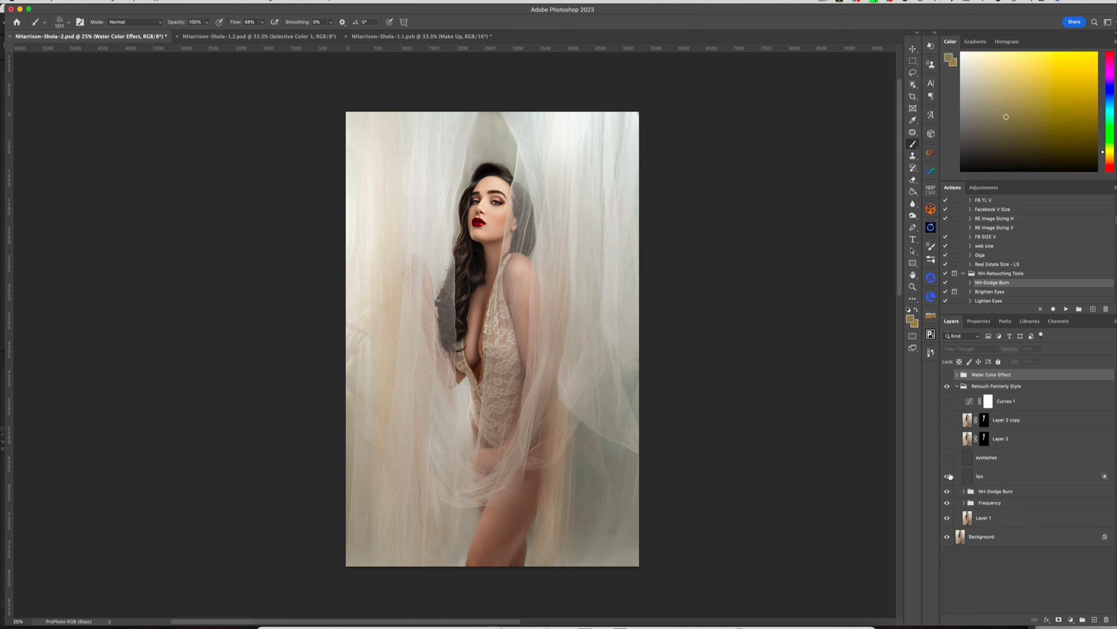
click(947, 464)
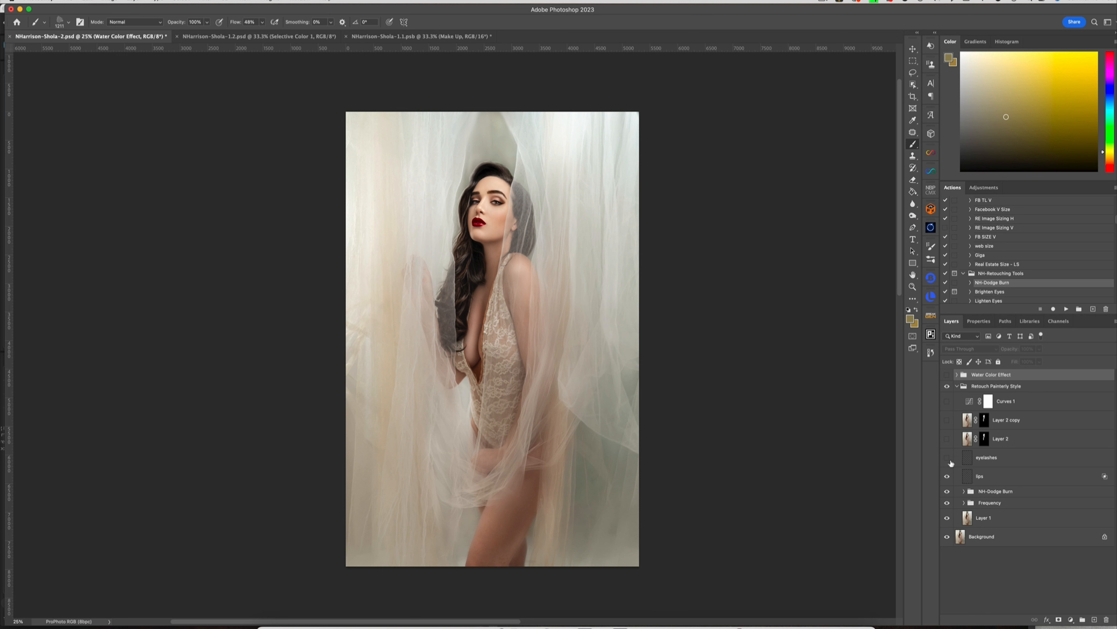
click(947, 457)
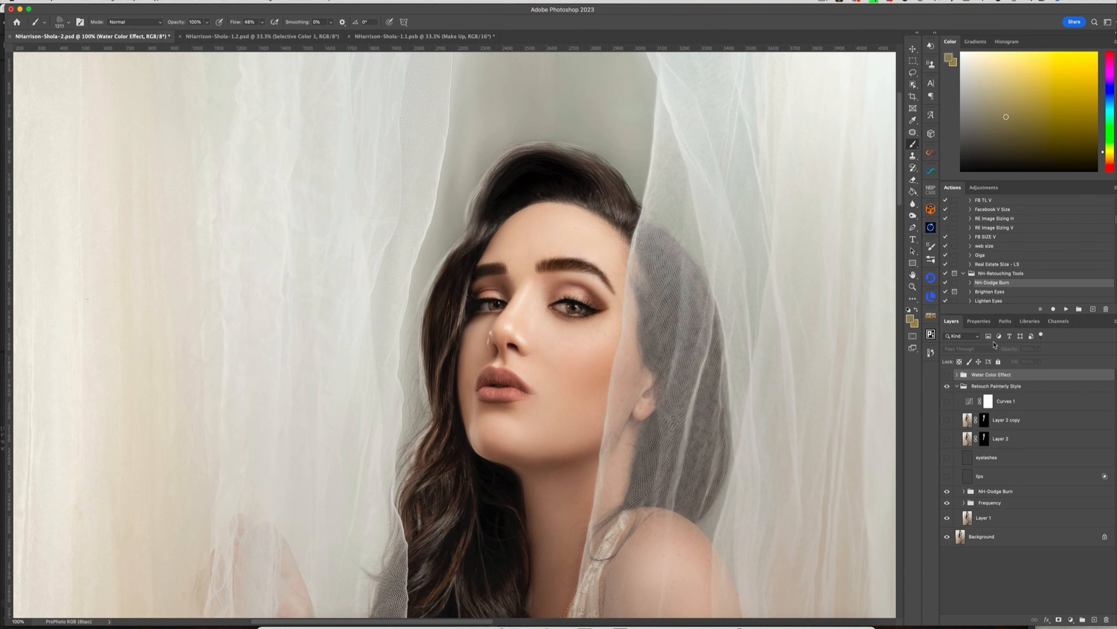
click(947, 476)
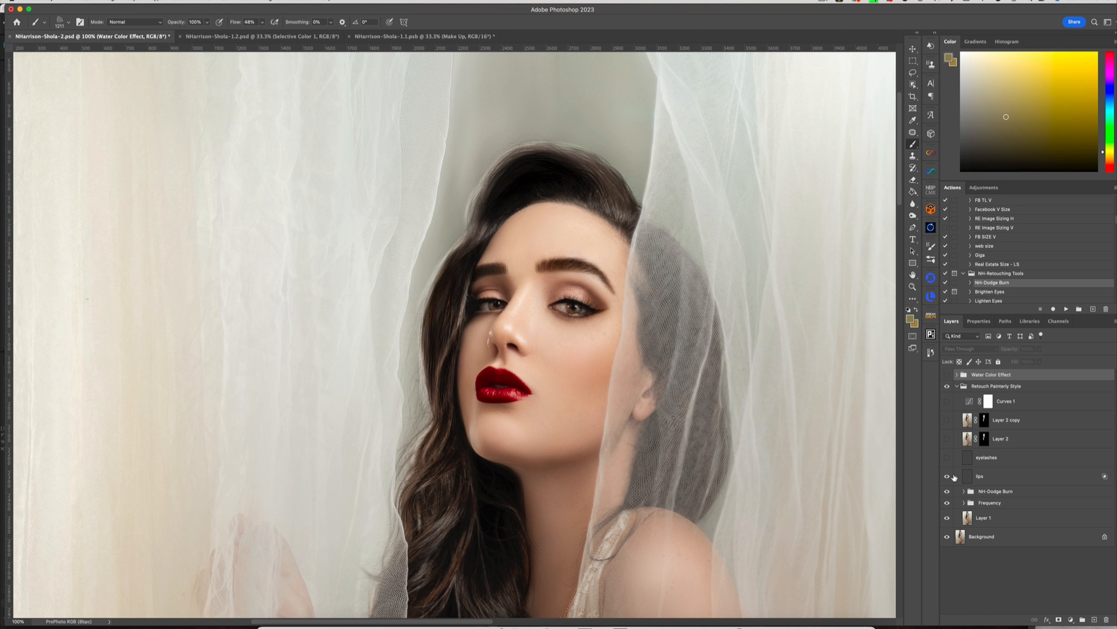
click(947, 476)
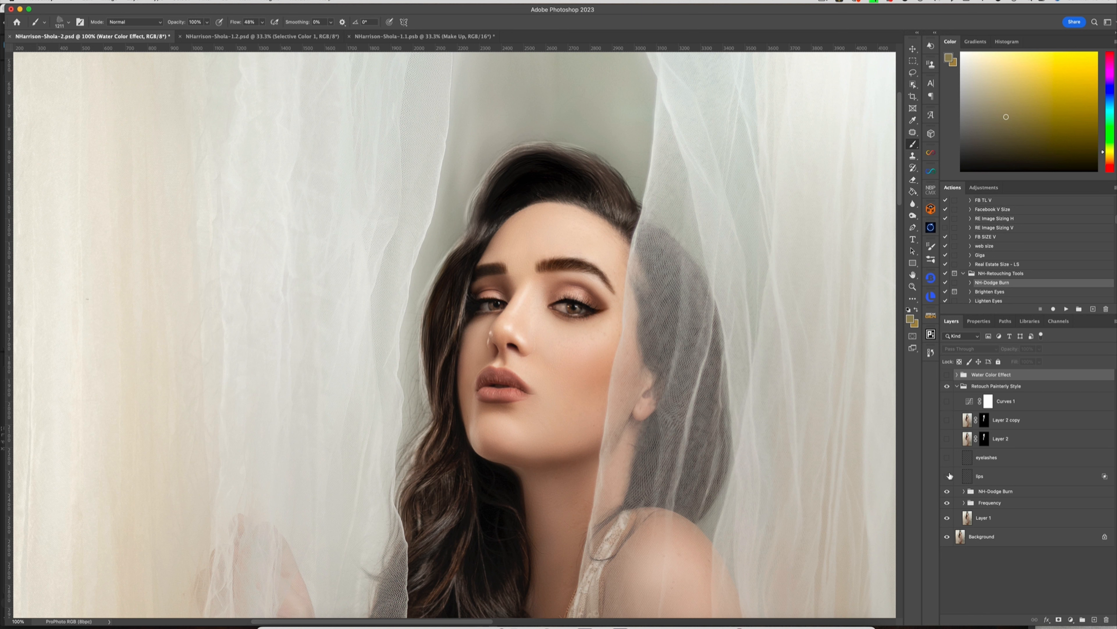
click(948, 476)
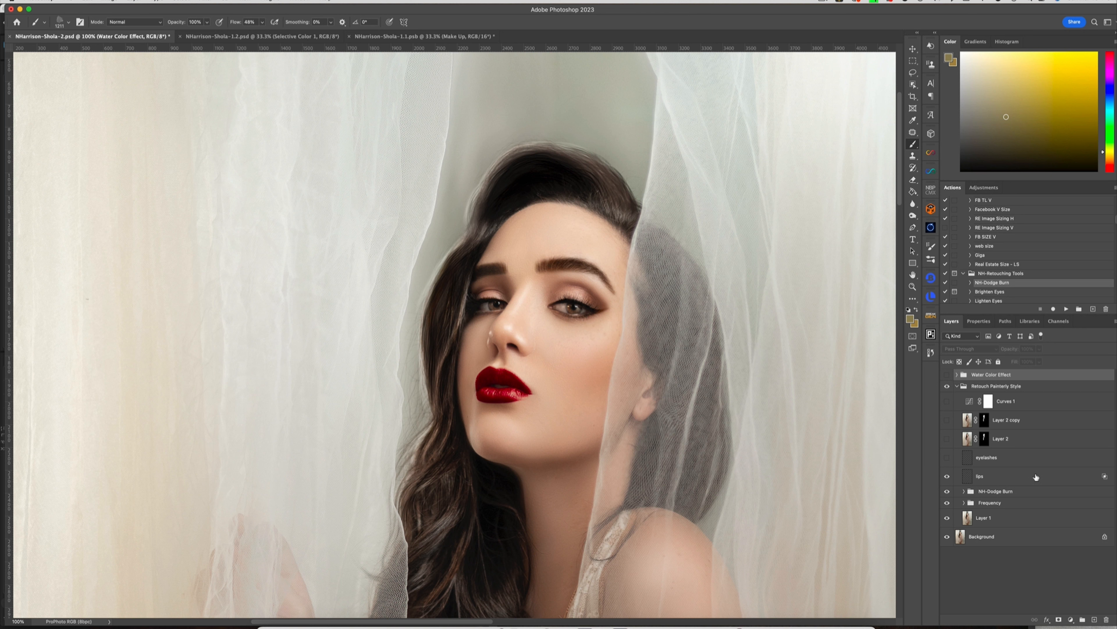
mouse_move(1104, 477)
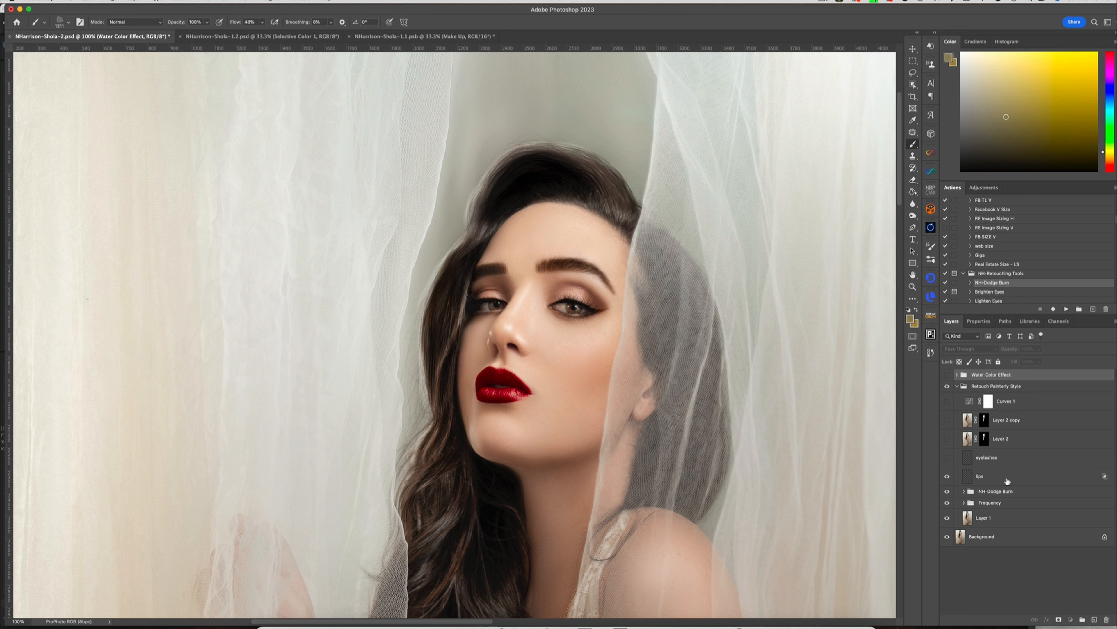
- Review the lips layer's Overlay Blend If settings unchanged, then show the eyelashes layer
double_click(980, 476)
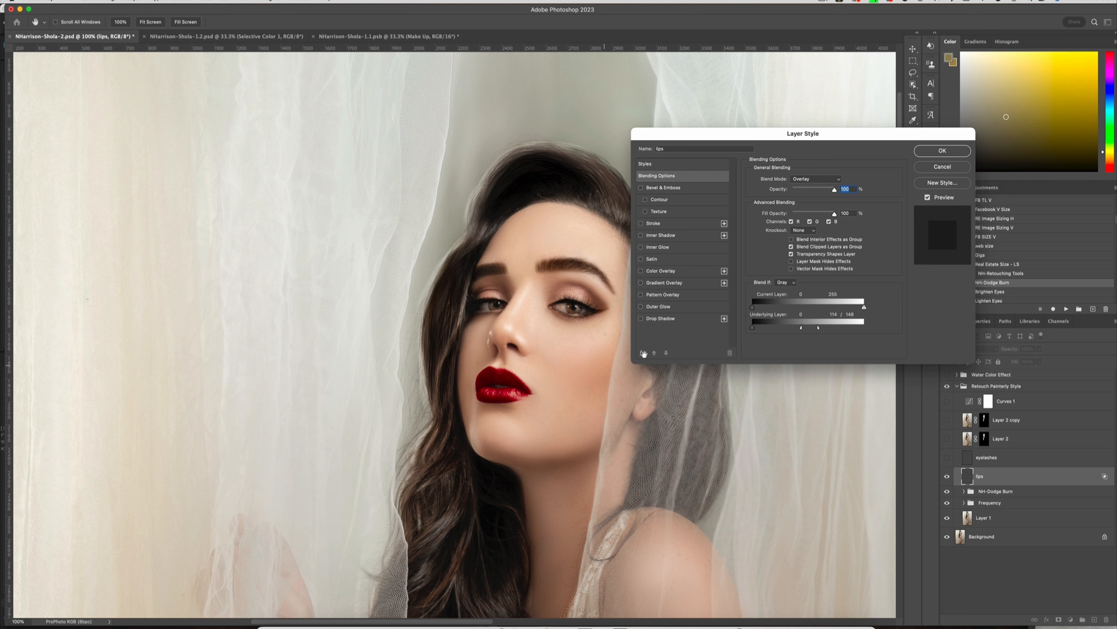
click(941, 150)
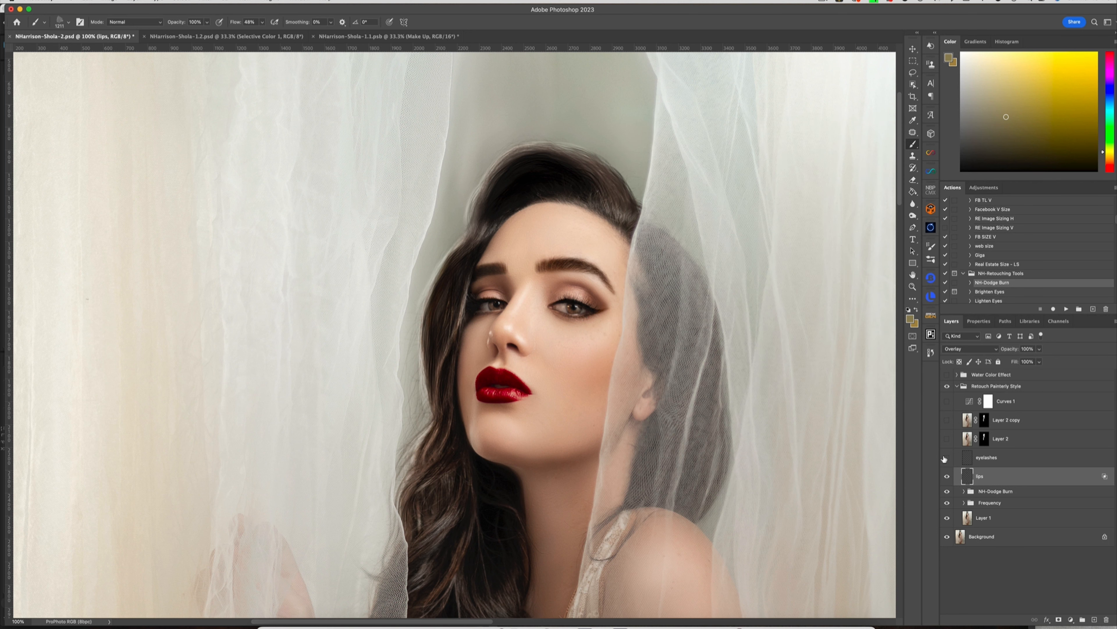
click(946, 457)
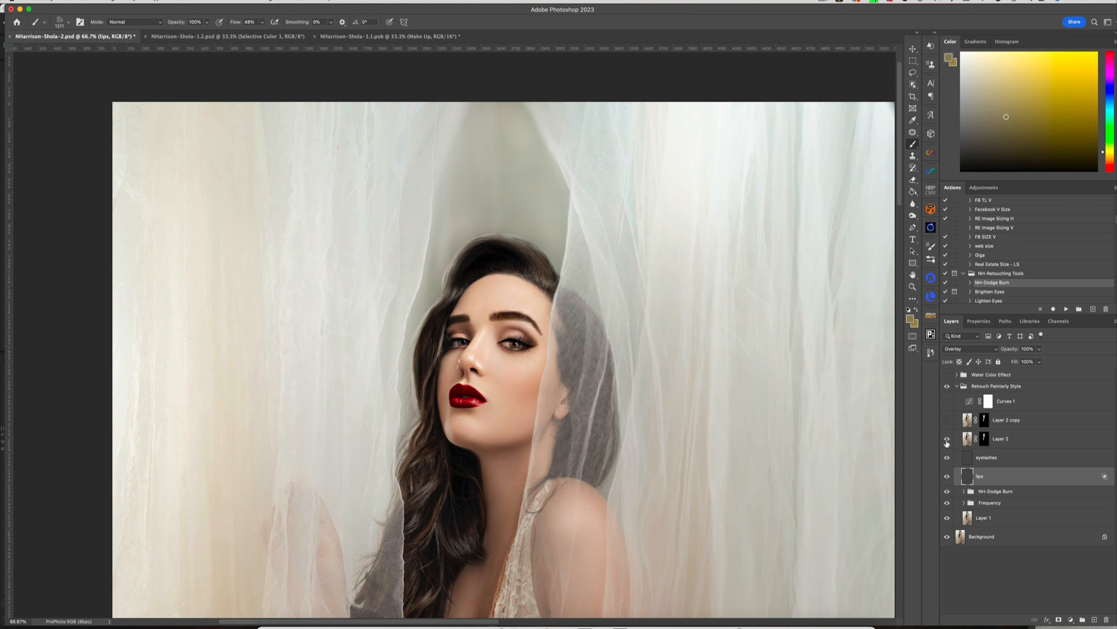
- Show the Layer 2 retouch layers and Curves 1 adjustment, check its curve, collapse the group
click(947, 439)
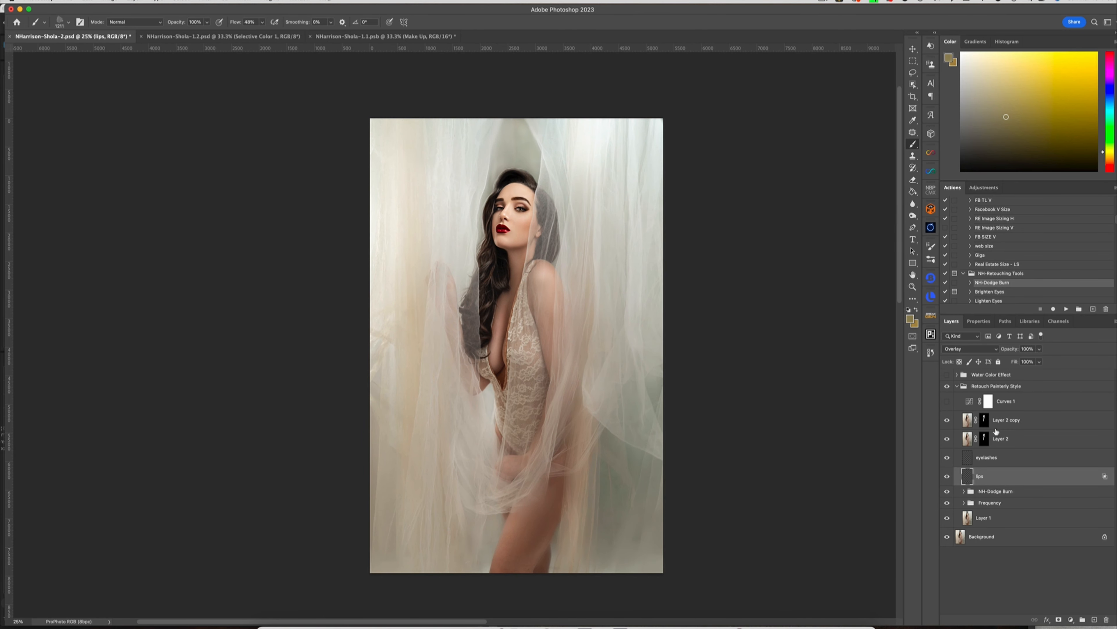
click(948, 401)
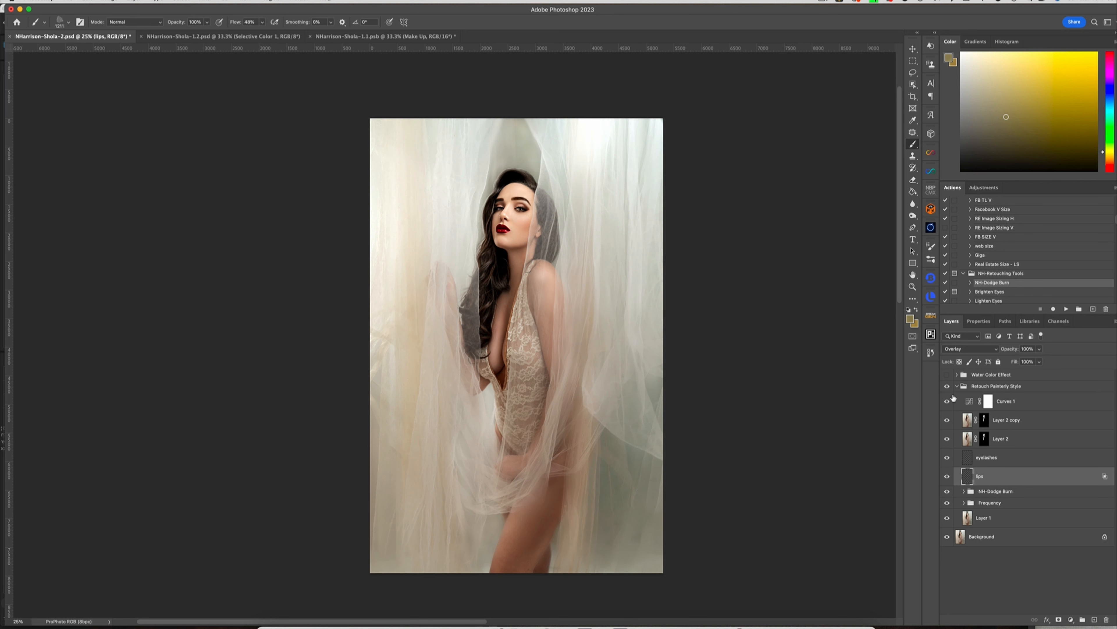
click(996, 385)
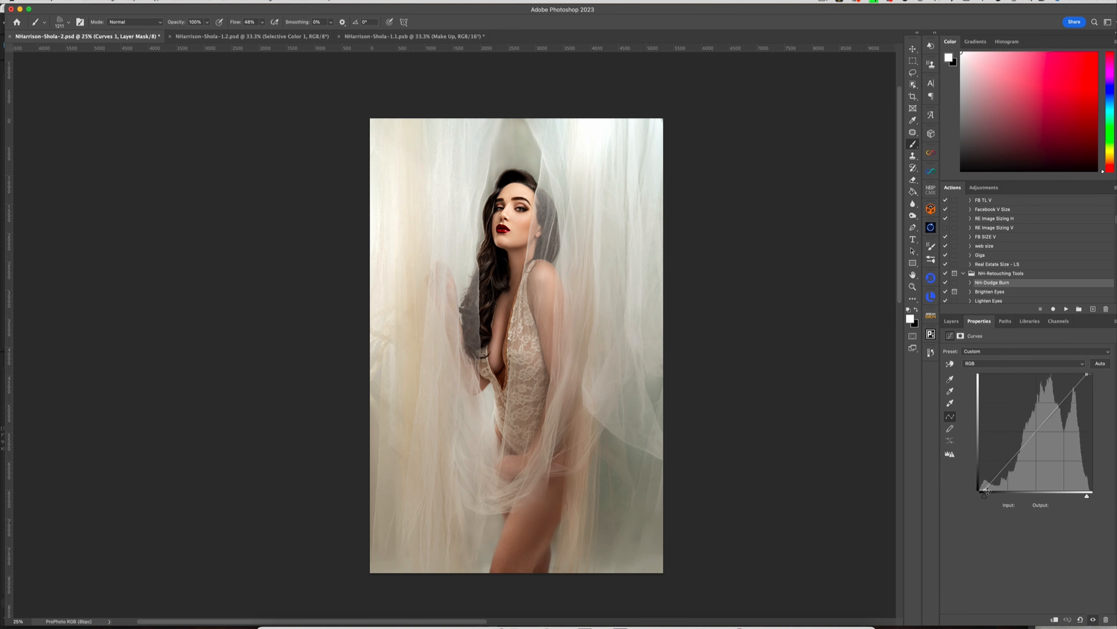
mouse_move(1092, 375)
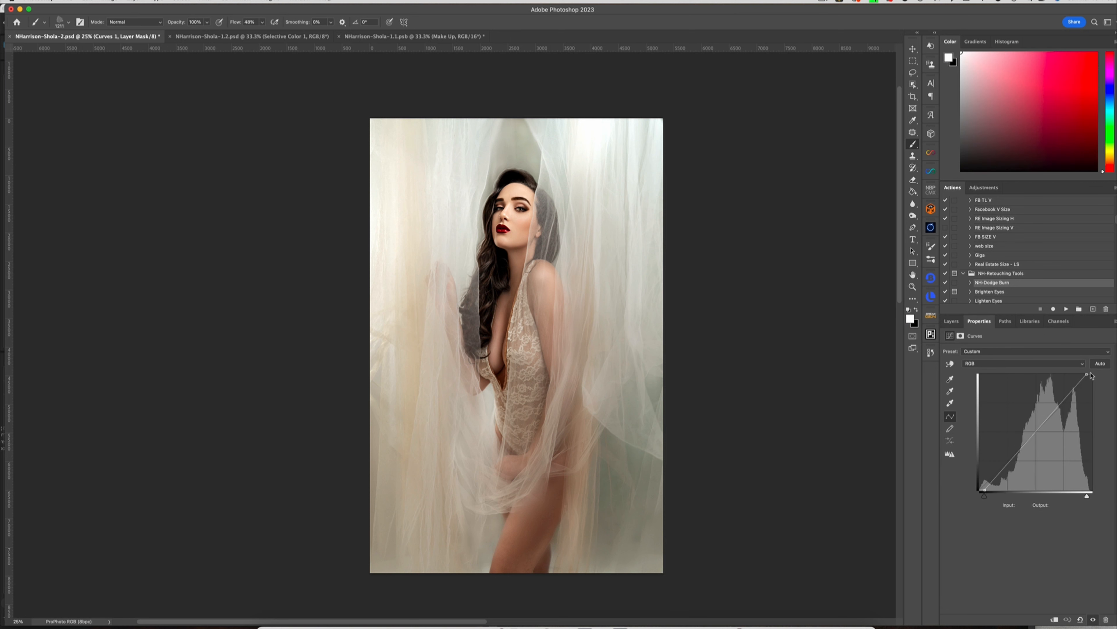
click(951, 321)
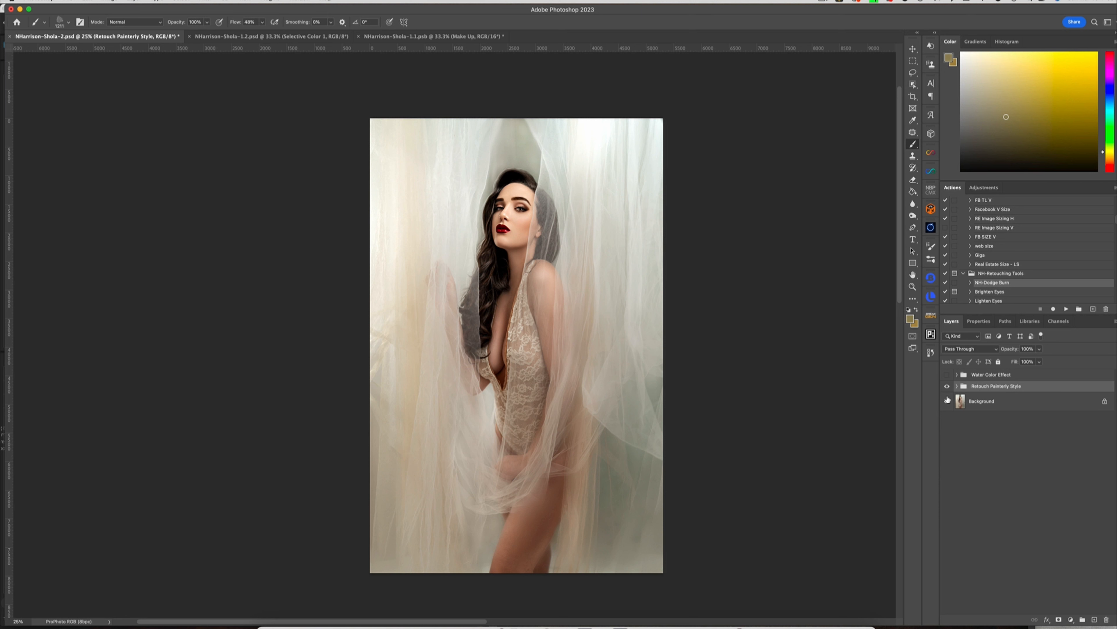
mouse_move(947, 400)
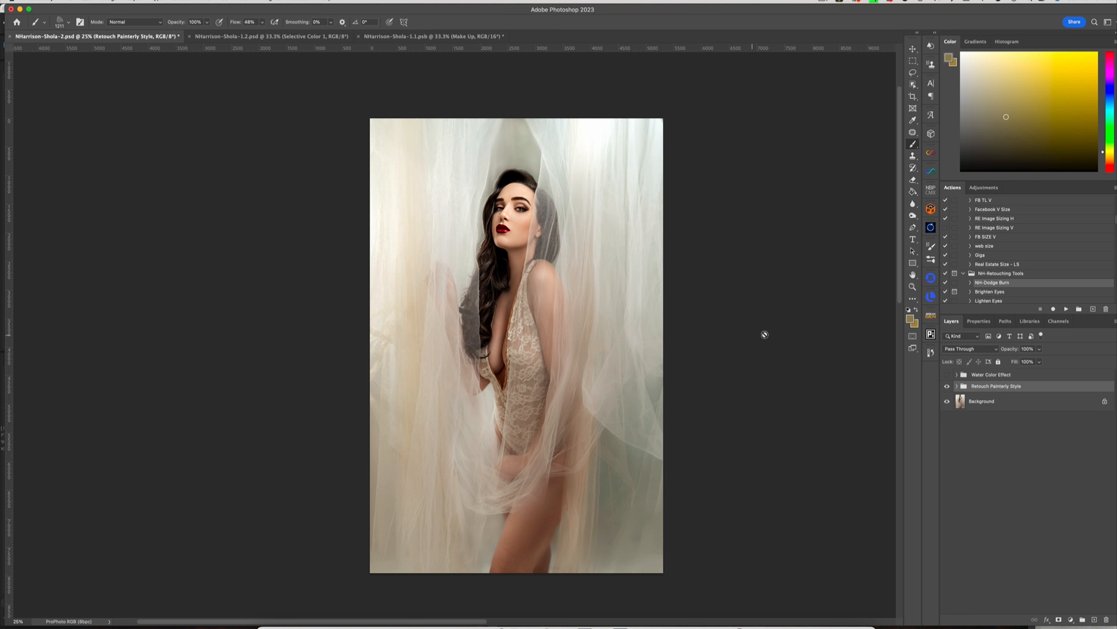
- Show the Water Color Effect group and compare the veiled portrait with and without it
click(947, 374)
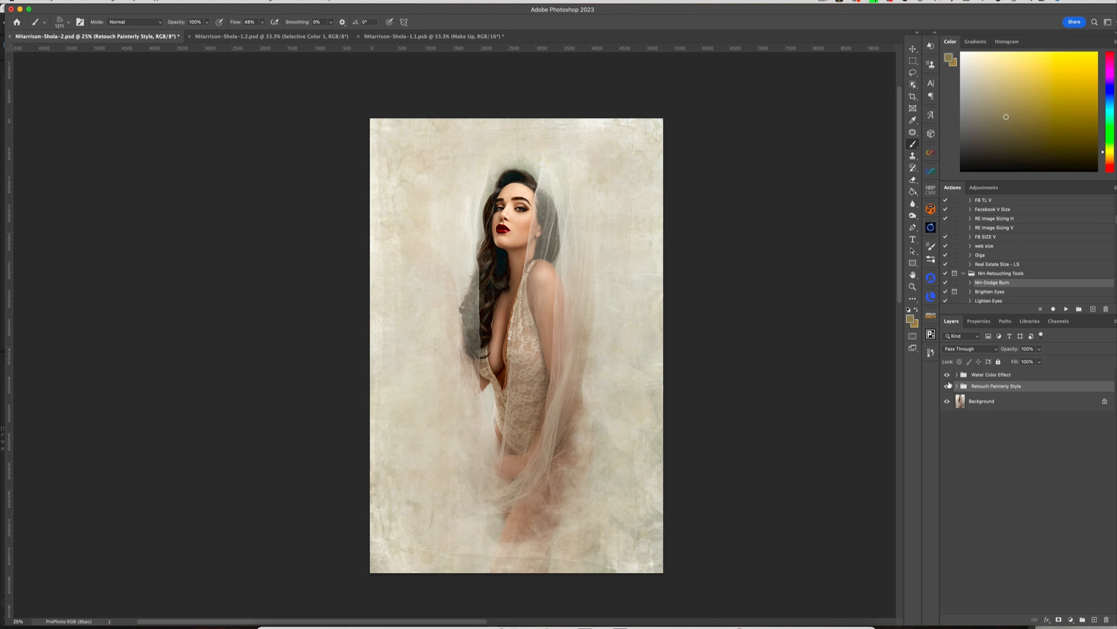
click(947, 401)
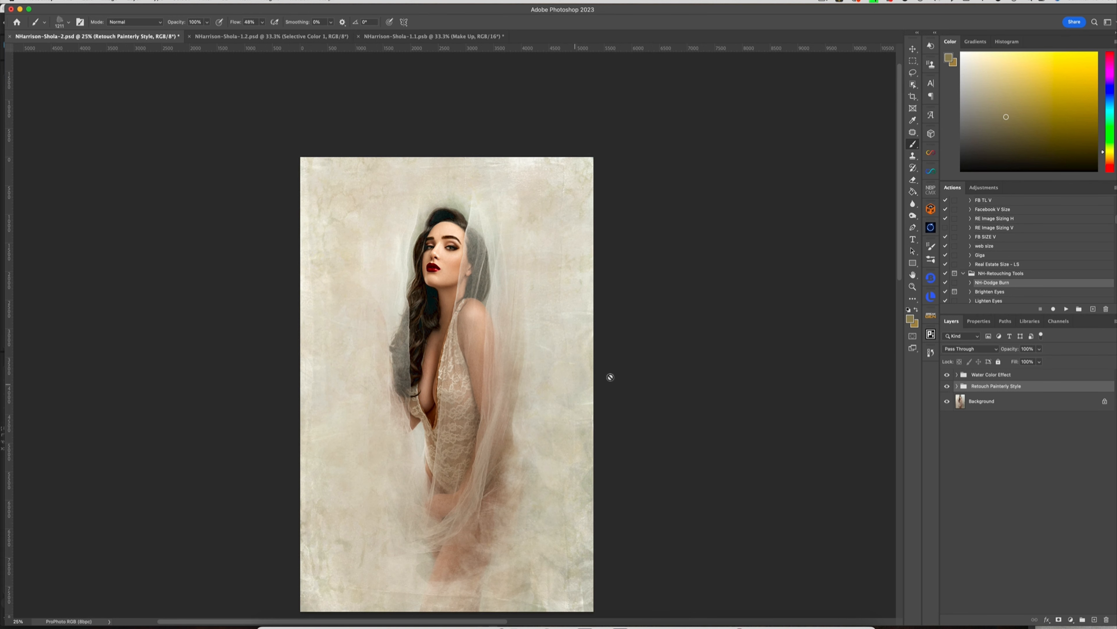
click(947, 374)
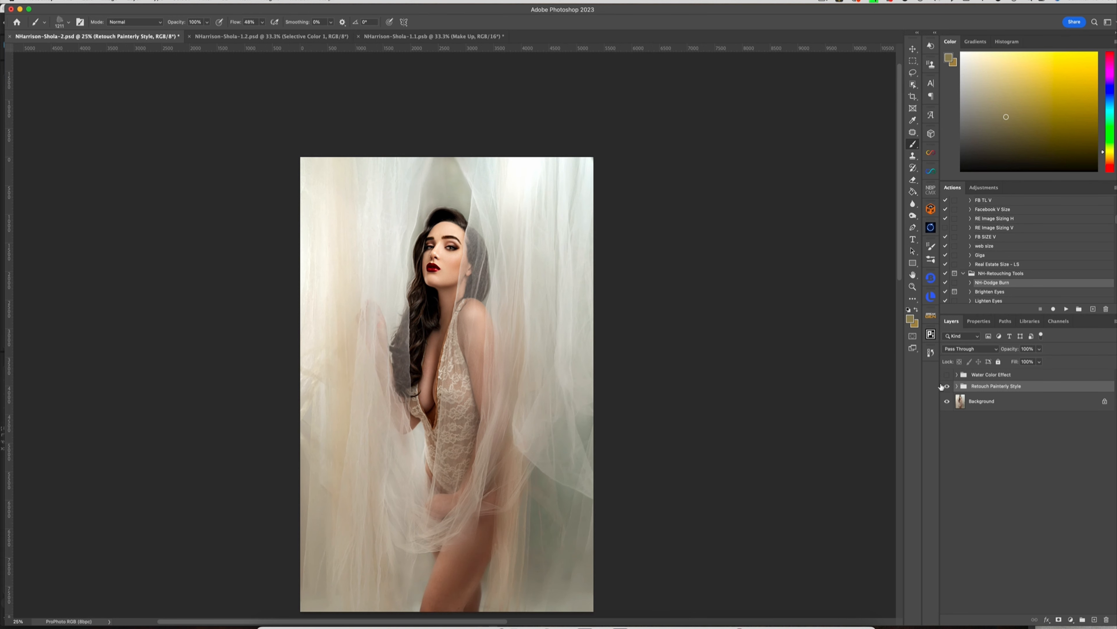
click(947, 375)
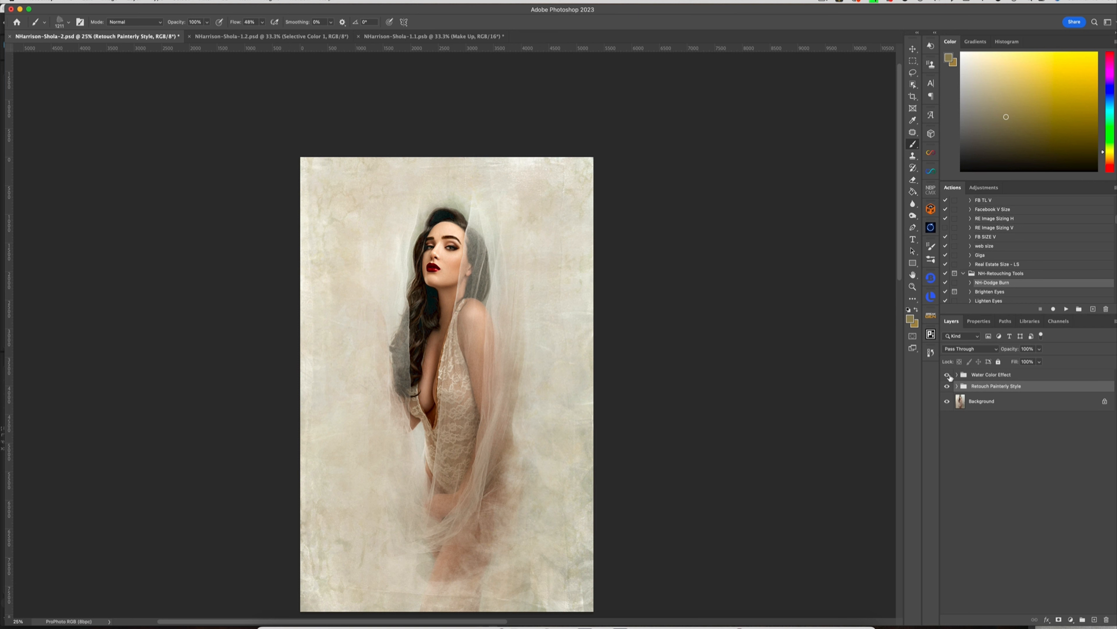
- Compare once more, then collapse the Water Color Effect group and leave it hidden
click(946, 374)
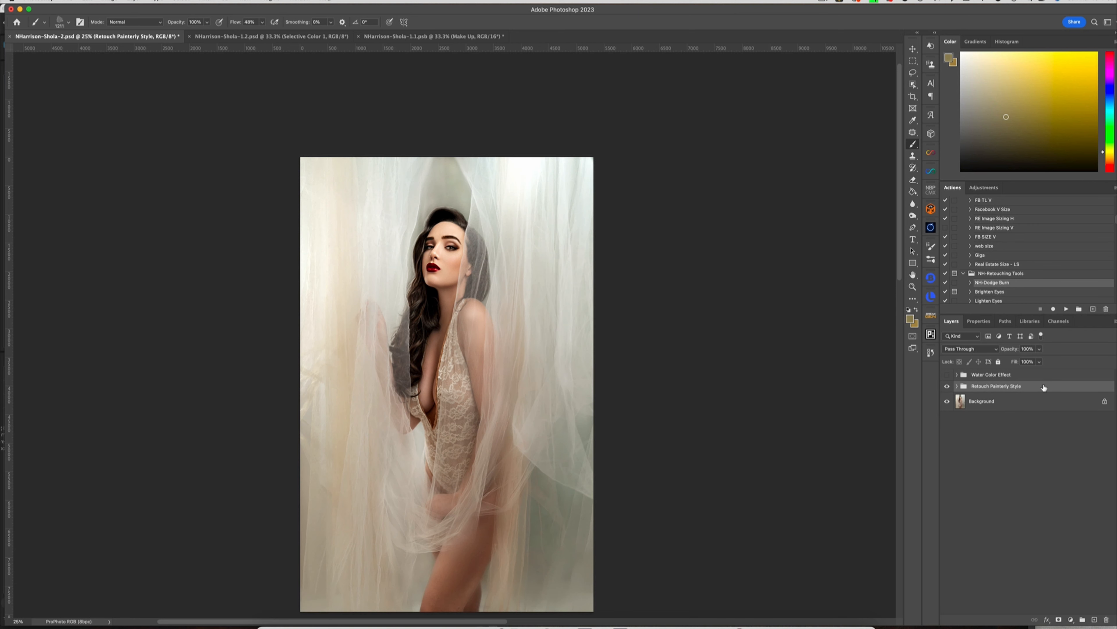
click(956, 375)
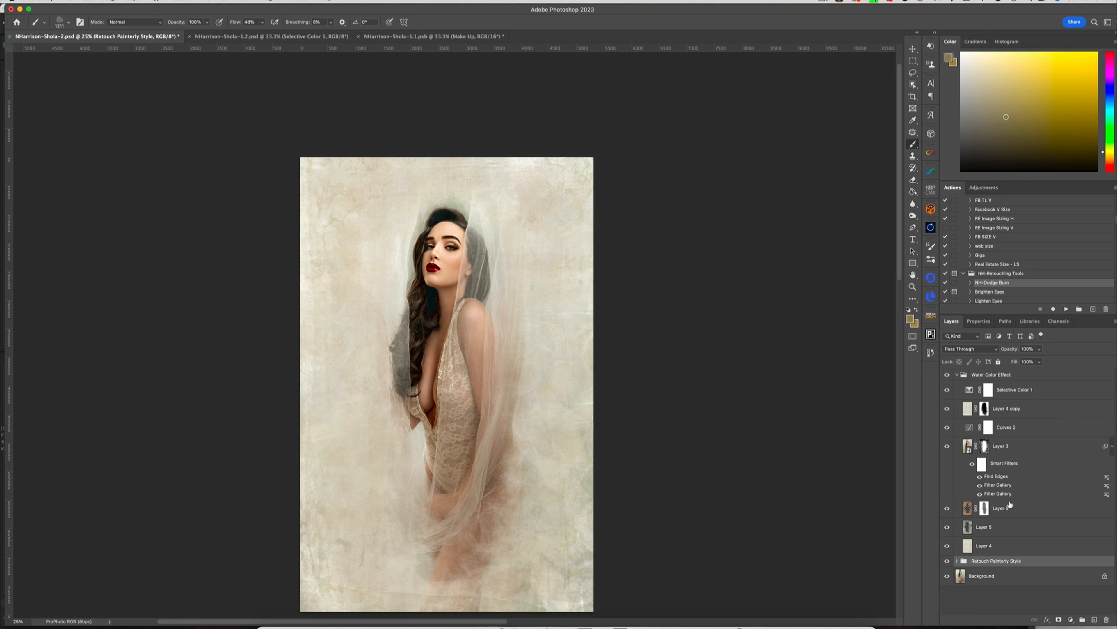
mouse_move(1025, 516)
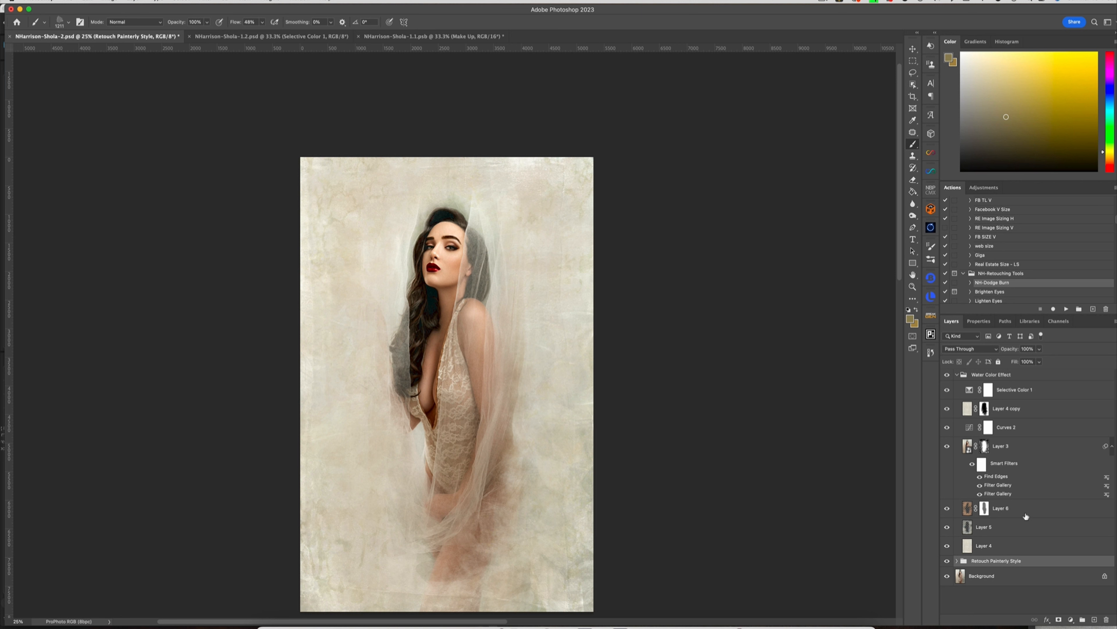
mouse_move(1022, 438)
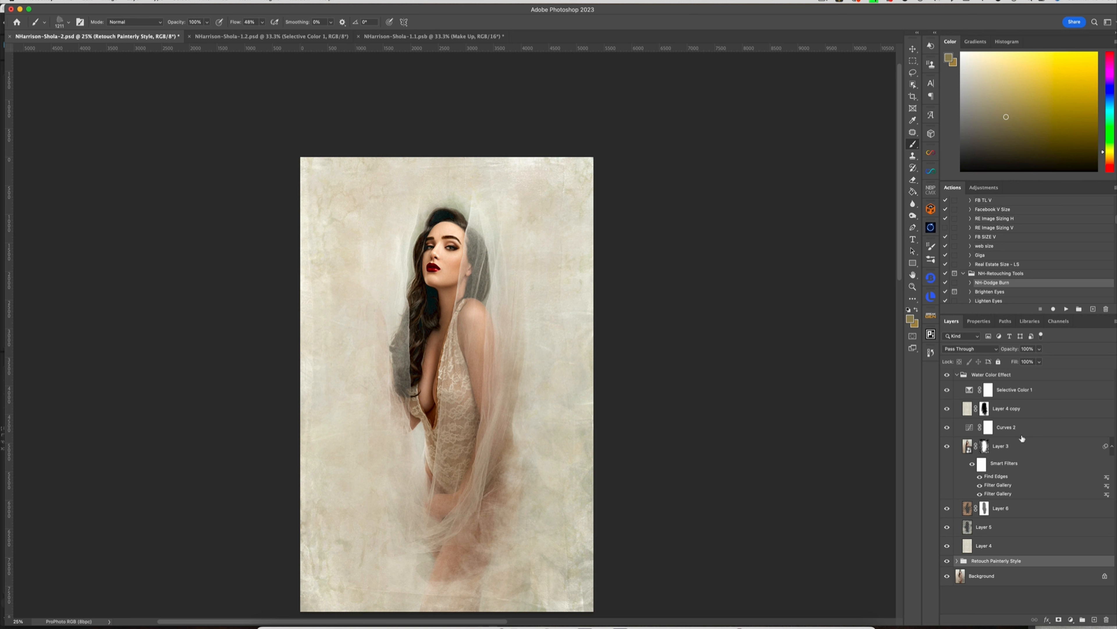
mouse_move(999, 475)
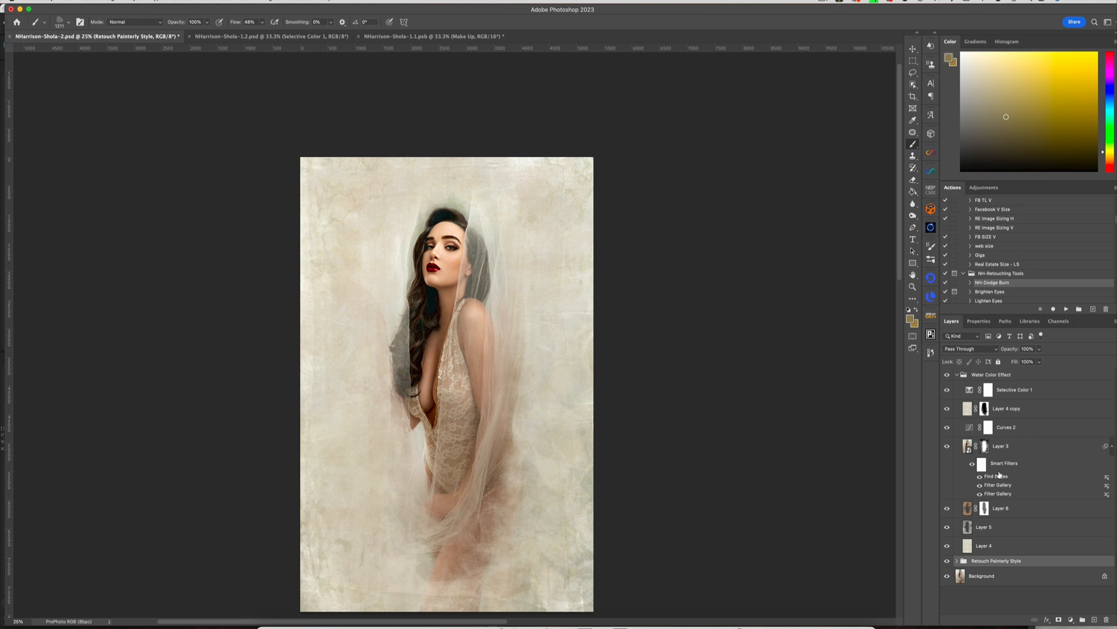
mouse_move(1005, 492)
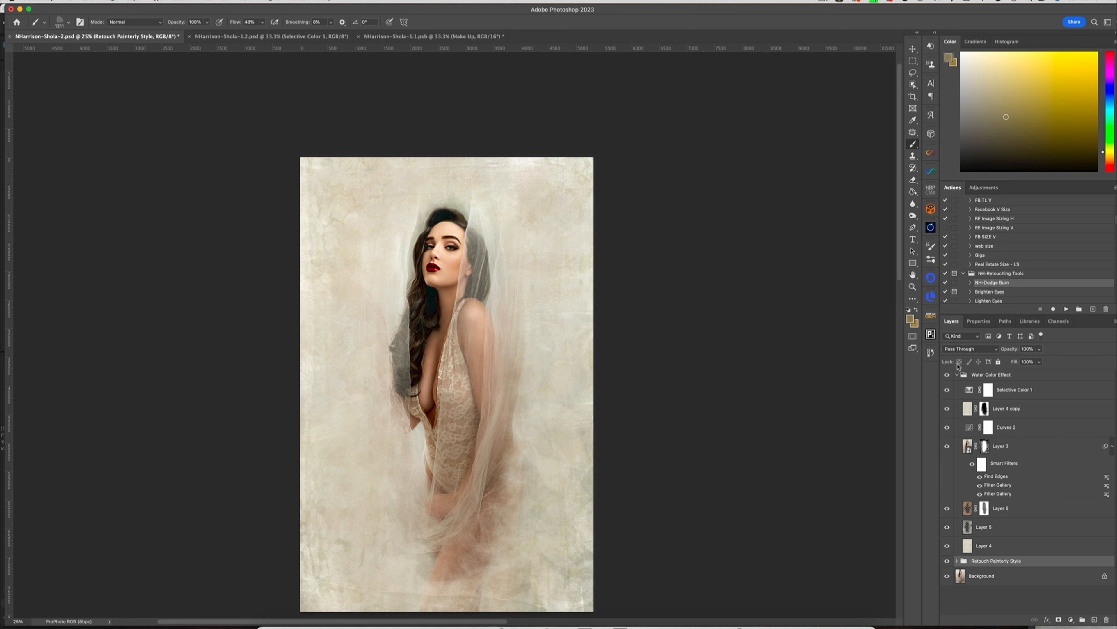
click(955, 375)
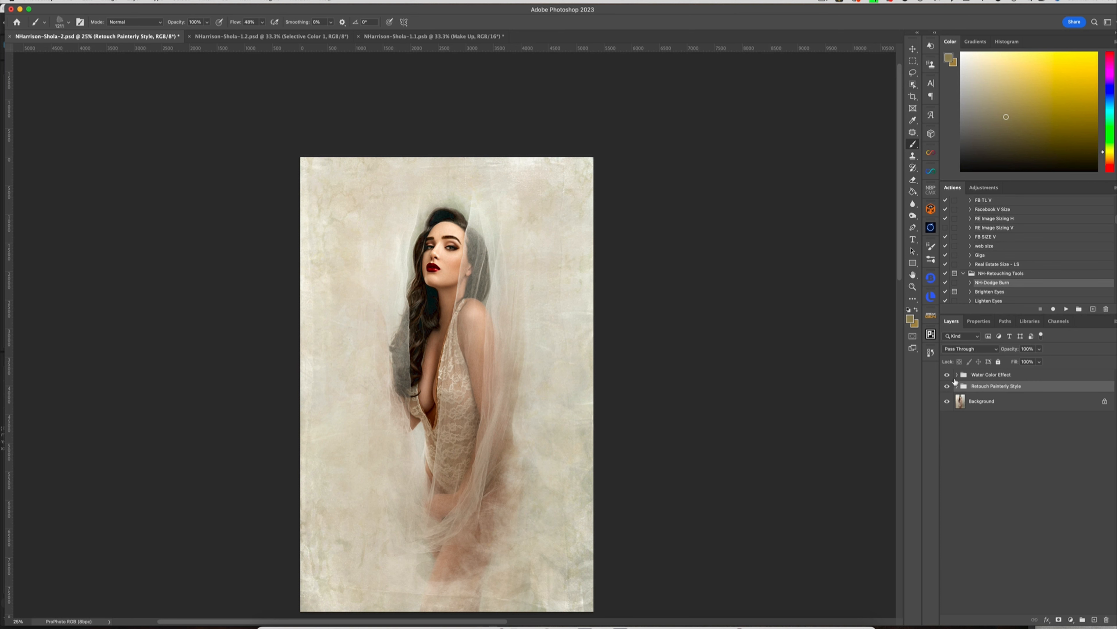
click(947, 374)
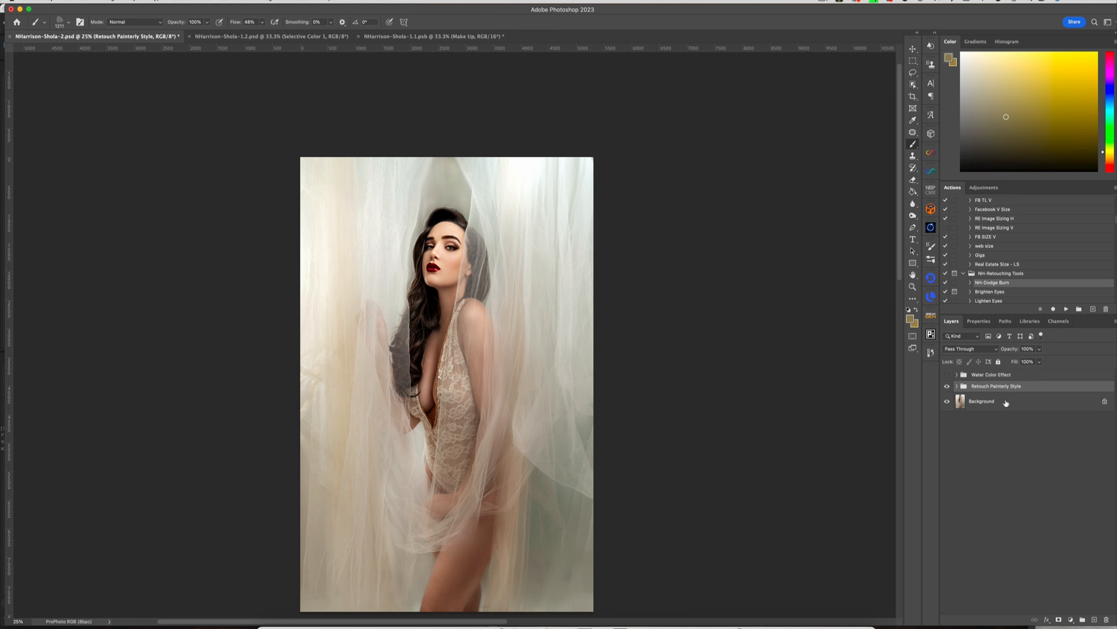
mouse_move(990, 386)
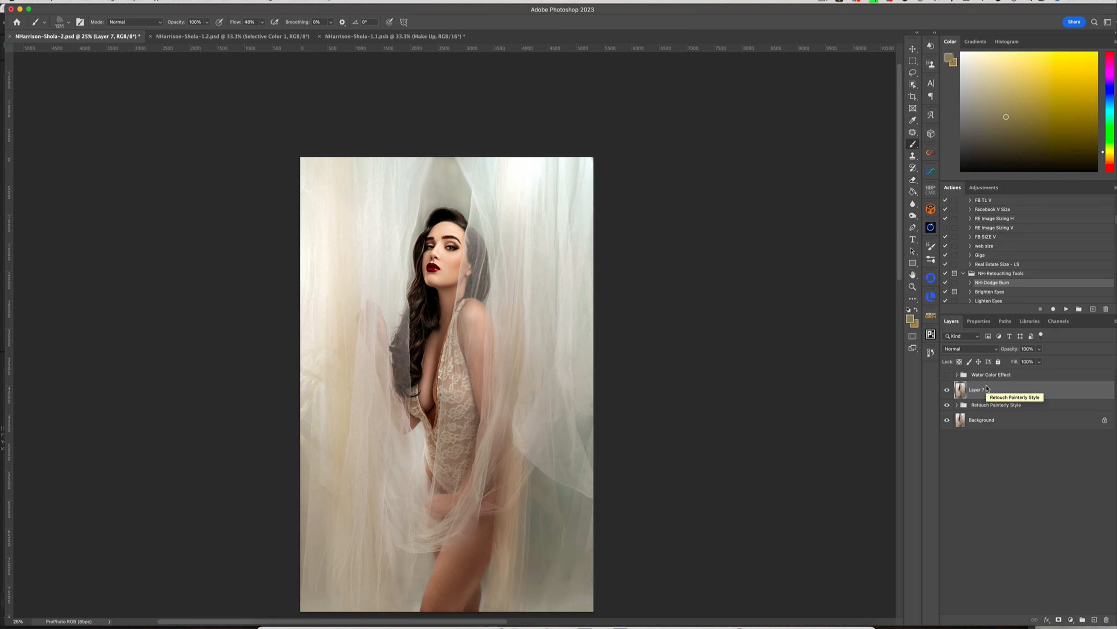
mouse_move(1028, 375)
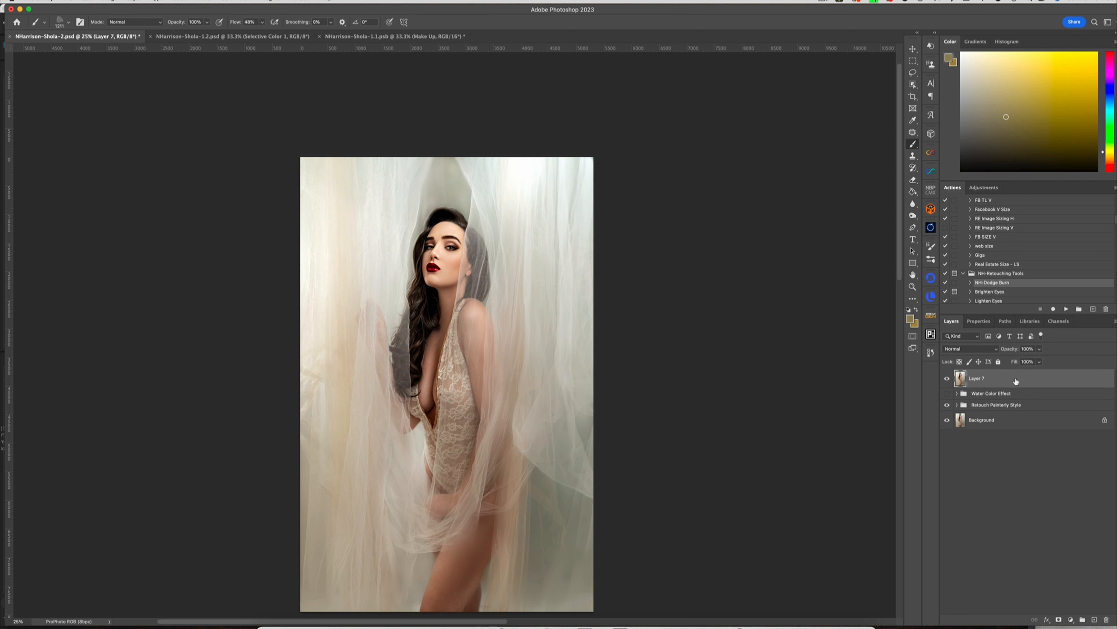
mouse_move(1015, 380)
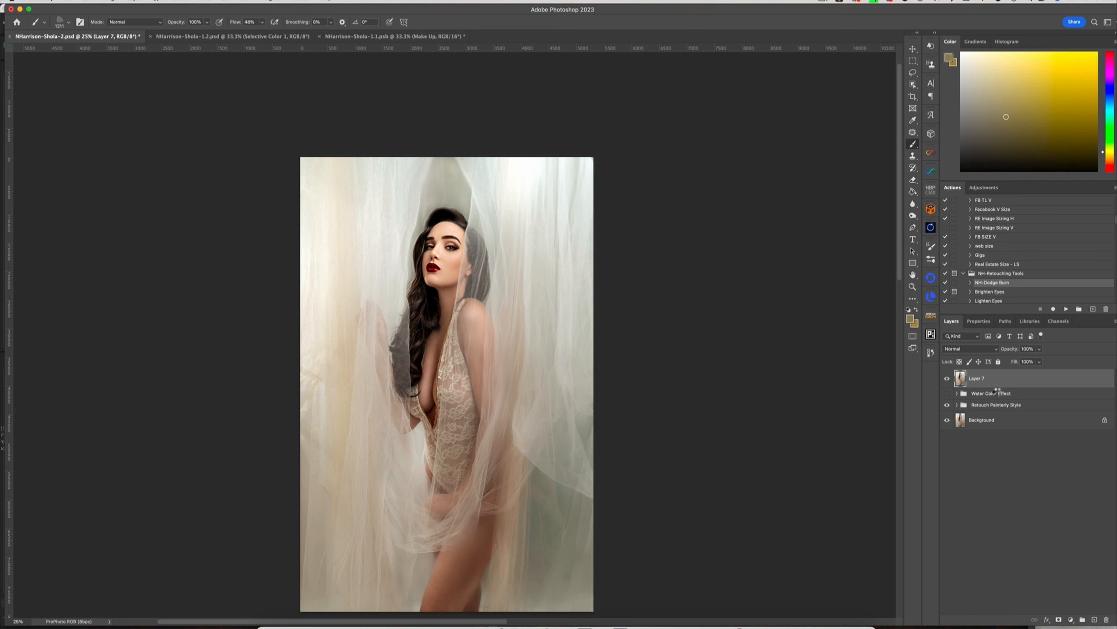
mouse_move(1005, 384)
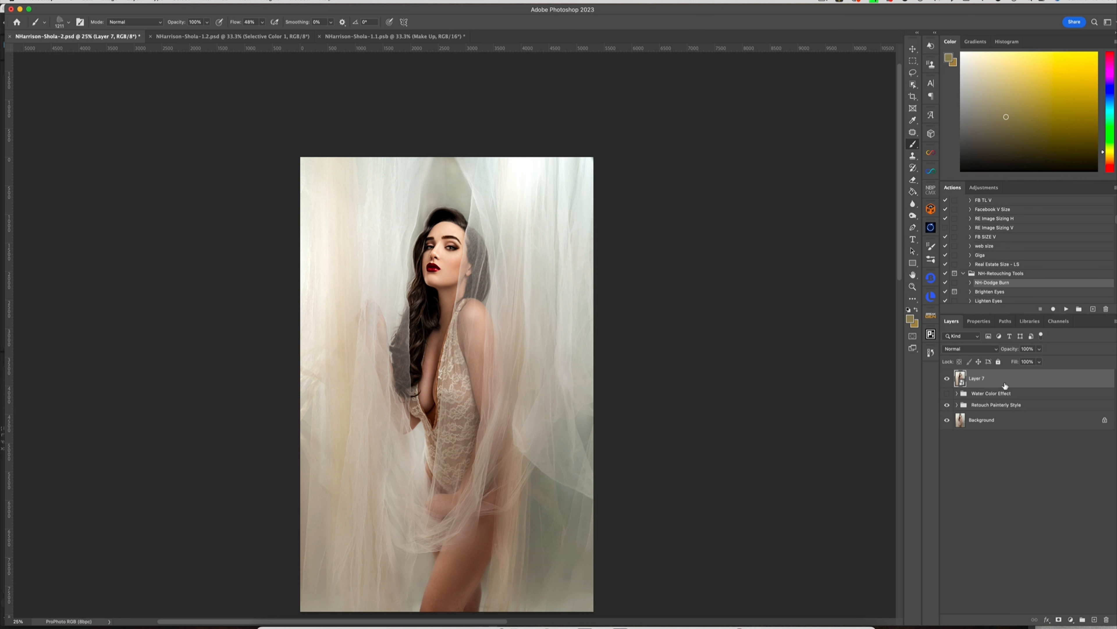
mouse_move(1001, 390)
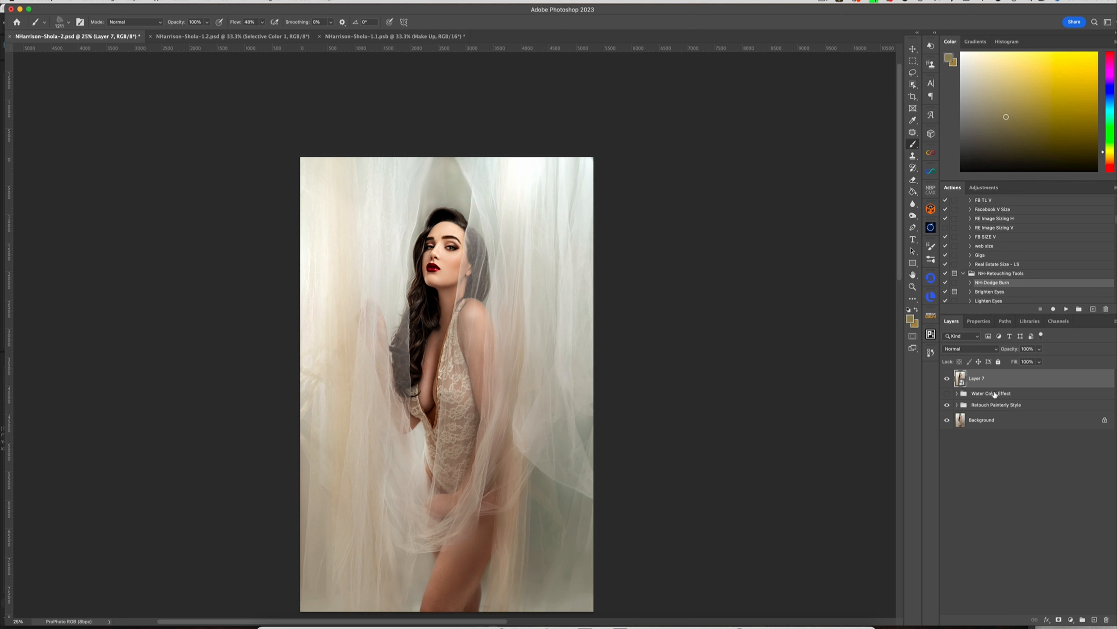
mouse_move(1001, 394)
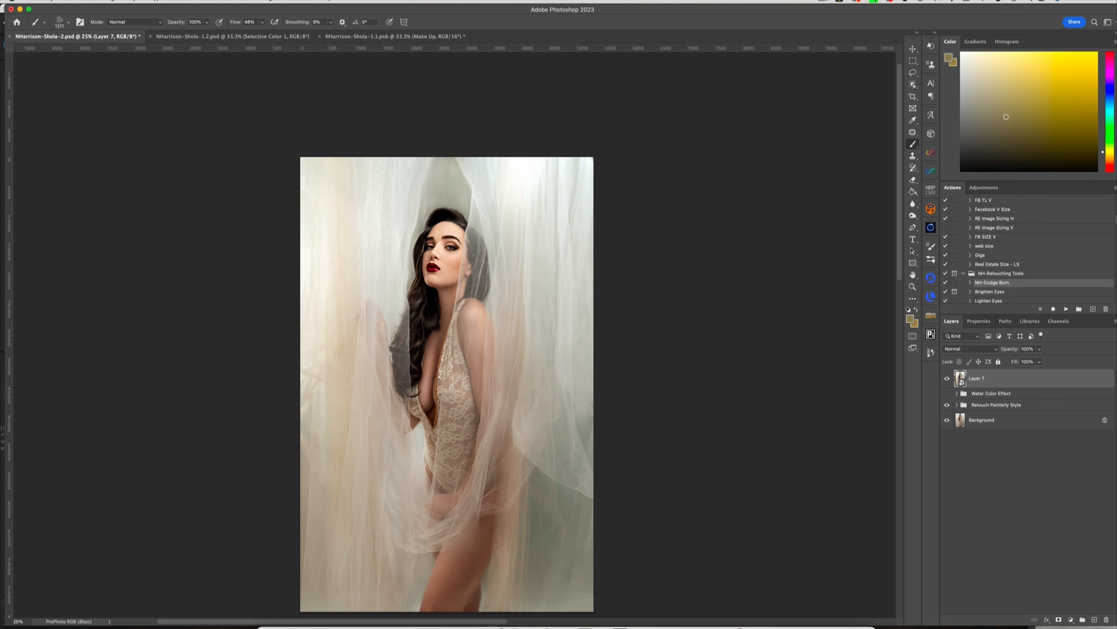
- Apply an Artistic Sponge smart filter to Layer 7: Brush Size 2, Definition 0, Smoothness 5
click(185, 5)
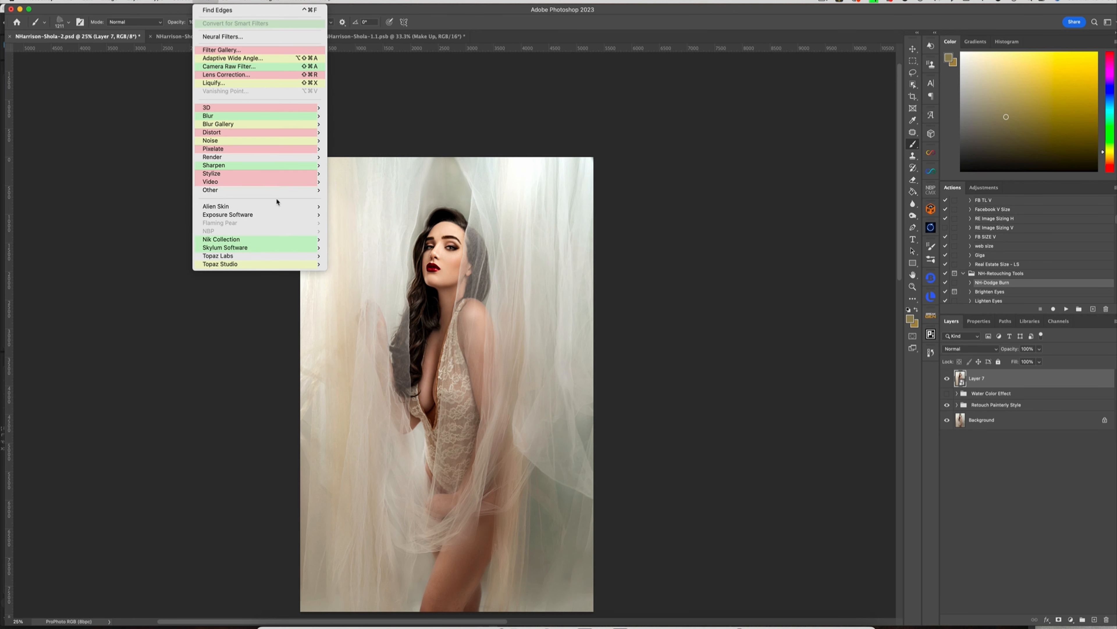
click(217, 10)
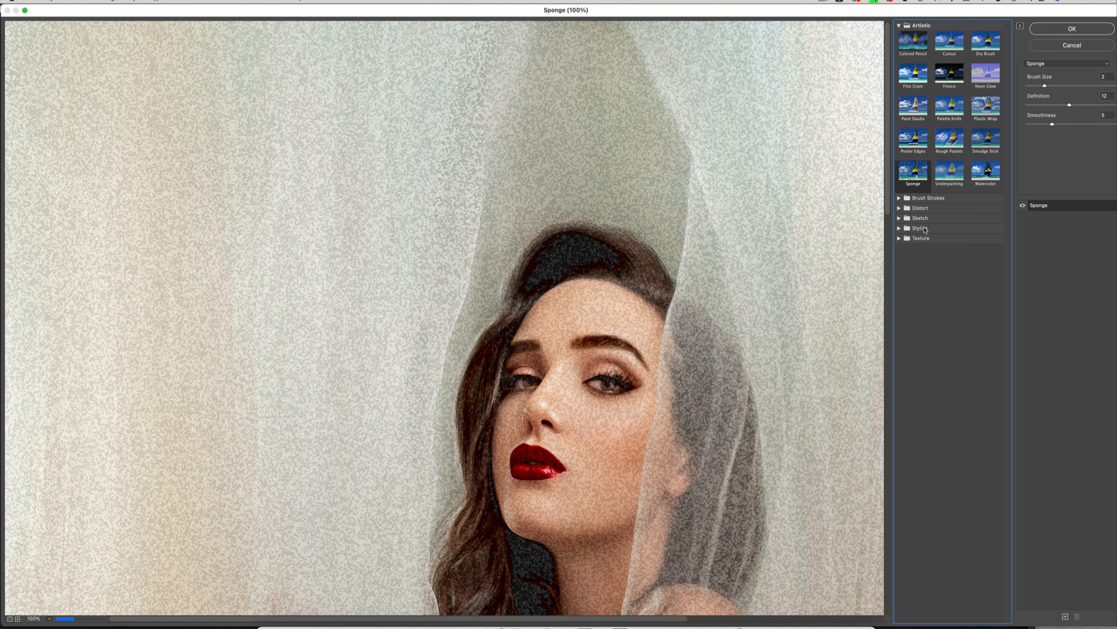
mouse_move(1111, 76)
text(0)
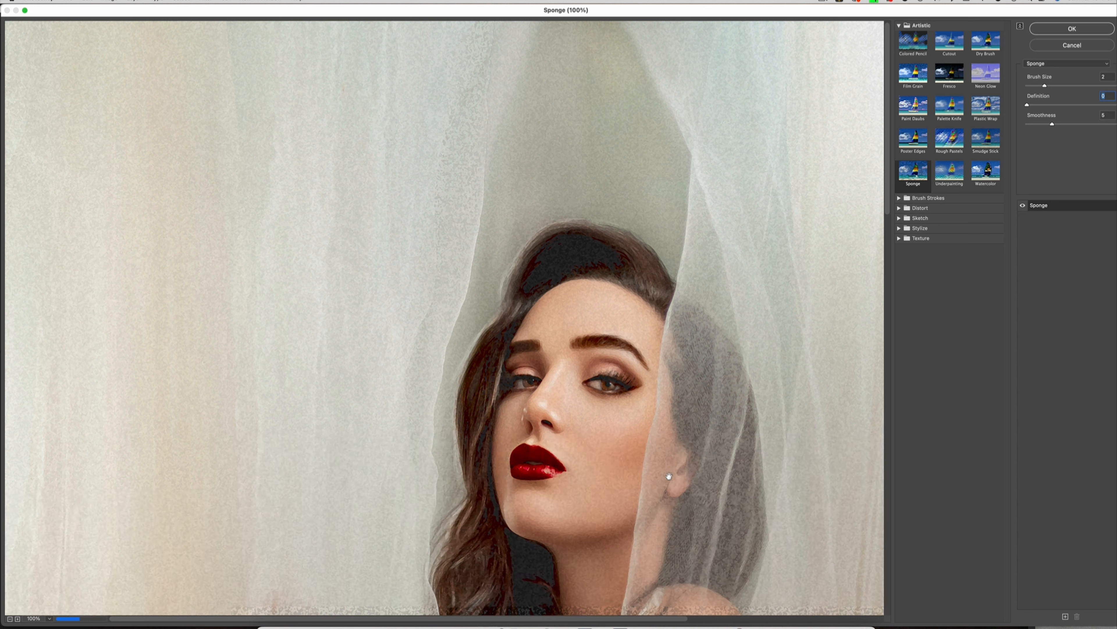
mouse_move(710, 387)
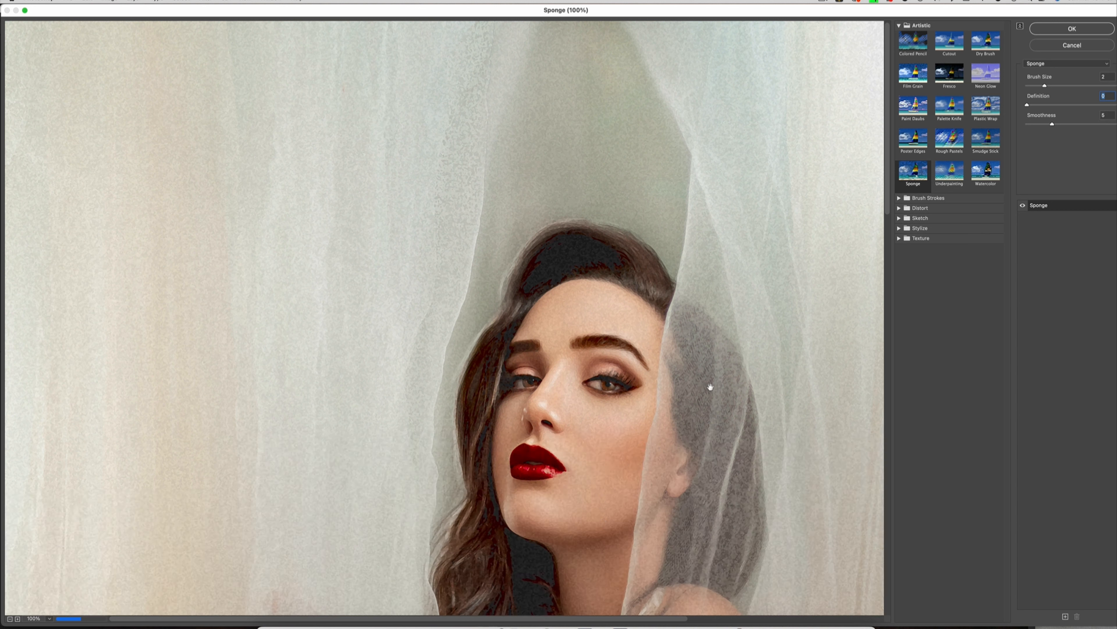
mouse_move(706, 383)
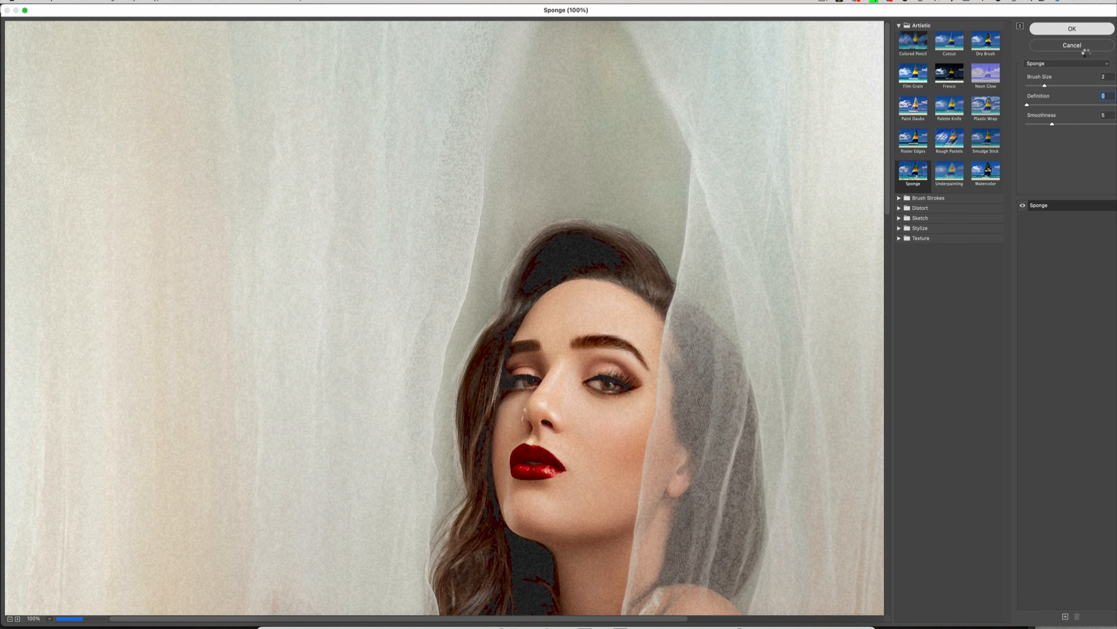
click(1071, 28)
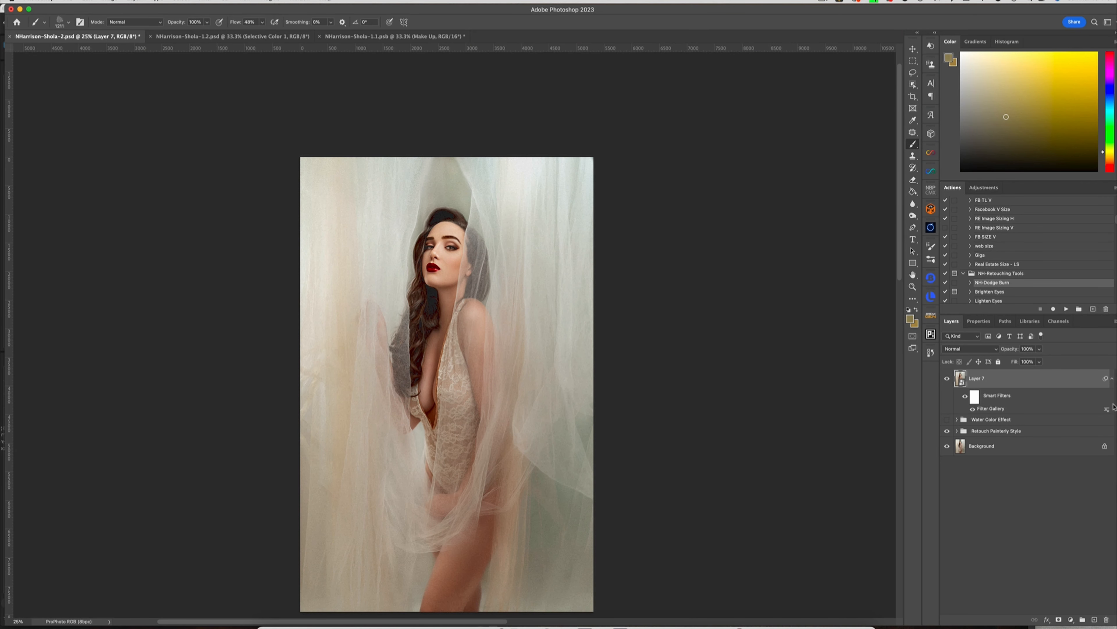
mouse_move(1108, 411)
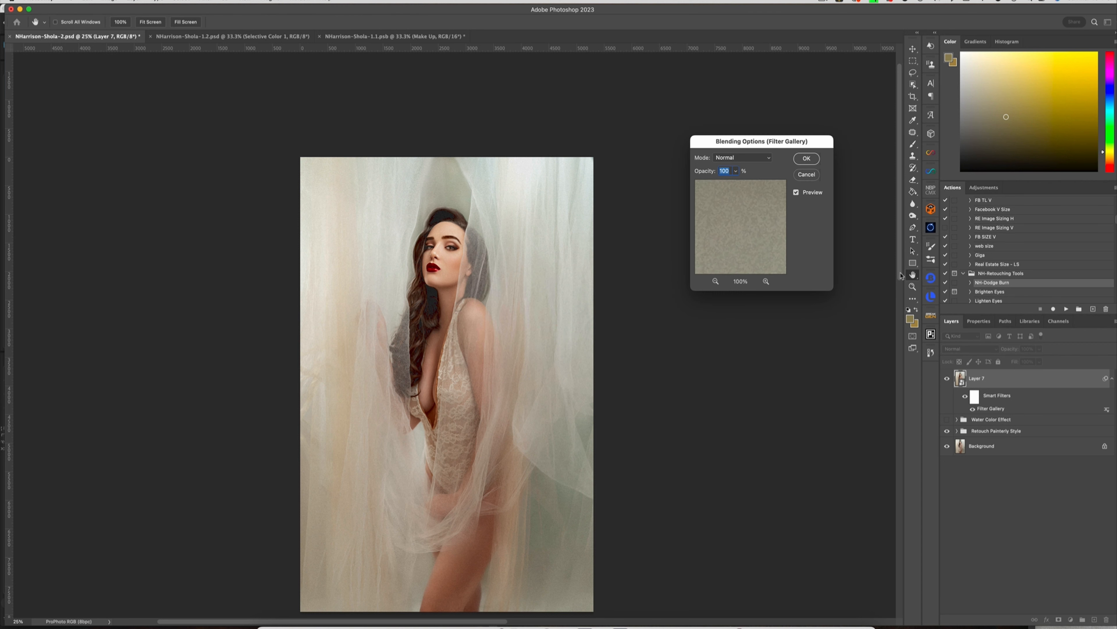
mouse_move(778, 175)
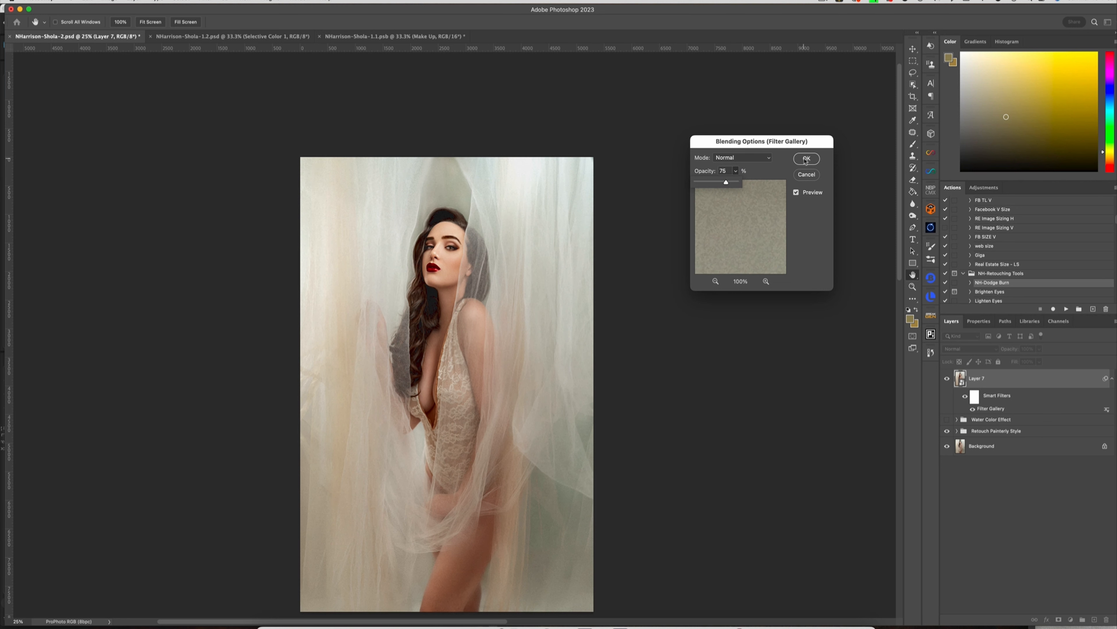
- Blend Layer 7's Sponge smart filter at 75% opacity via its Filter Gallery blending options
click(806, 158)
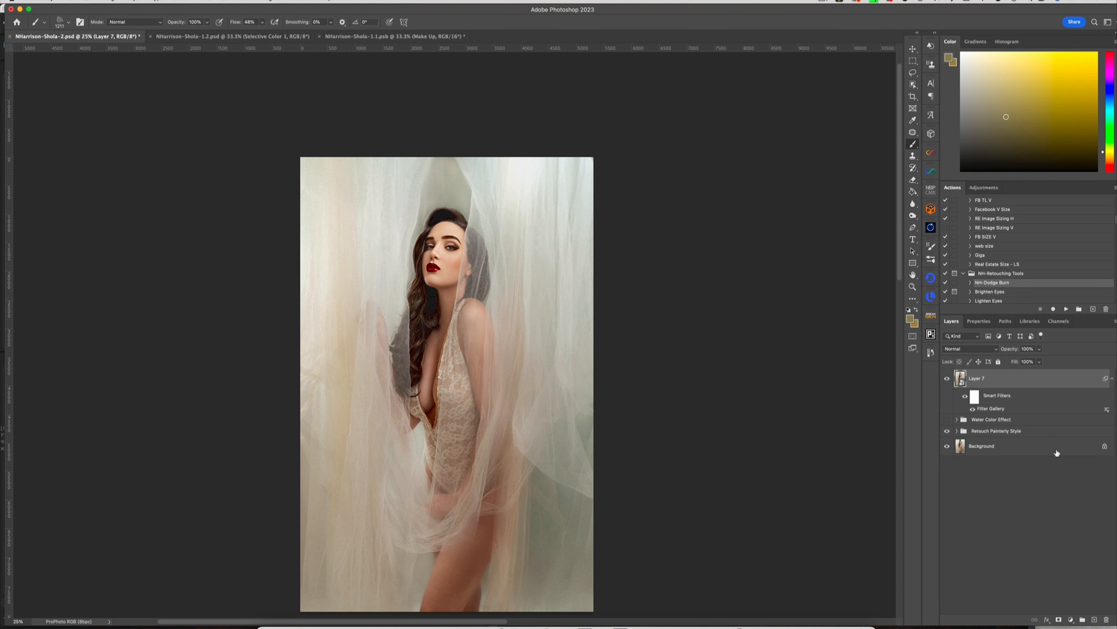
mouse_move(1064, 382)
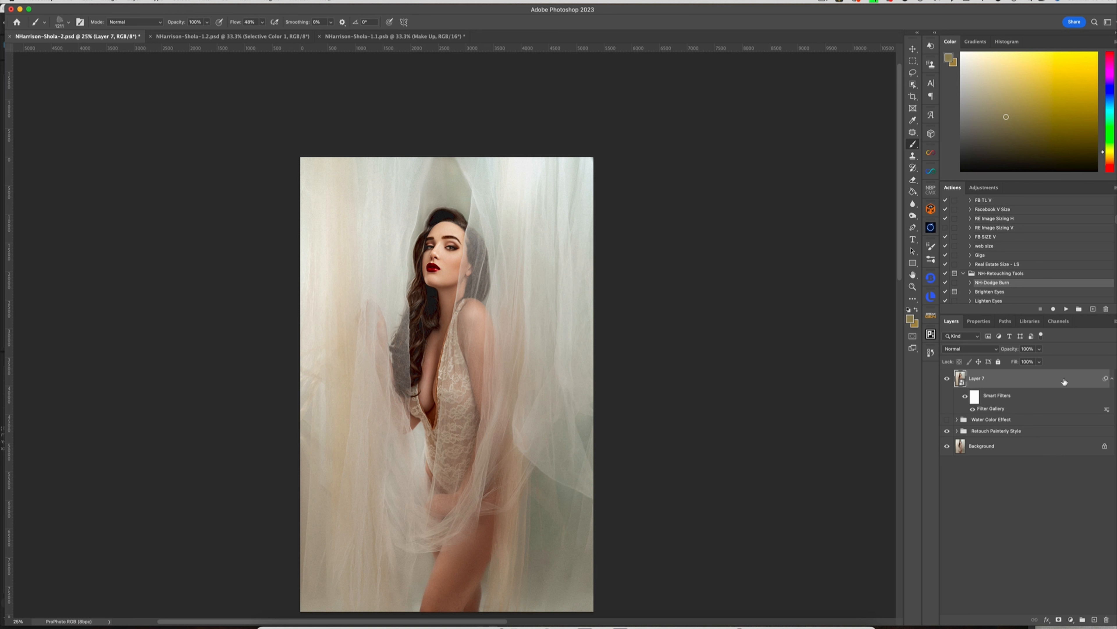
click(207, 4)
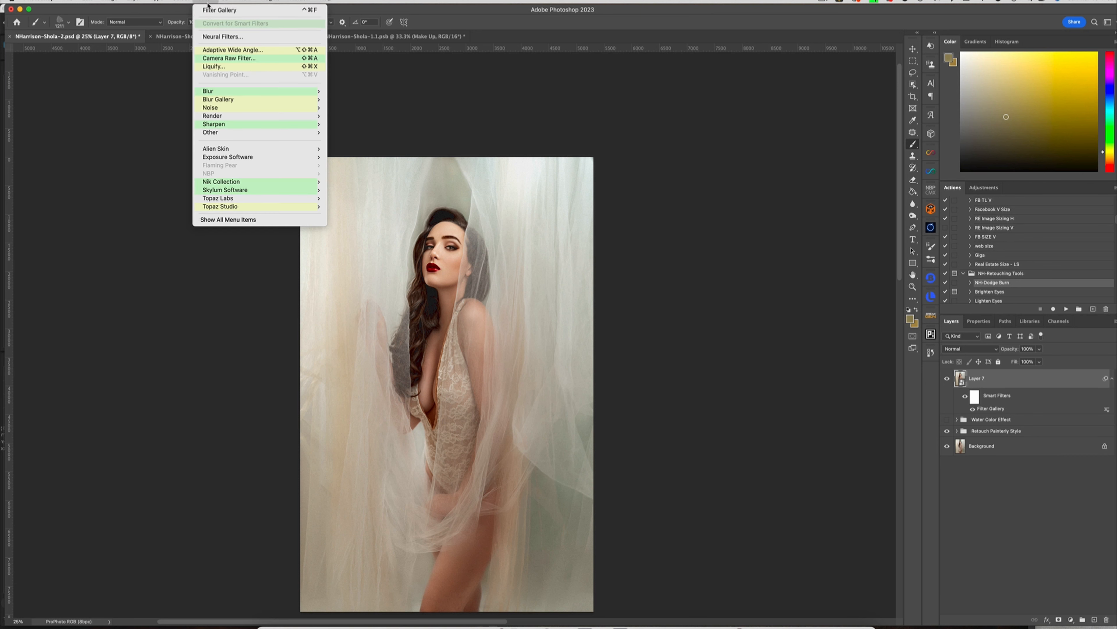
- Add a Palette Knife smart filter to Layer 7 with Stroke Size 14 and Stroke Detail 3
click(228, 218)
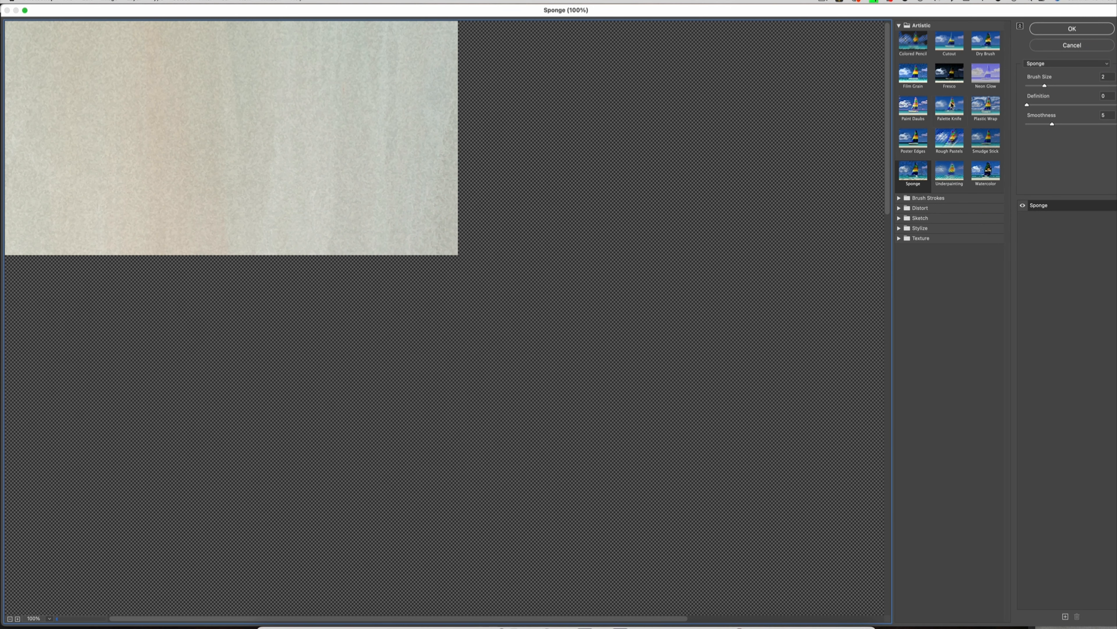
click(950, 107)
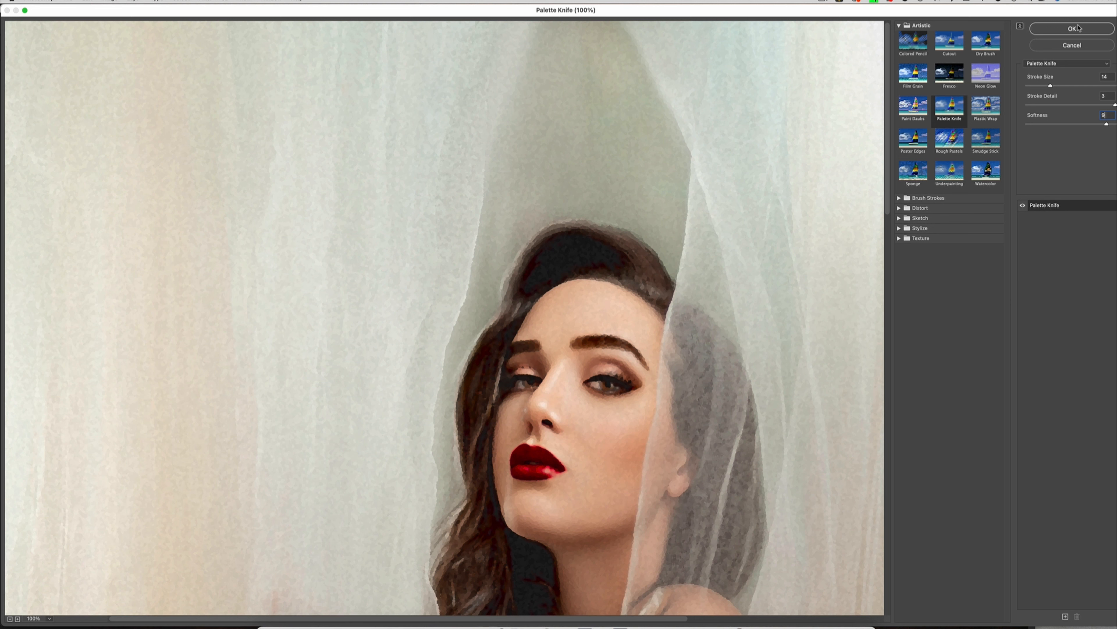
click(1072, 29)
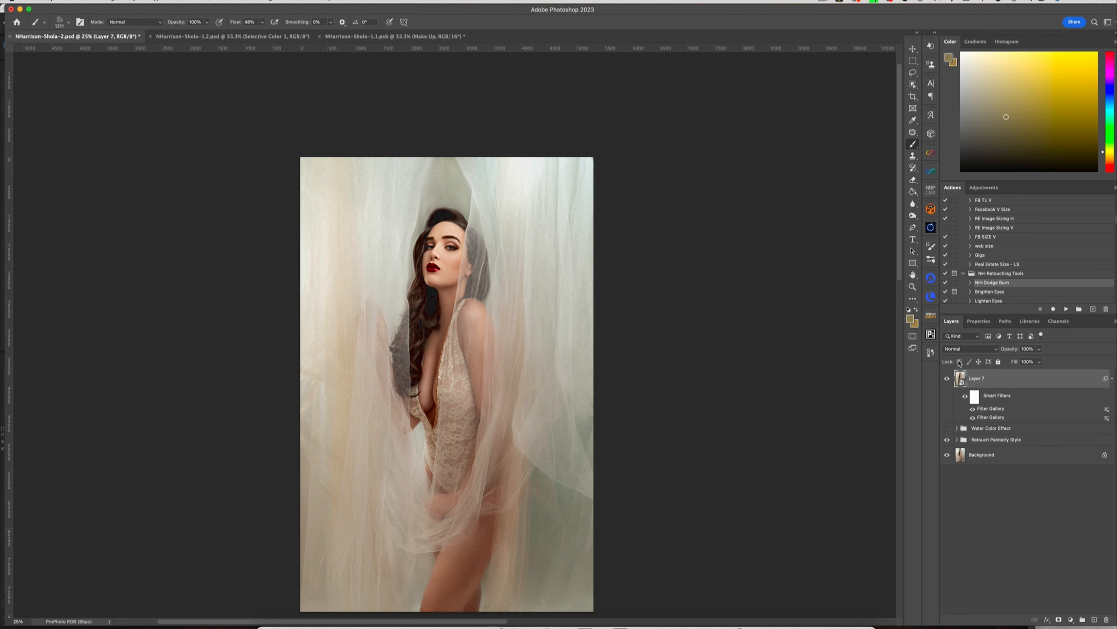
mouse_move(1023, 402)
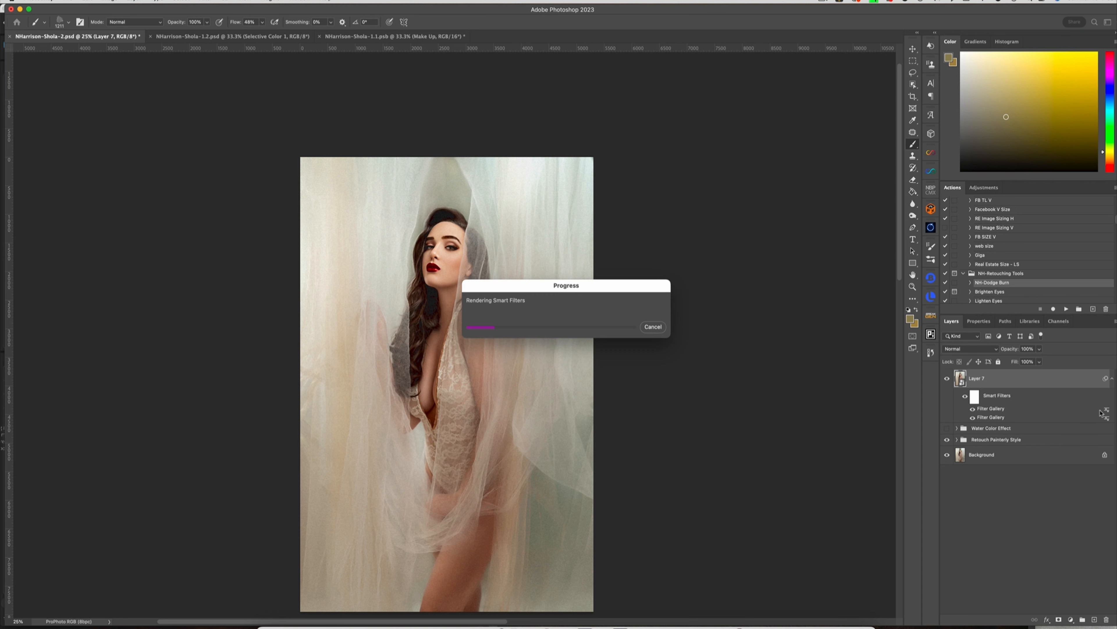
mouse_move(1101, 413)
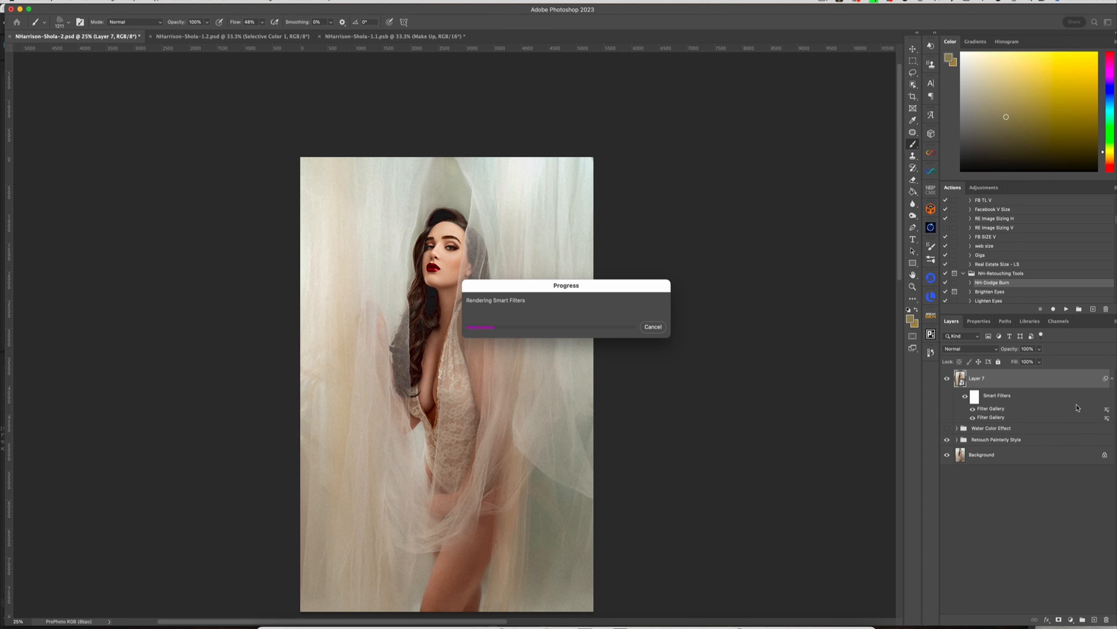
mouse_move(1053, 396)
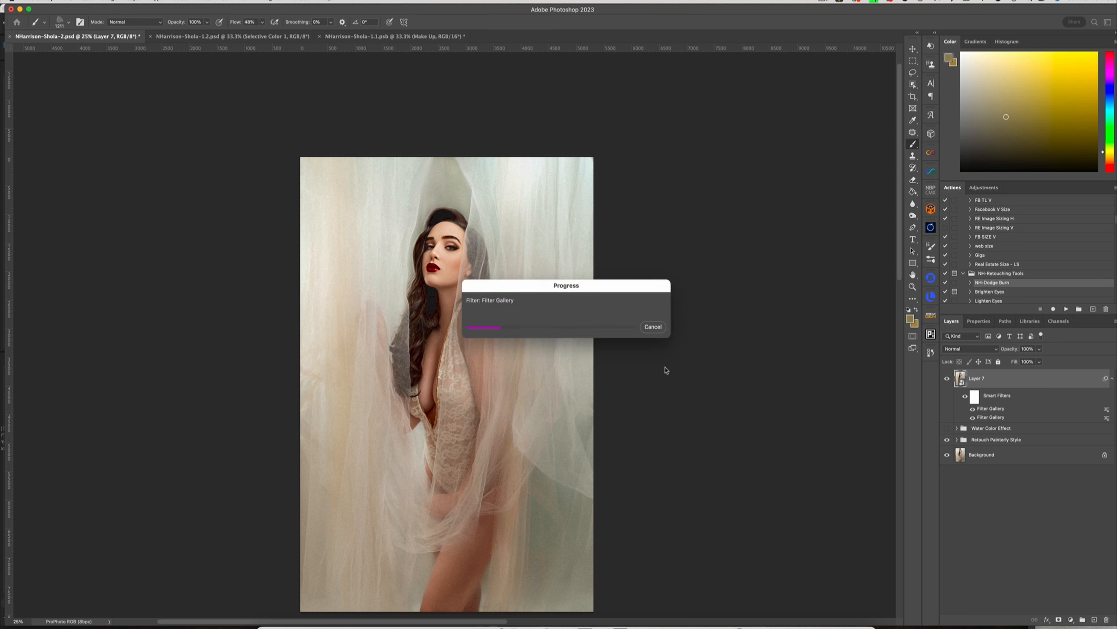
mouse_move(669, 370)
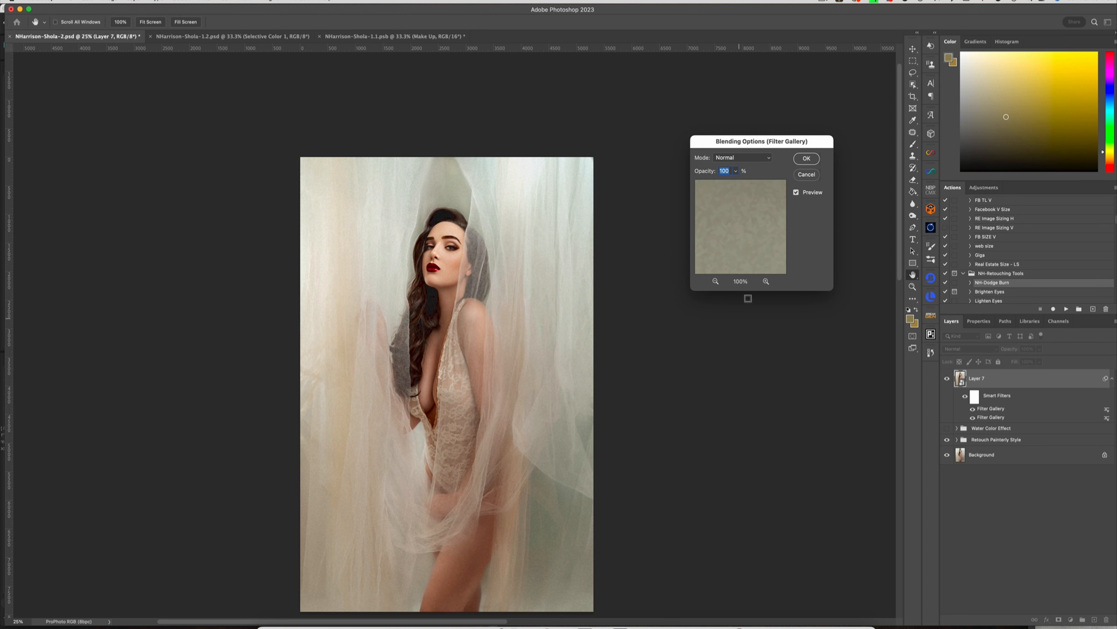
mouse_move(663, 222)
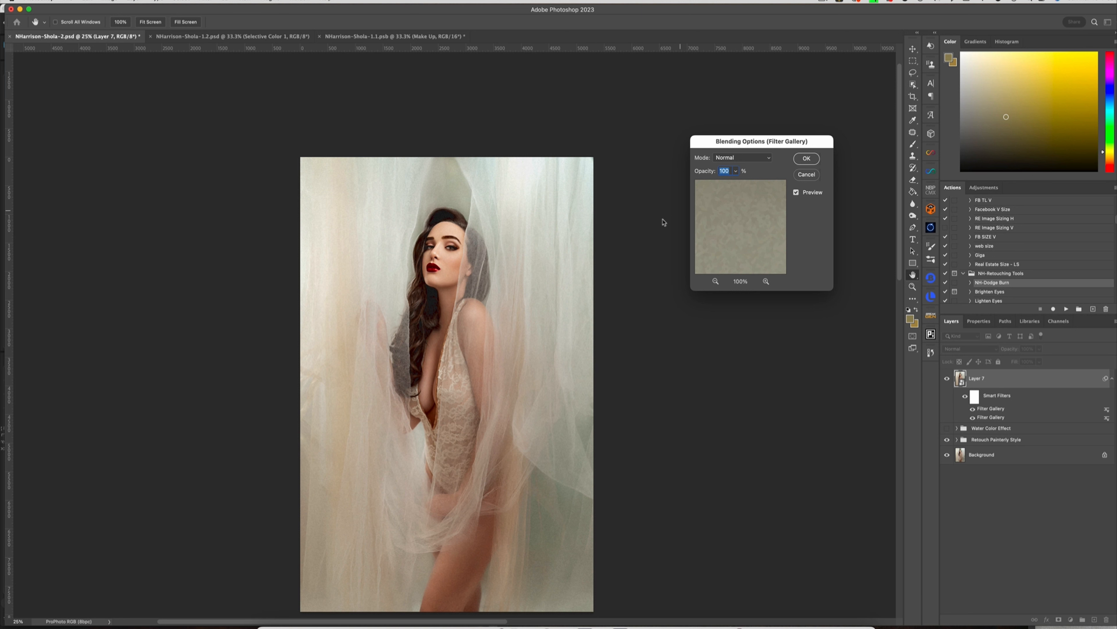
mouse_move(717, 220)
text(40)
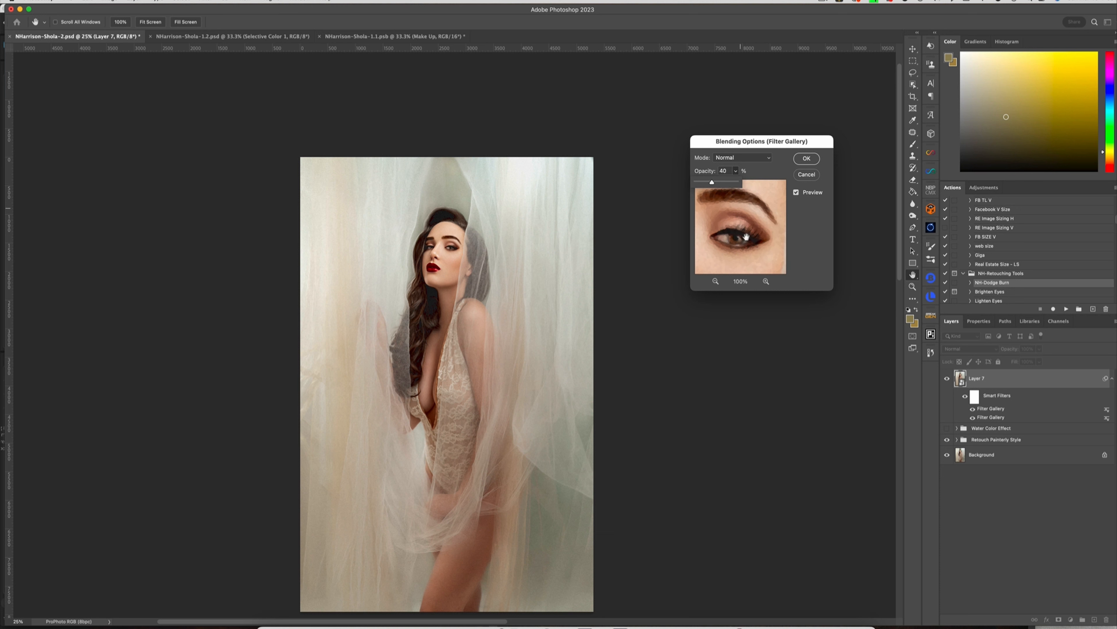
- Blend the Palette Knife smart filter into Layer 7 at 40% opacity
click(806, 158)
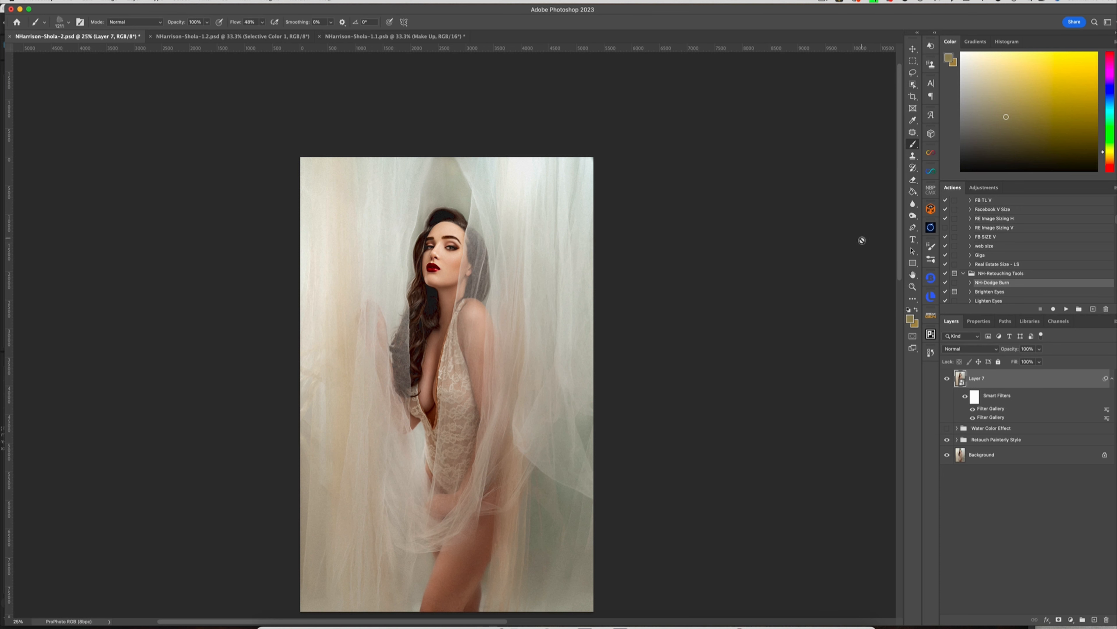
mouse_move(860, 277)
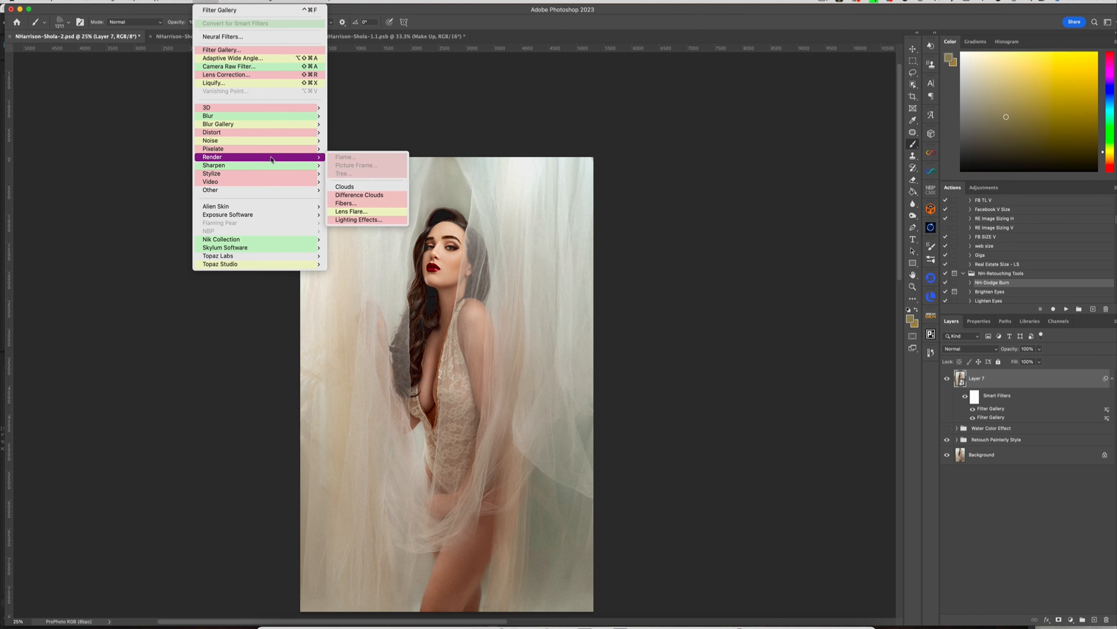
mouse_move(213, 164)
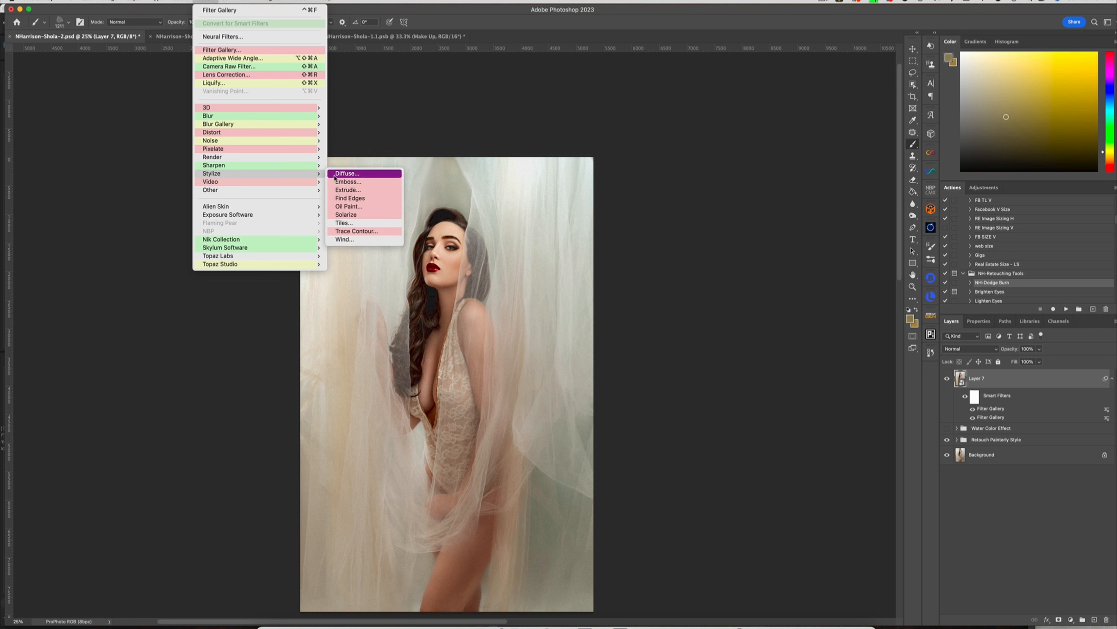
- Apply Find Edges to Layer 7 and blend it in Multiply mode at 26% opacity
click(349, 197)
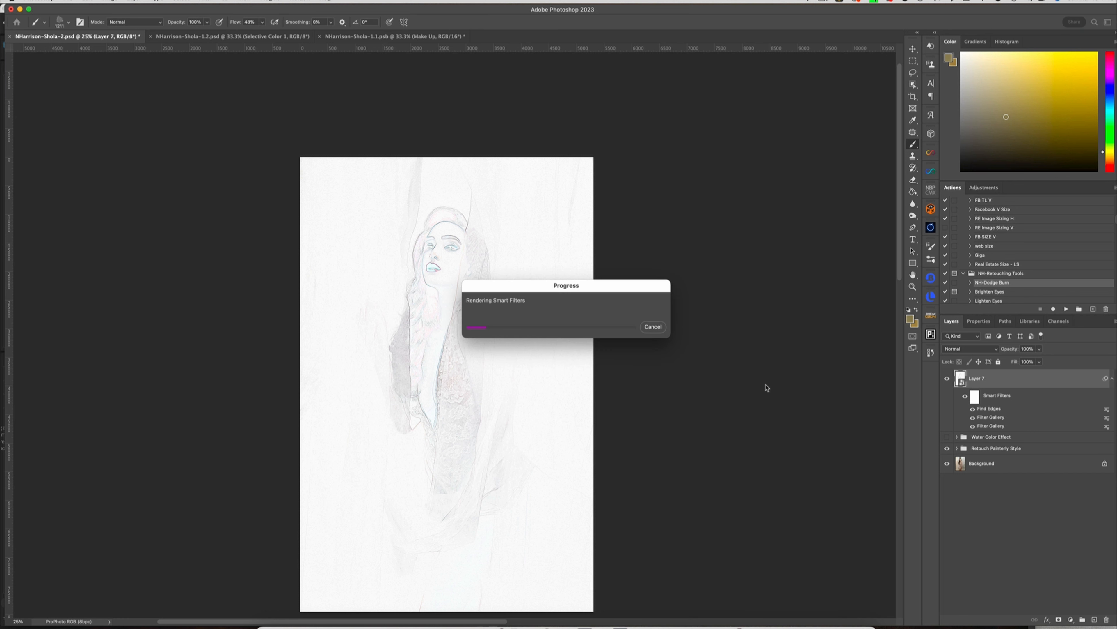
mouse_move(787, 387)
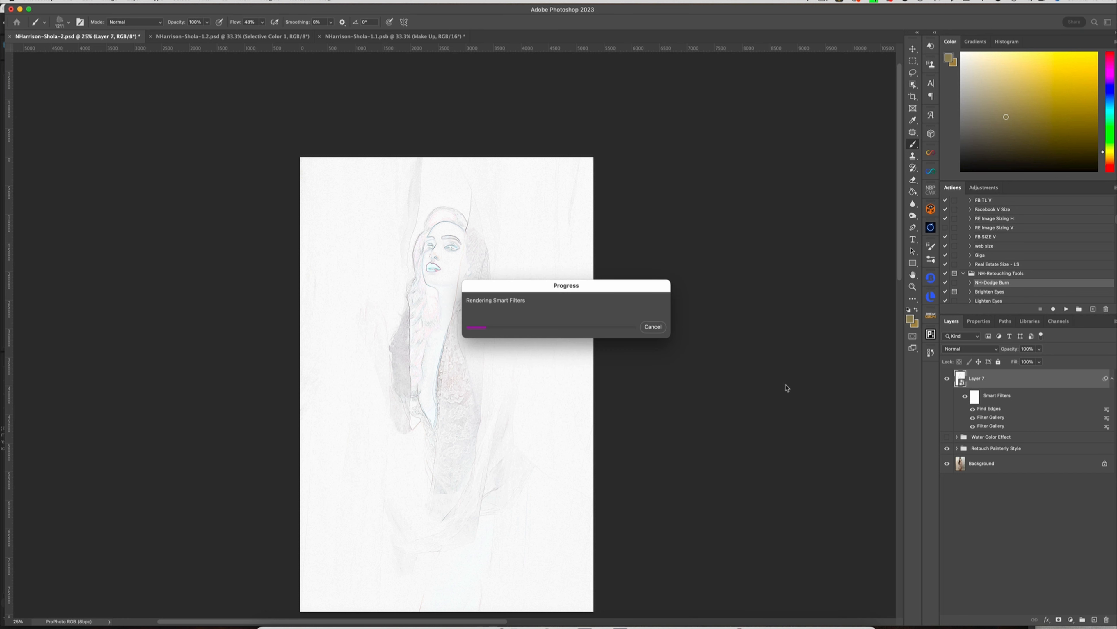
mouse_move(788, 392)
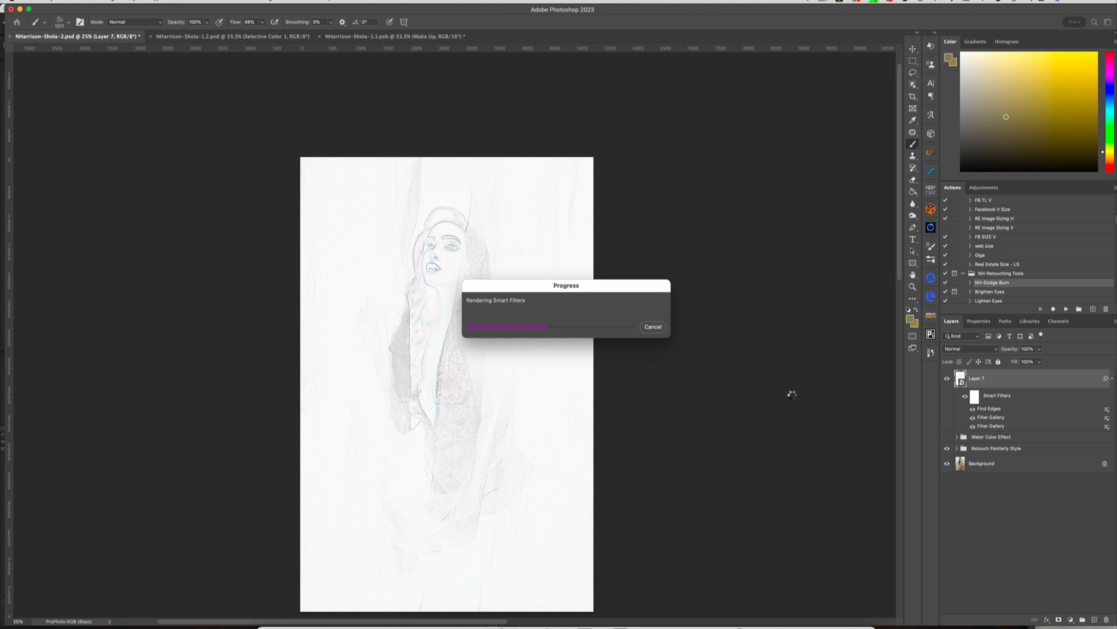
mouse_move(794, 396)
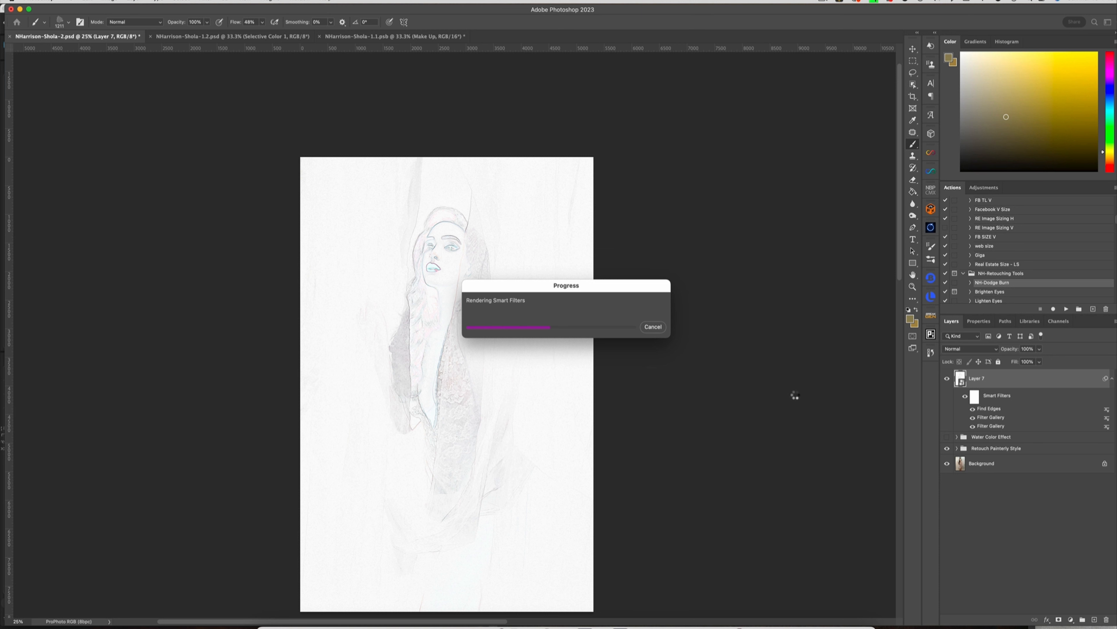
mouse_move(793, 394)
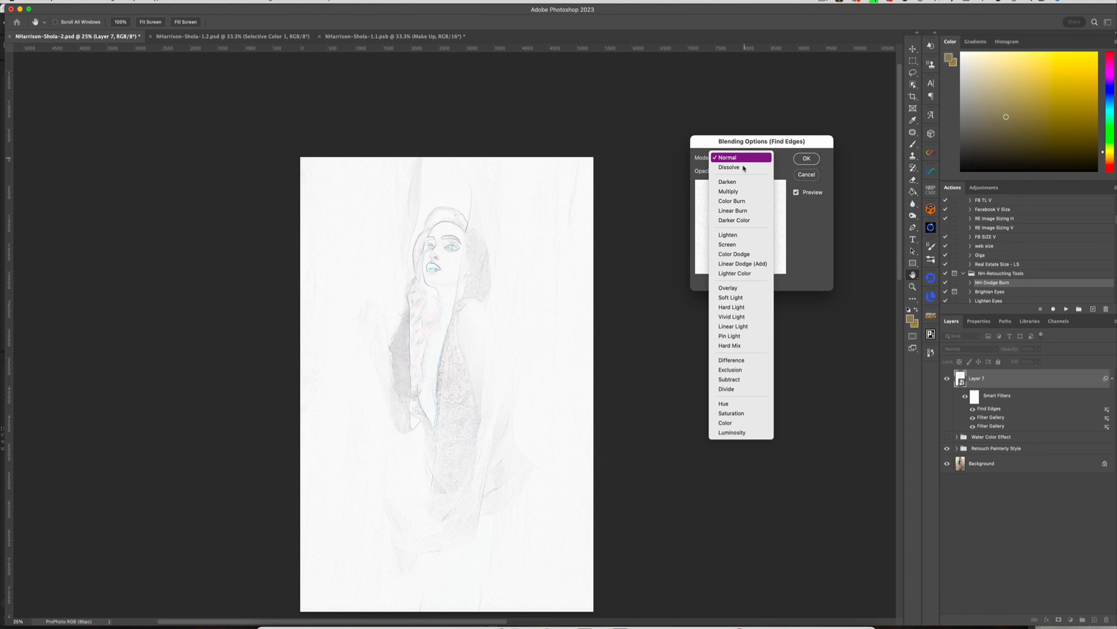
click(728, 191)
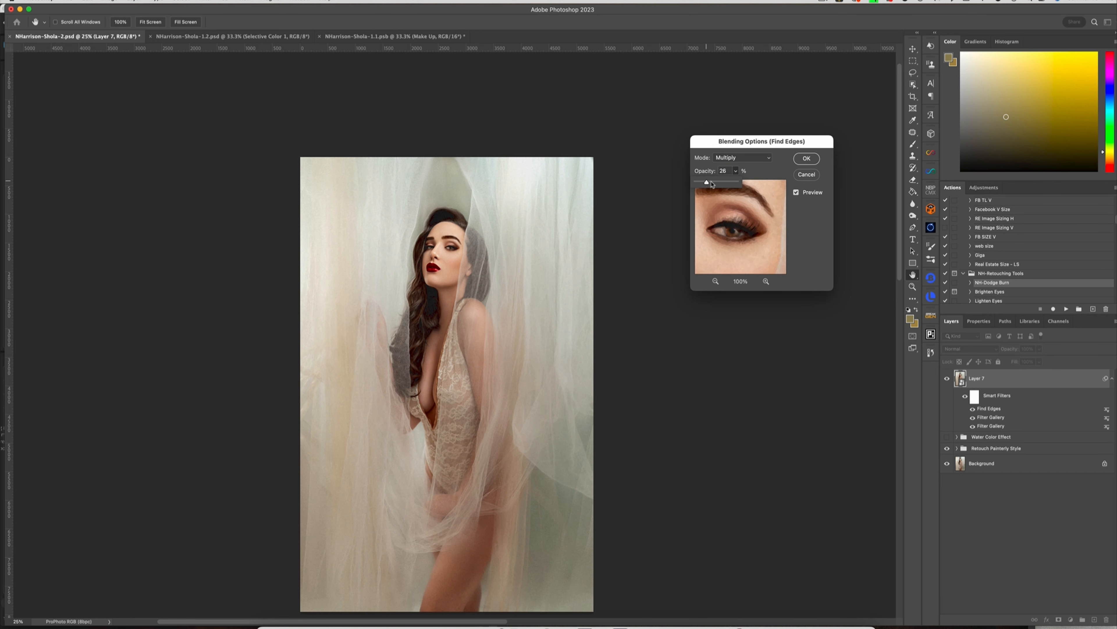
click(806, 159)
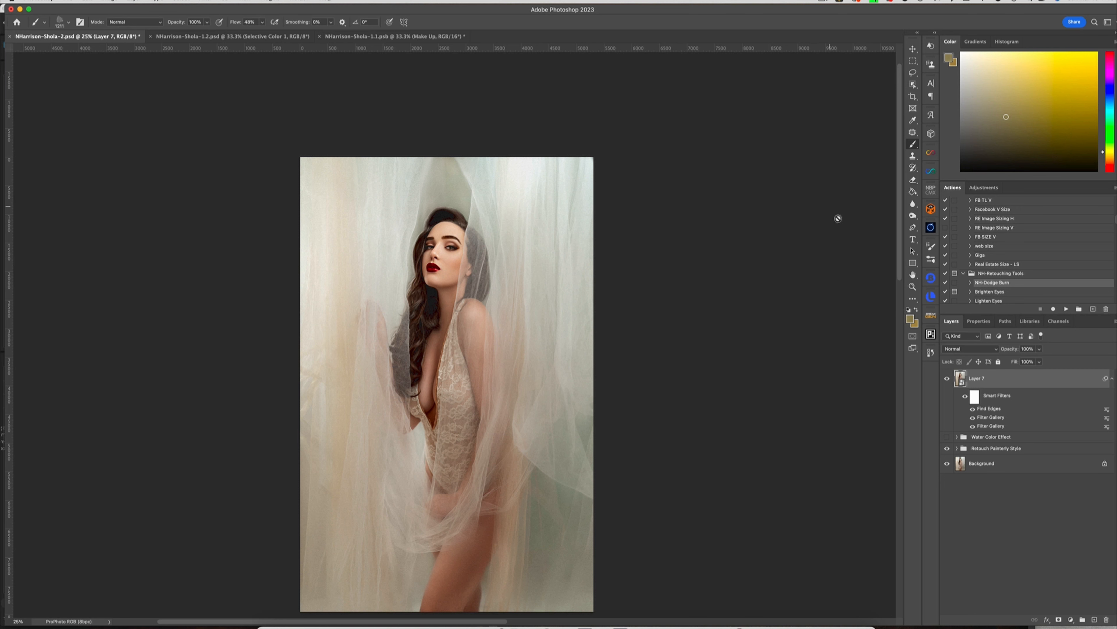
mouse_move(971, 358)
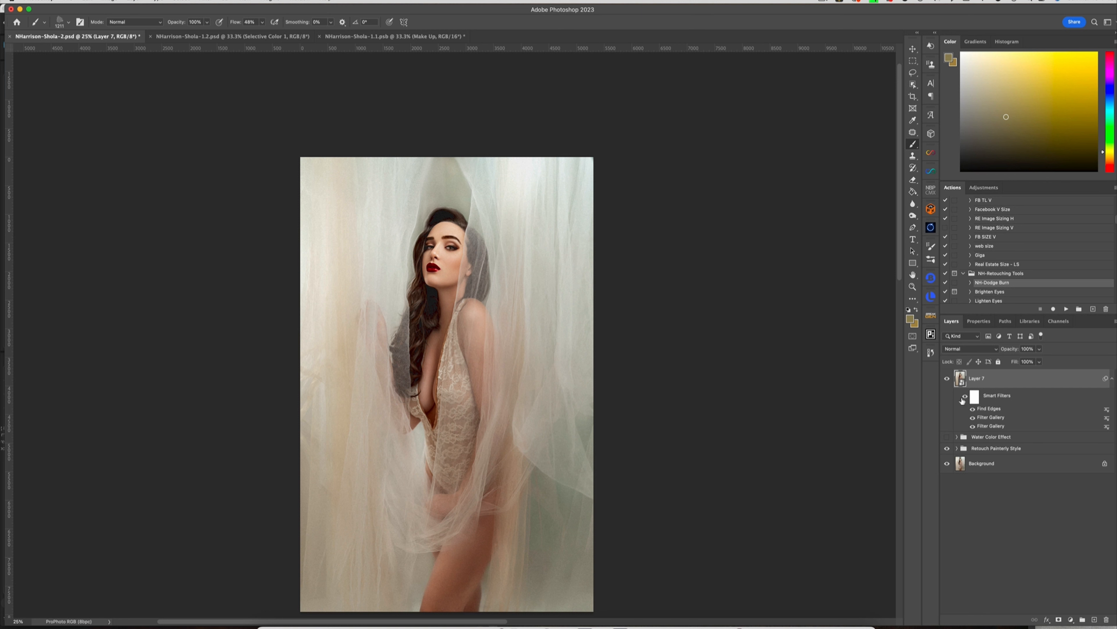
- Adjust selections in the Layers panel before bringing in the texture image
click(964, 396)
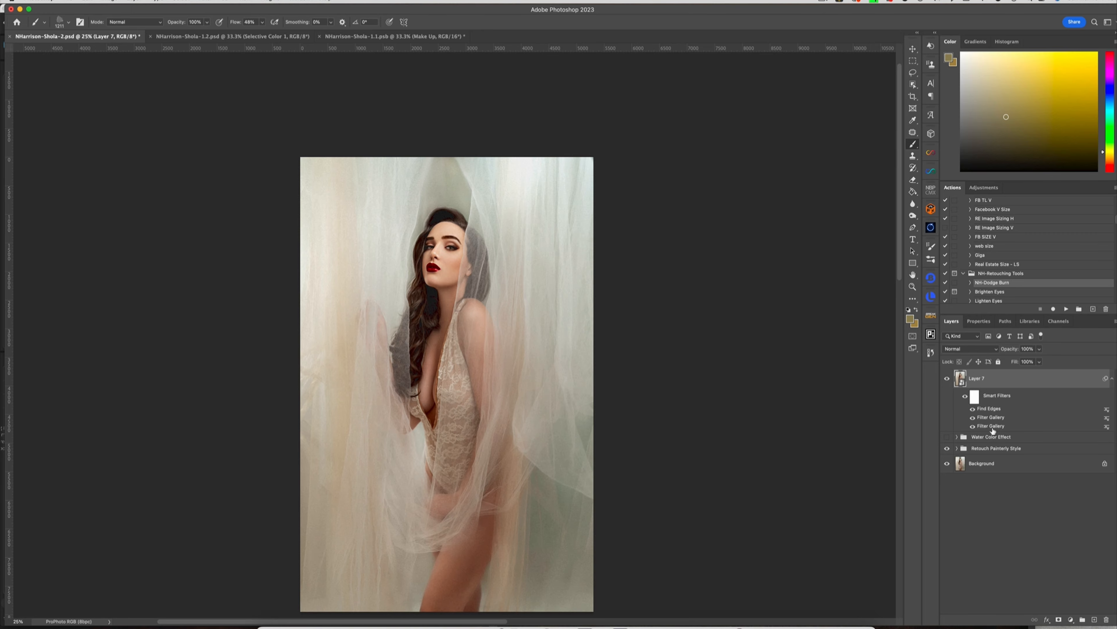
click(971, 407)
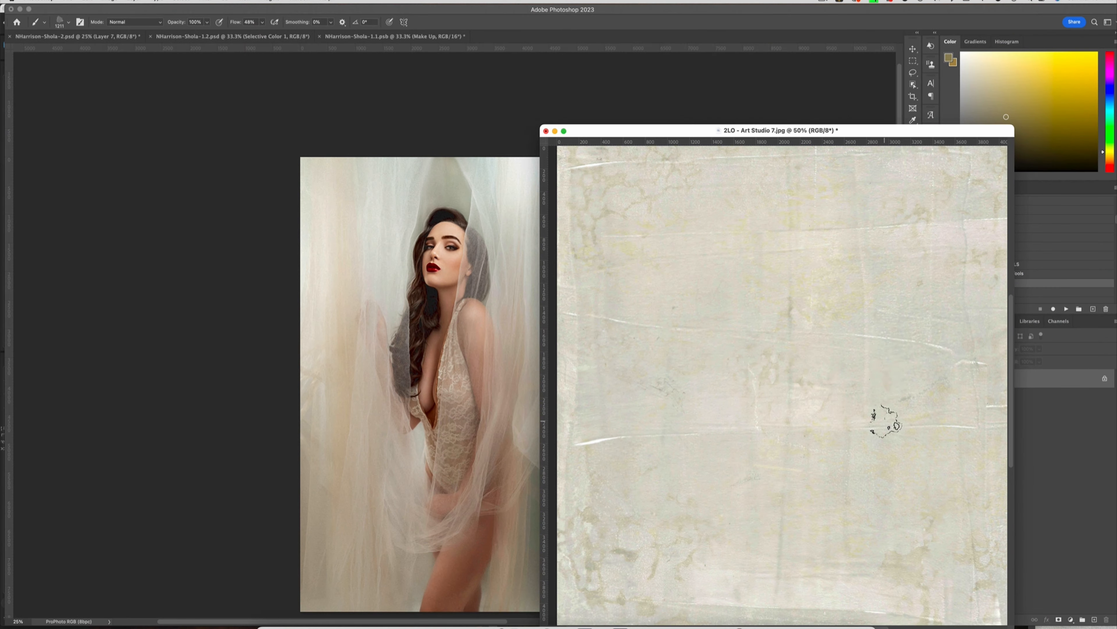
mouse_move(784, 289)
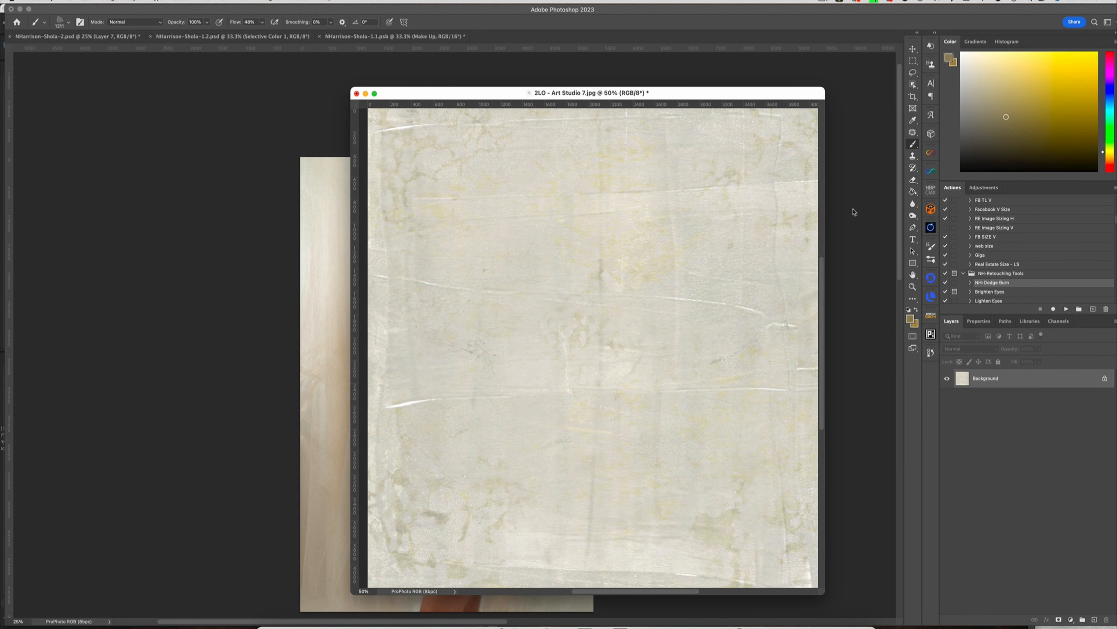
- Make the 2LO - Art Studio 7.jpg texture the active document for patching marks
click(912, 120)
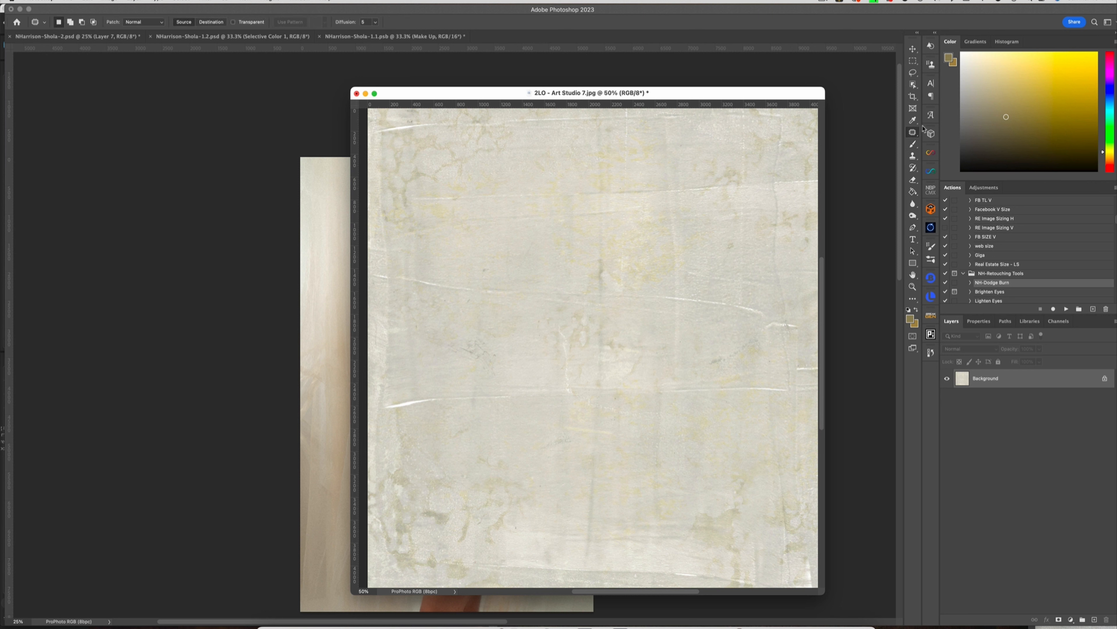
mouse_move(427, 426)
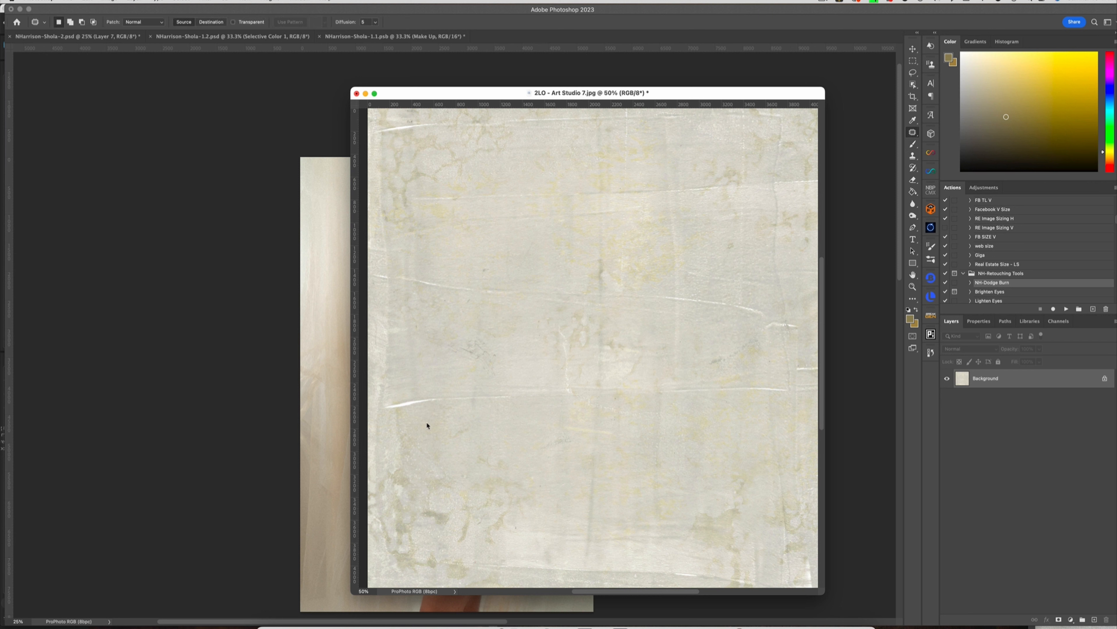
mouse_move(596, 332)
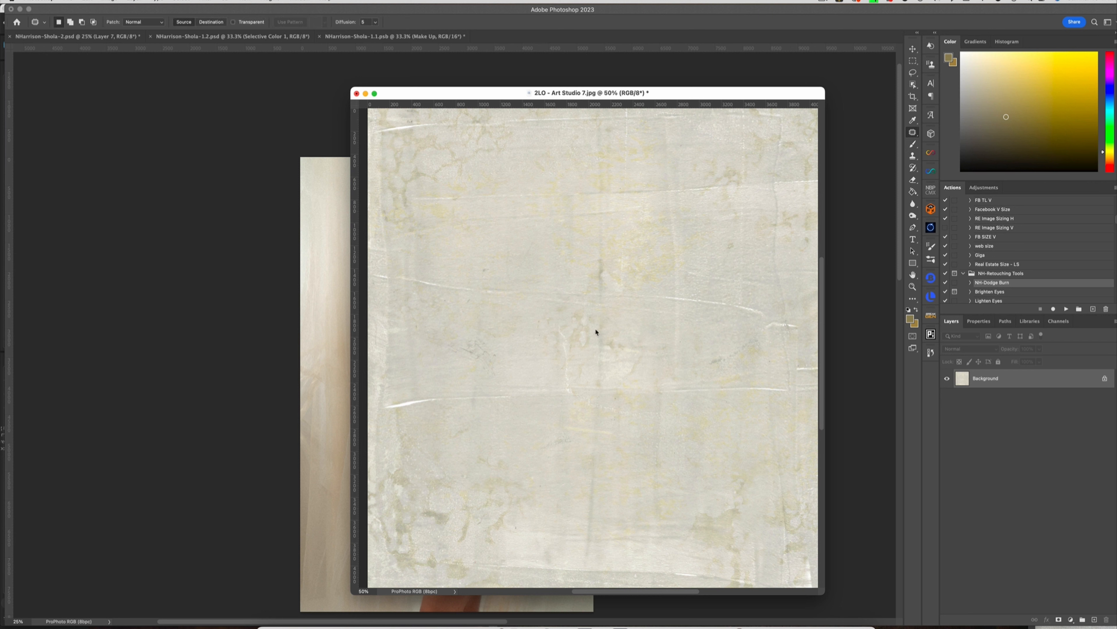
mouse_move(649, 350)
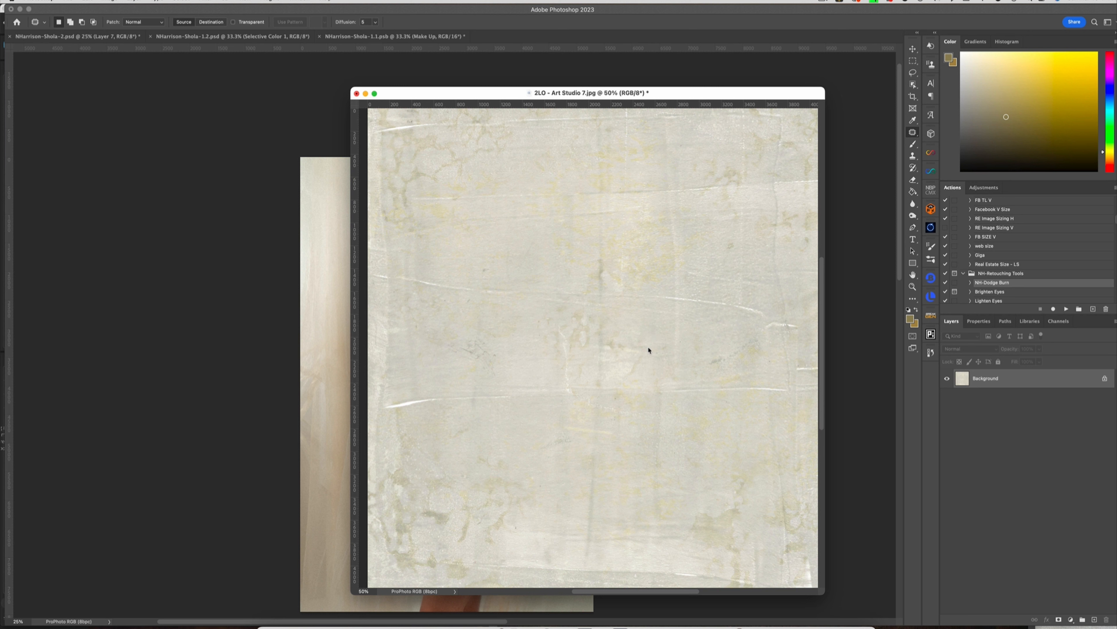
mouse_move(616, 441)
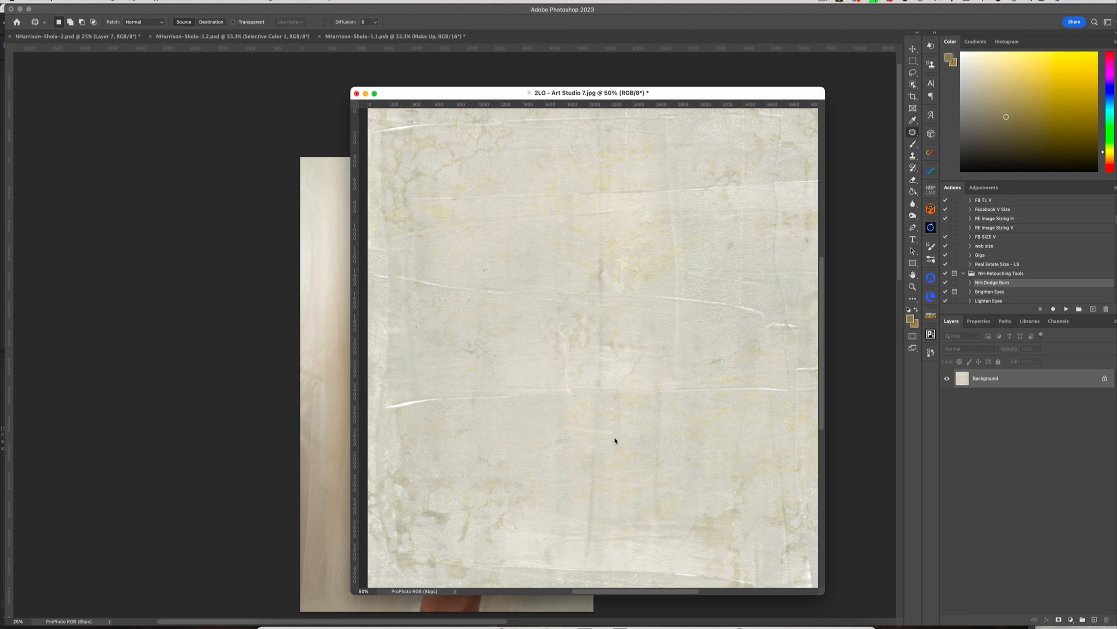
mouse_move(604, 448)
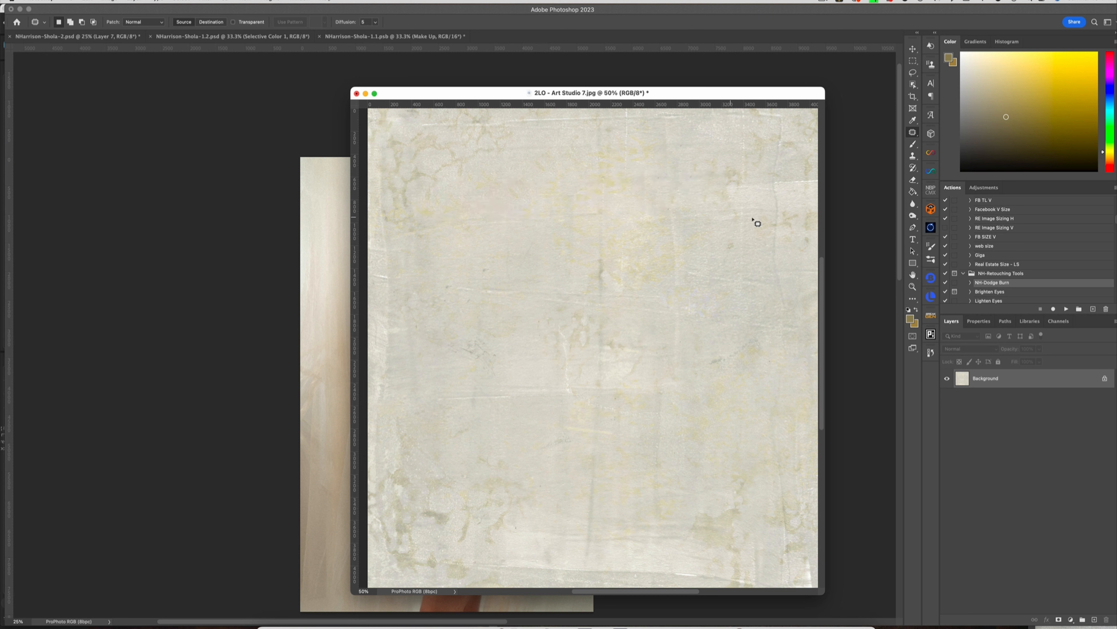
mouse_move(638, 274)
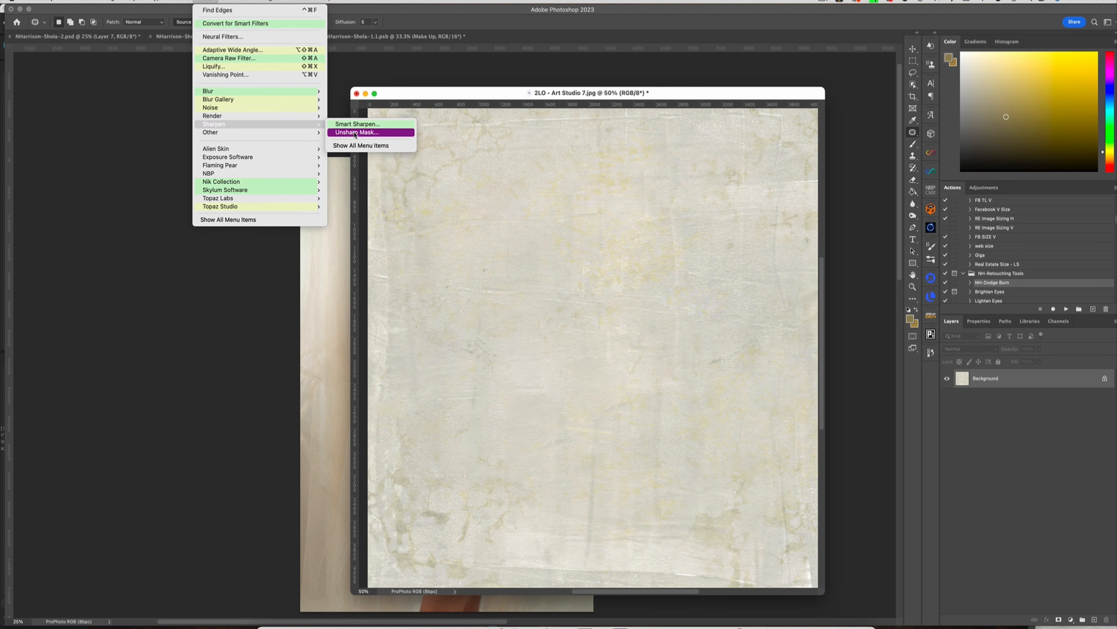
- Sharpen the texture with Unsharp Mask at amount 26%, radius 25 px, threshold 0
click(356, 132)
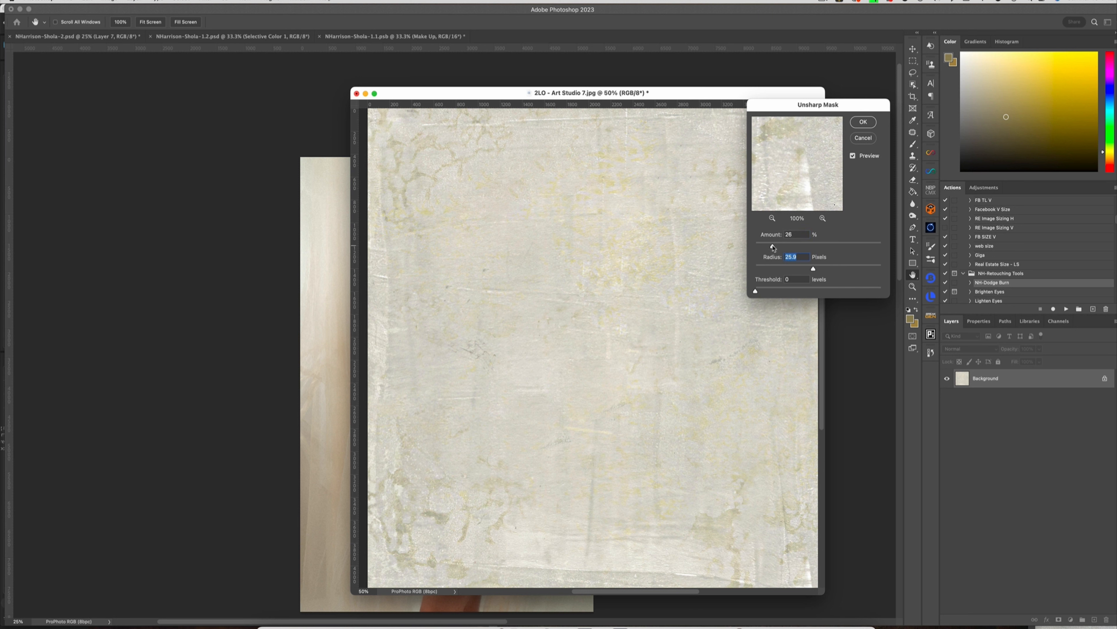
click(862, 121)
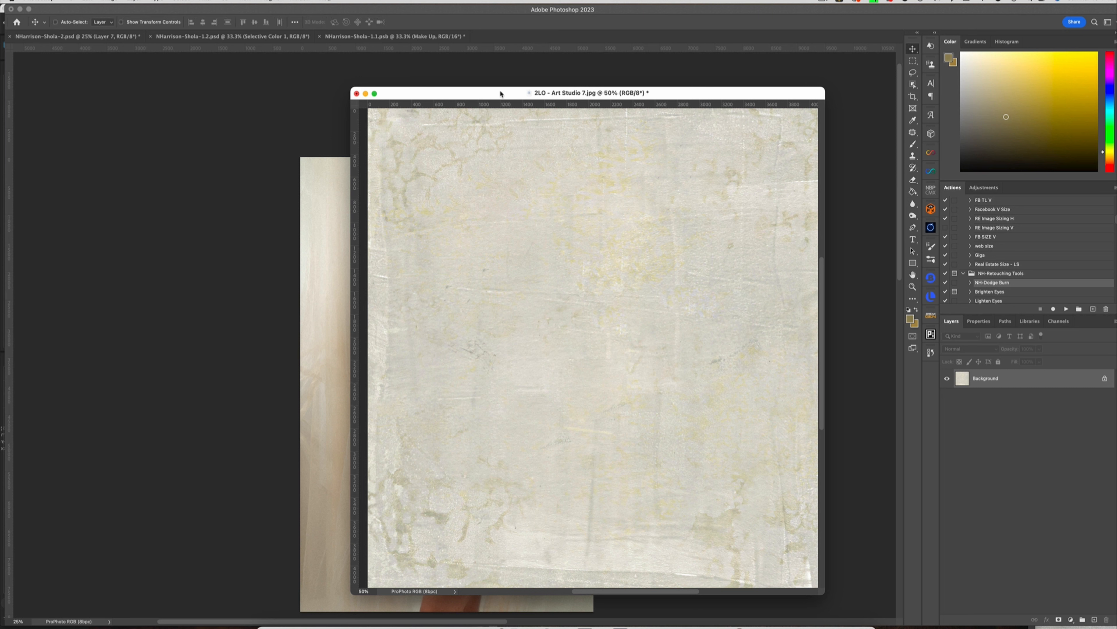
mouse_move(592, 274)
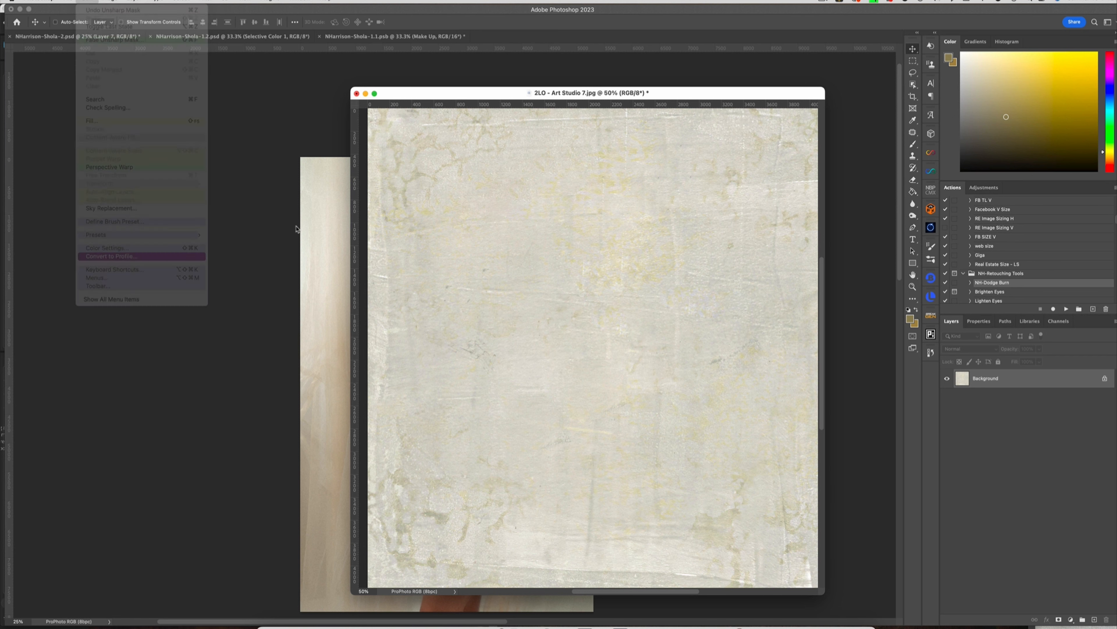
- Convert the texture to a new destination color profile via Convert to Profile
click(110, 256)
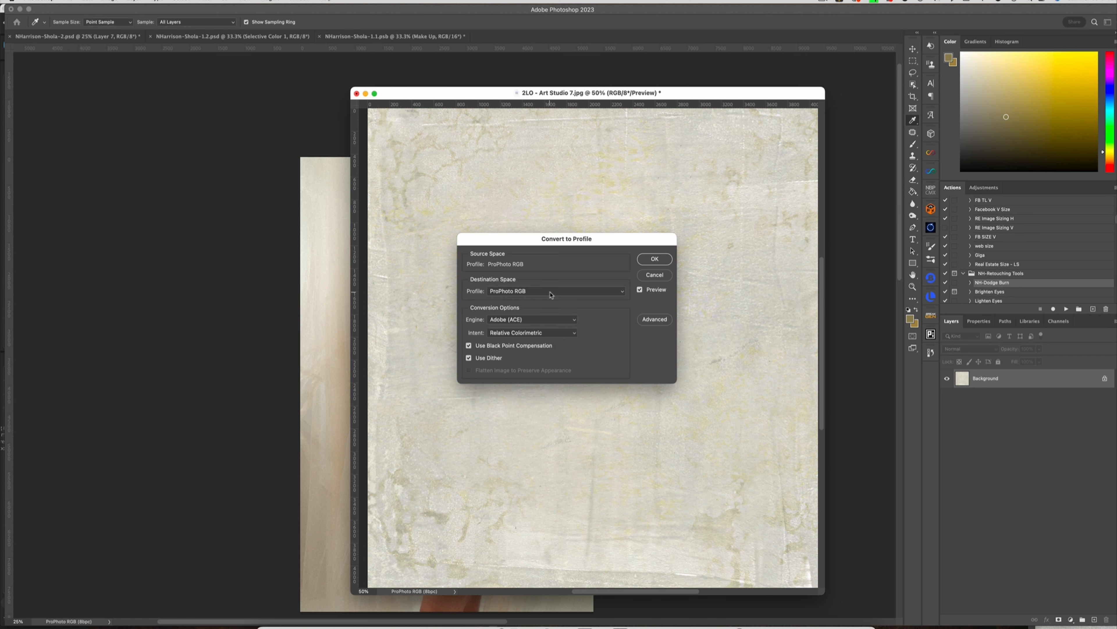
click(653, 258)
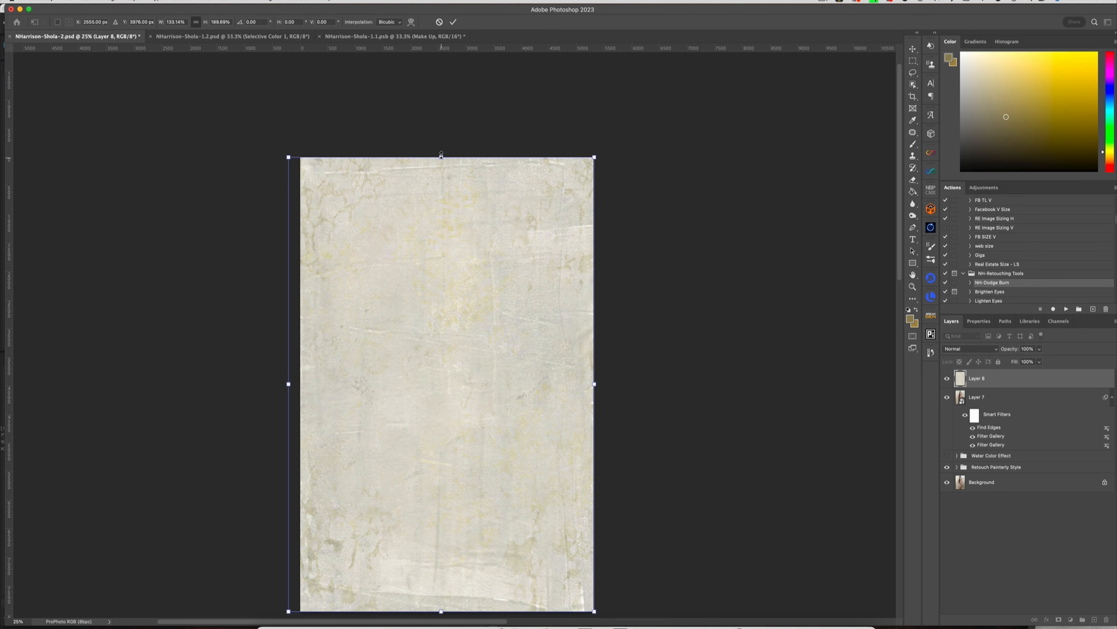
- Stretch the pasted texture as Layer 8 to fill the canvas and move it beneath Layer 7
drag(440, 156, 441, 152)
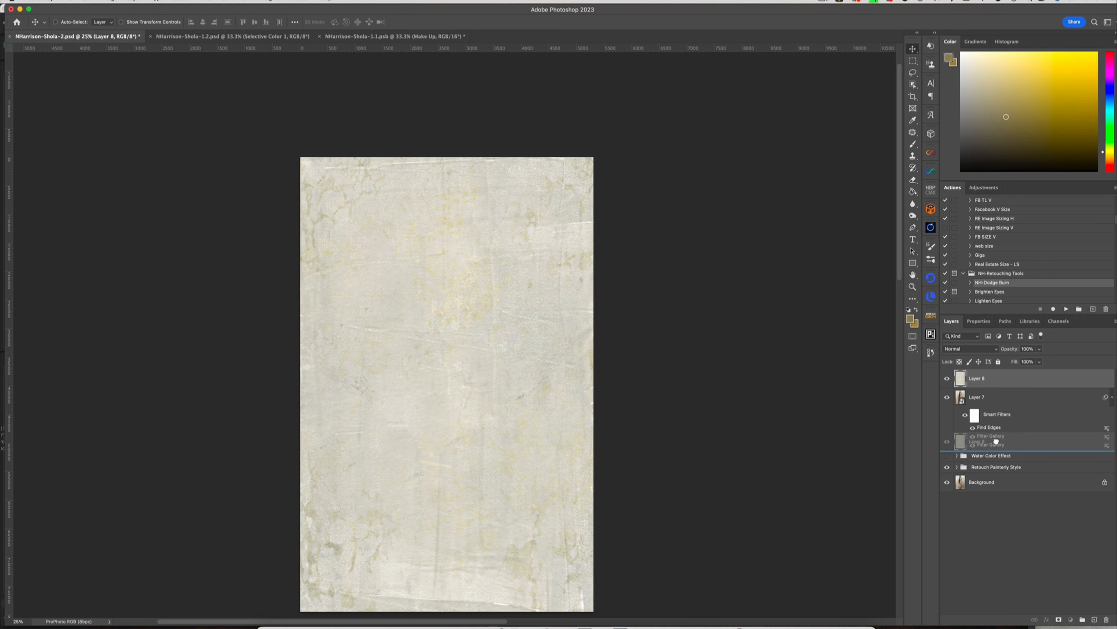
click(947, 377)
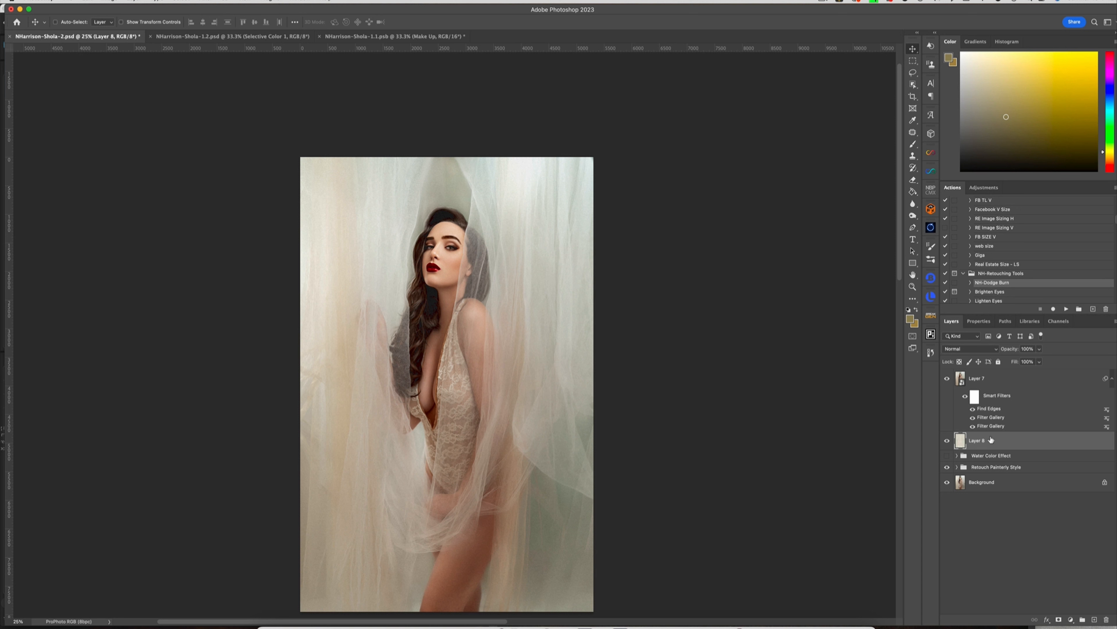
mouse_move(988, 383)
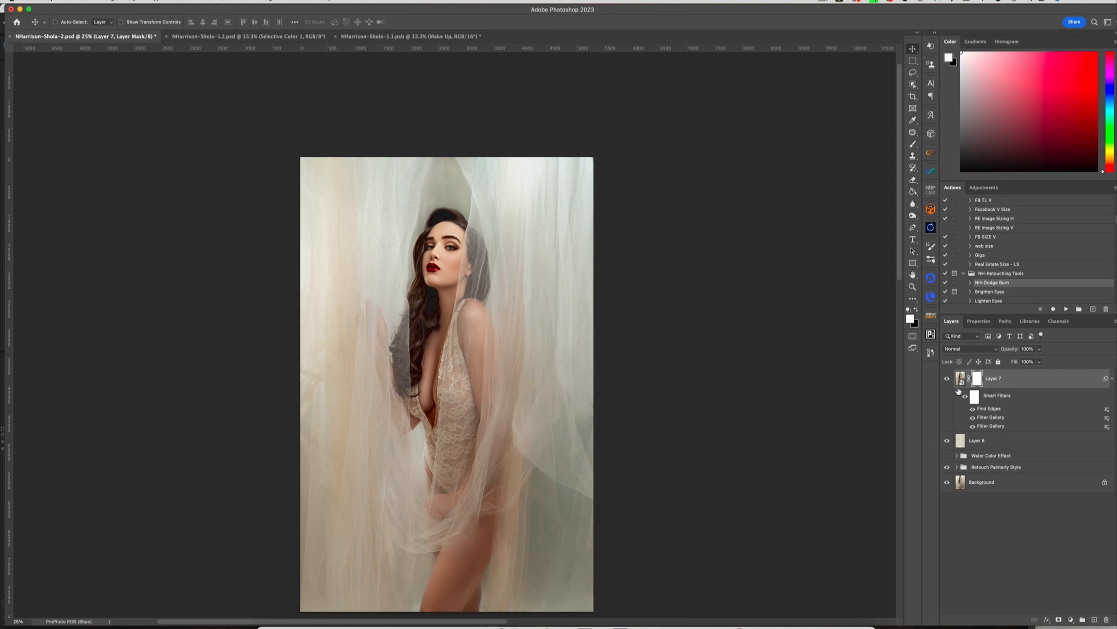
- Mask Layer 7, make black the painting colour and pick a watercolor brush
click(965, 396)
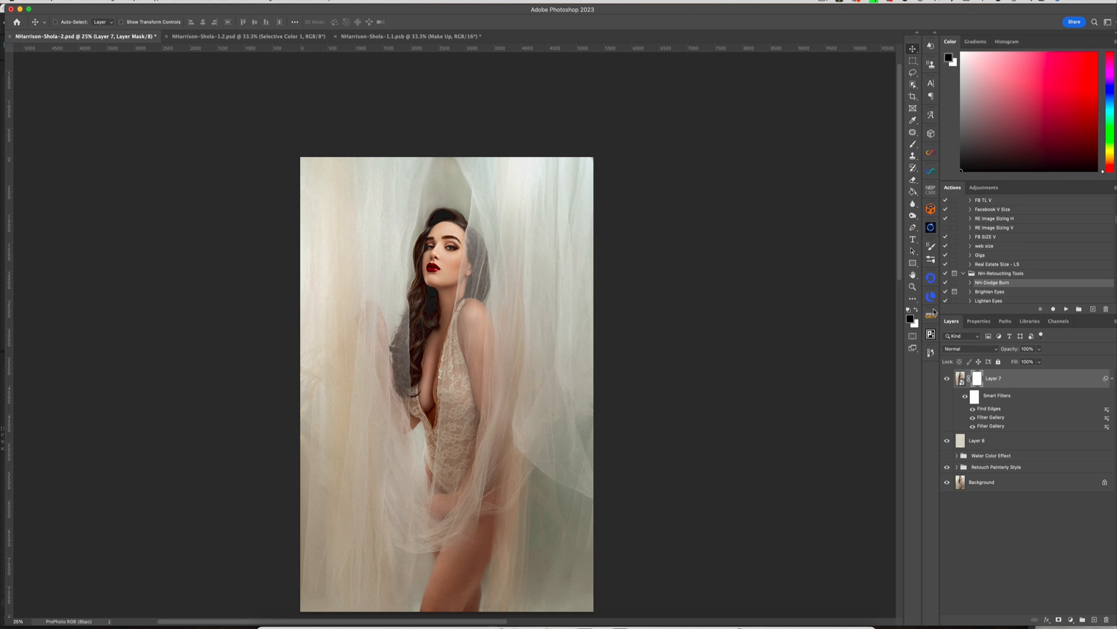
mouse_move(513, 295)
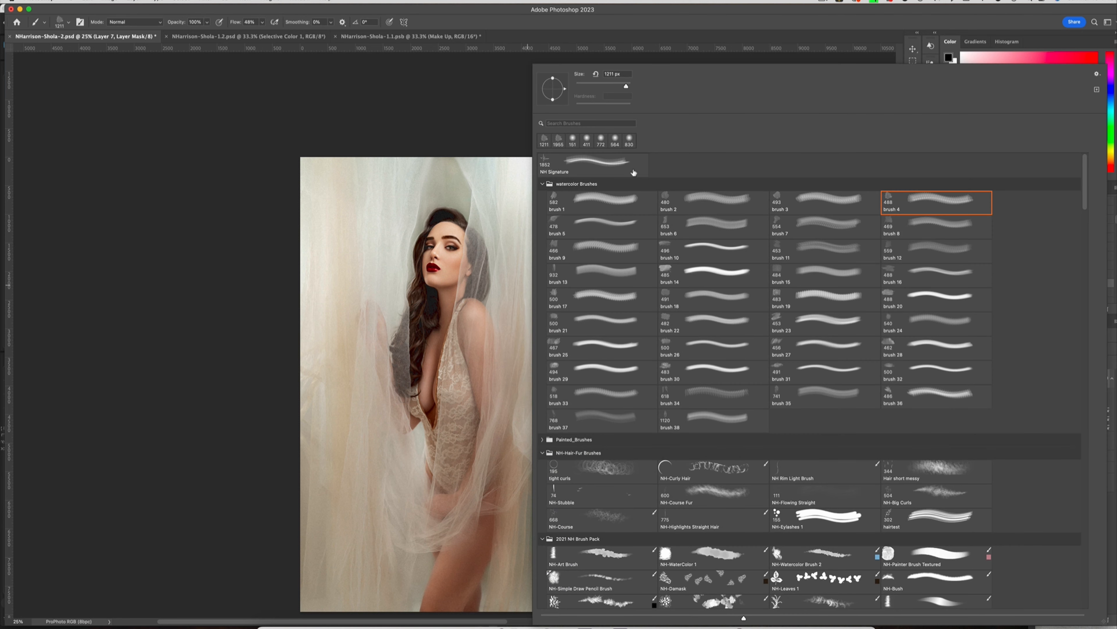
mouse_move(854, 234)
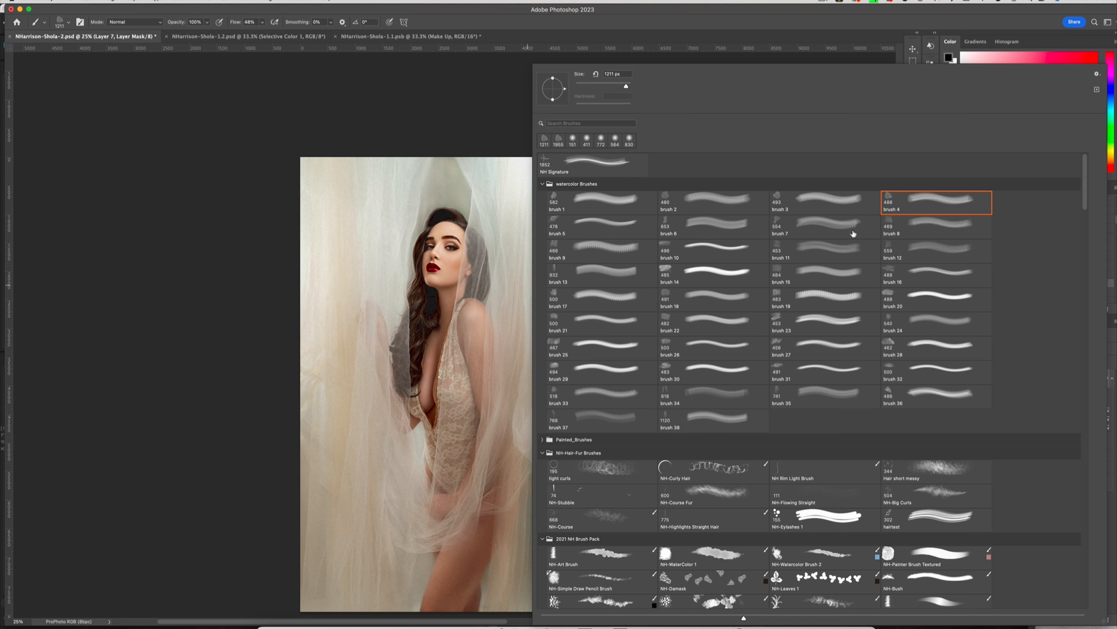
mouse_move(850, 292)
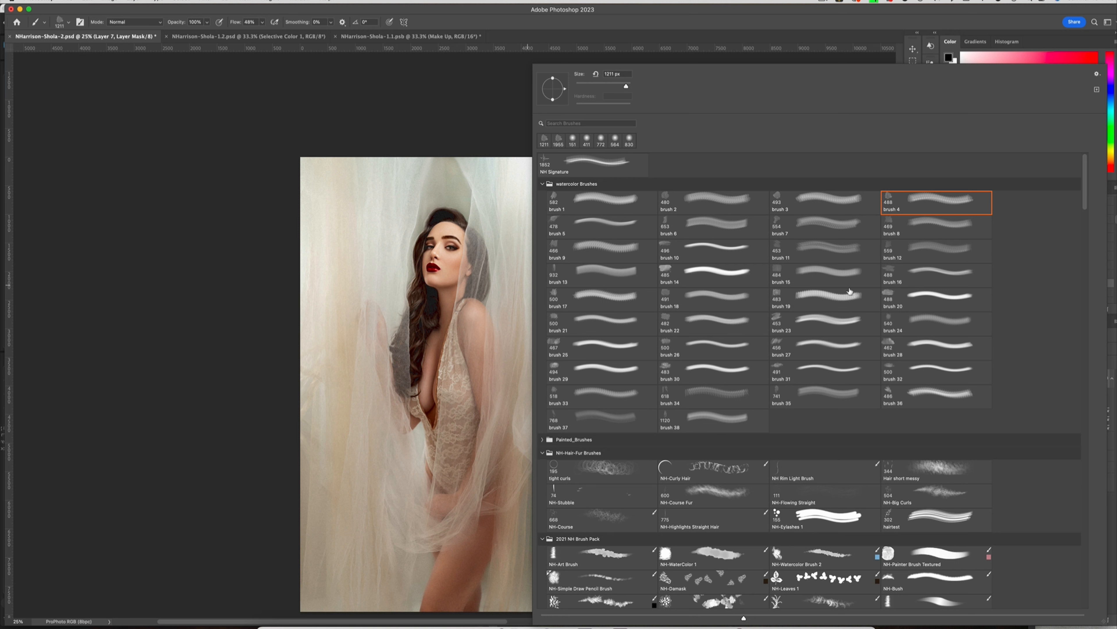
mouse_move(704, 372)
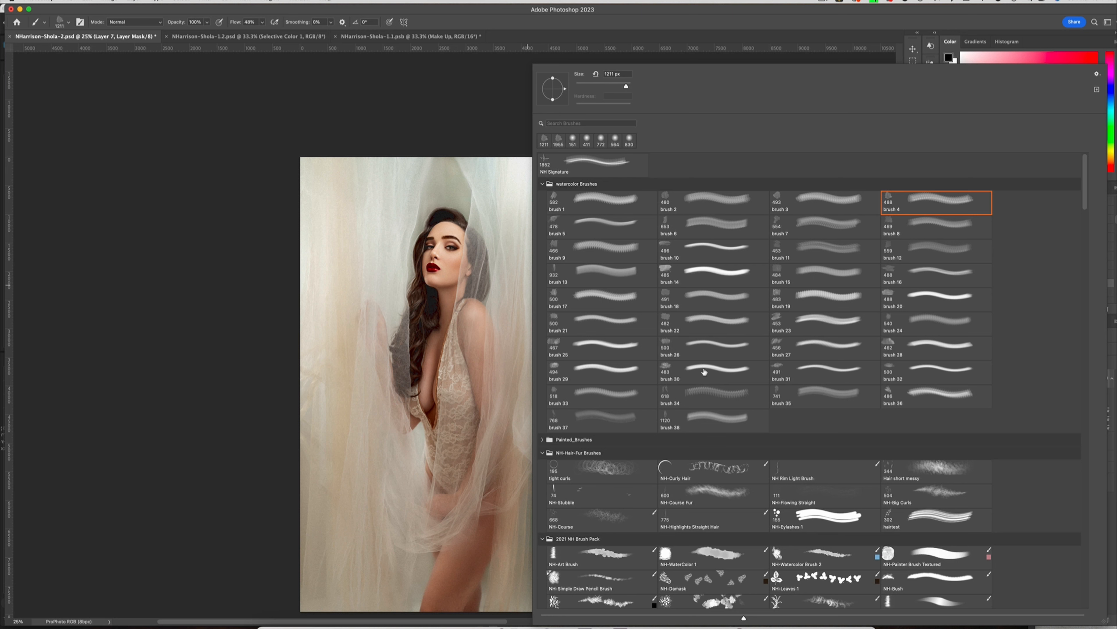
click(713, 274)
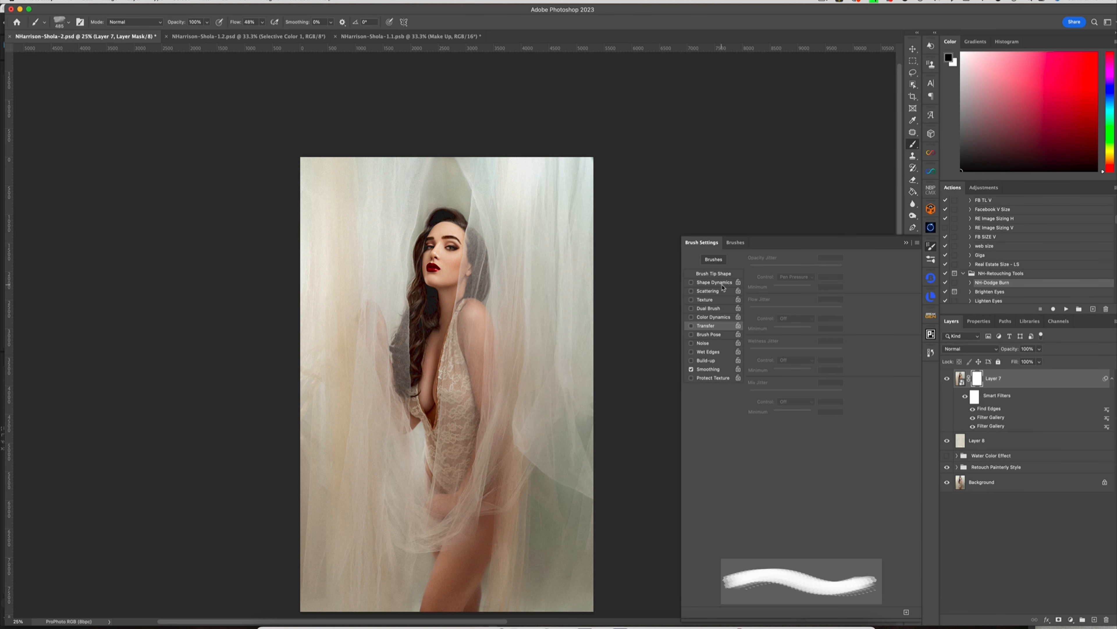
- Make brush size and angle vary with pen pressure and give it wet watercolor edges
click(690, 282)
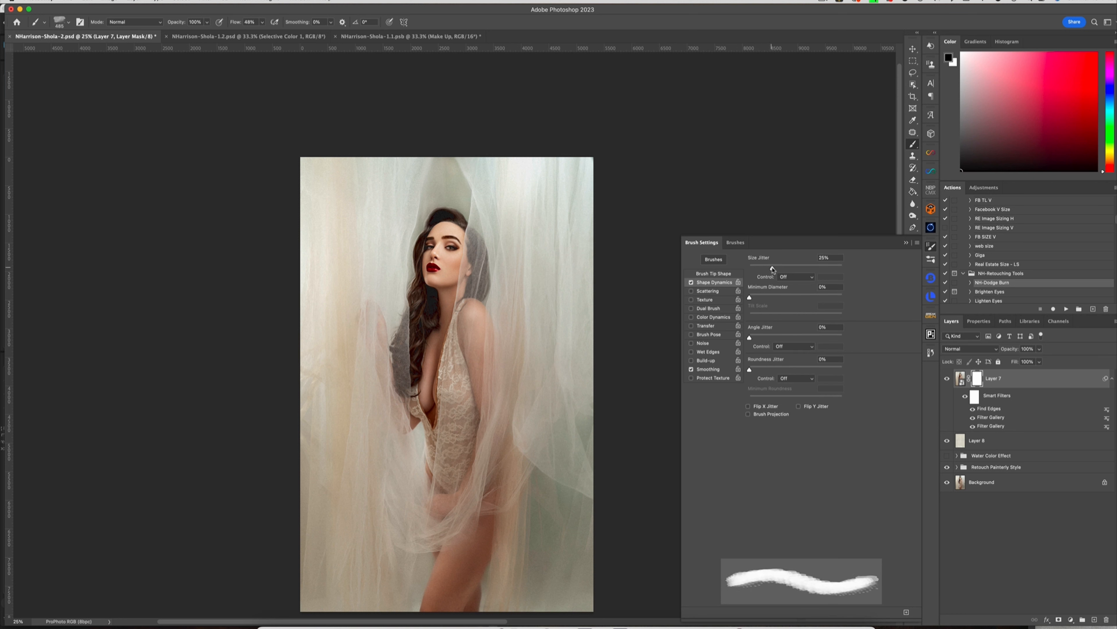
click(792, 276)
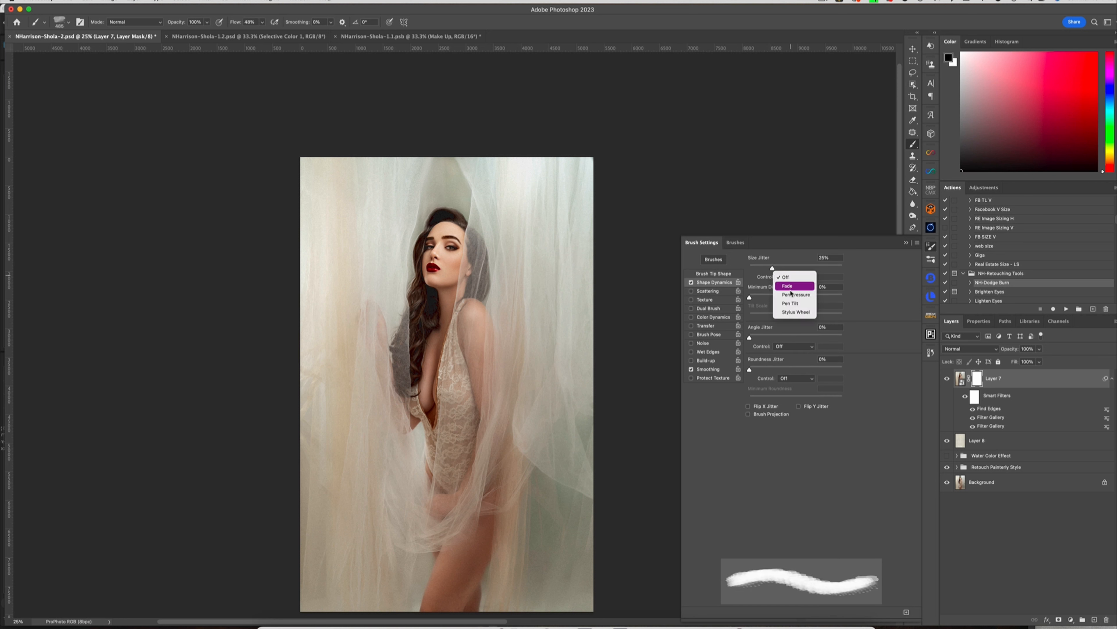
click(796, 295)
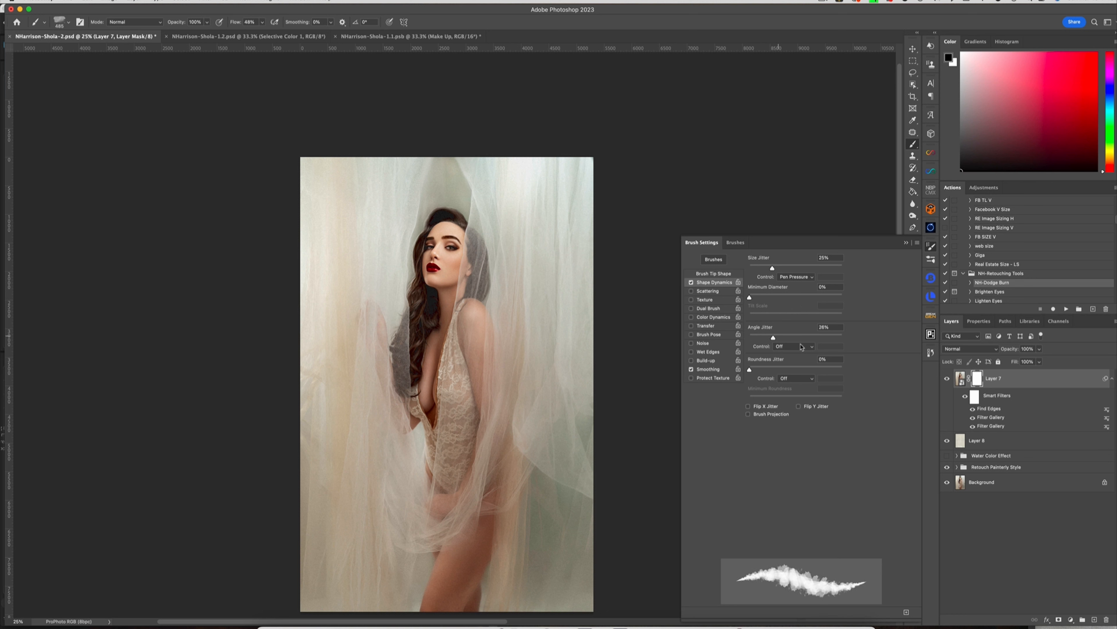
click(794, 346)
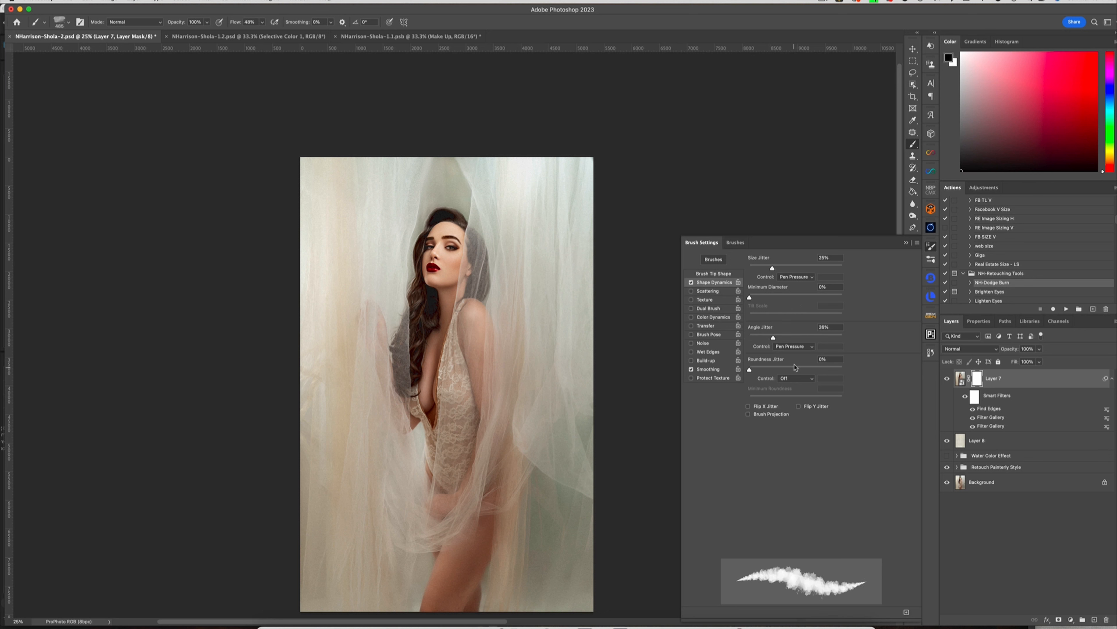
click(794, 346)
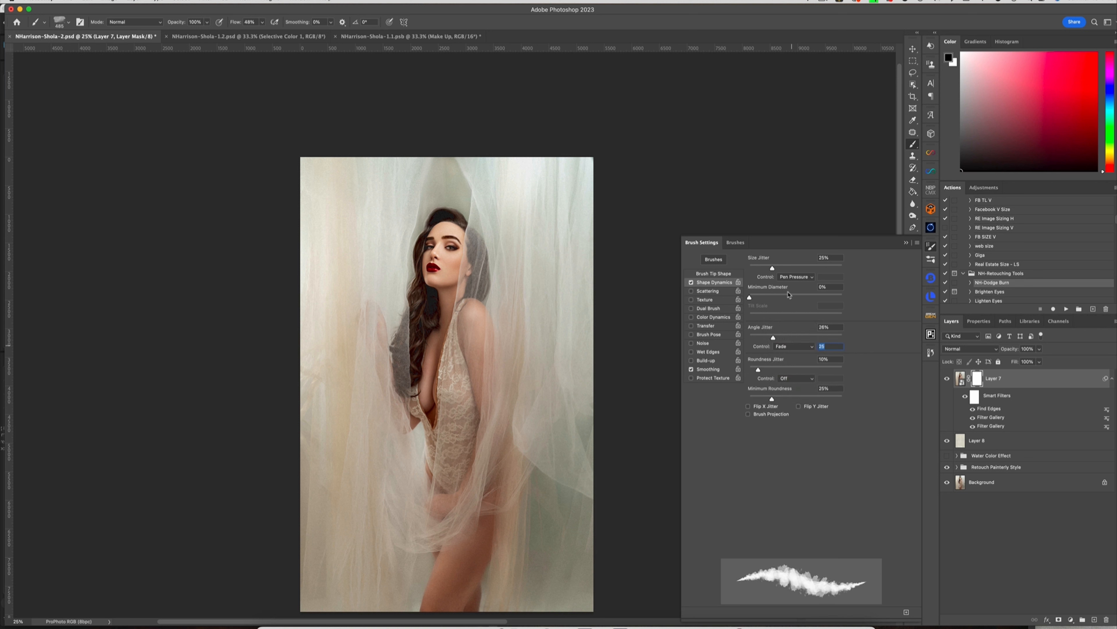
mouse_move(779, 370)
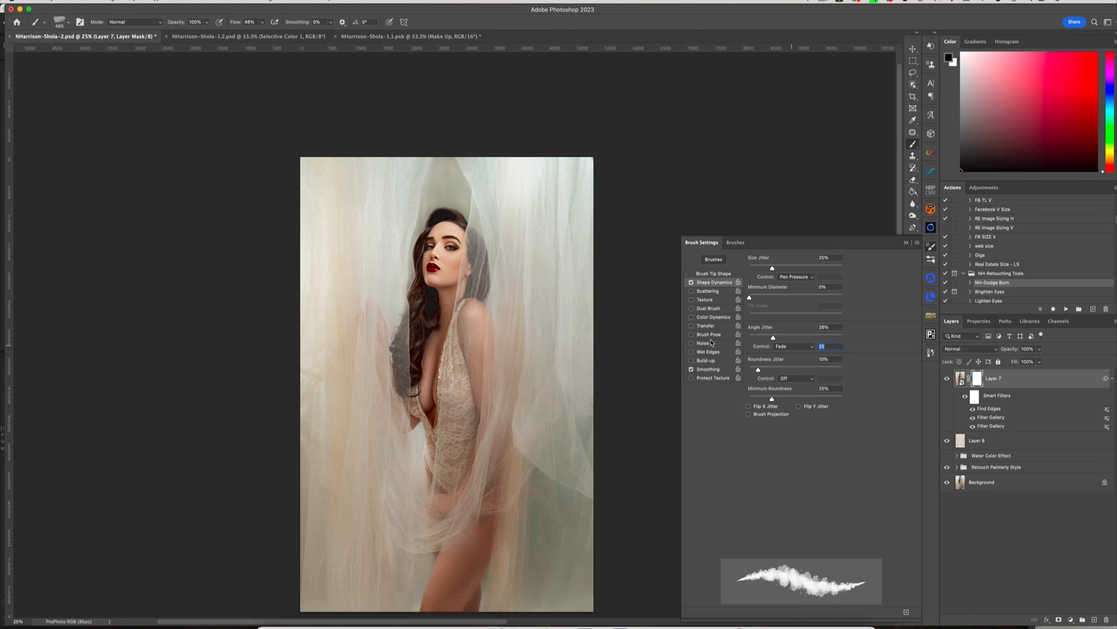
mouse_move(718, 352)
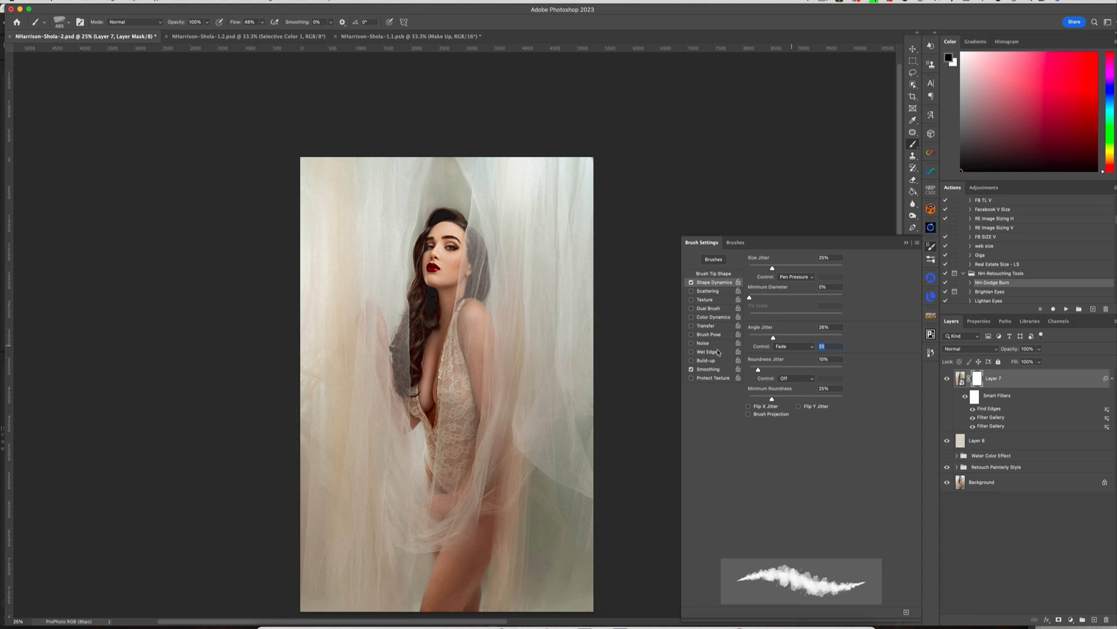
click(691, 351)
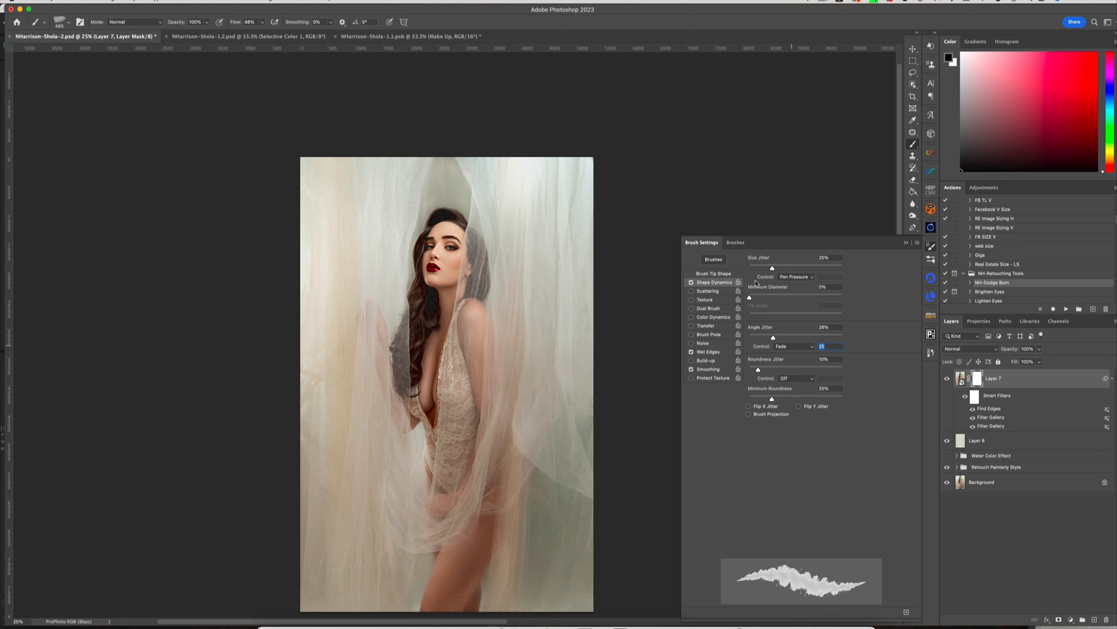
- Flip the brush tip and settle on the ragged watercolour tip shape
click(713, 272)
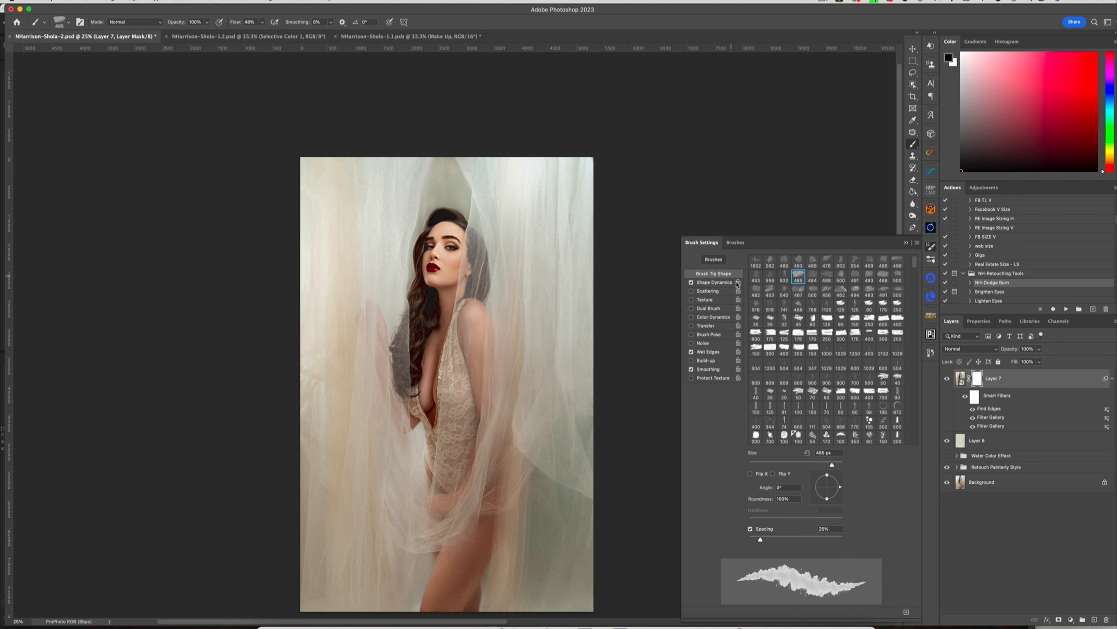
click(772, 473)
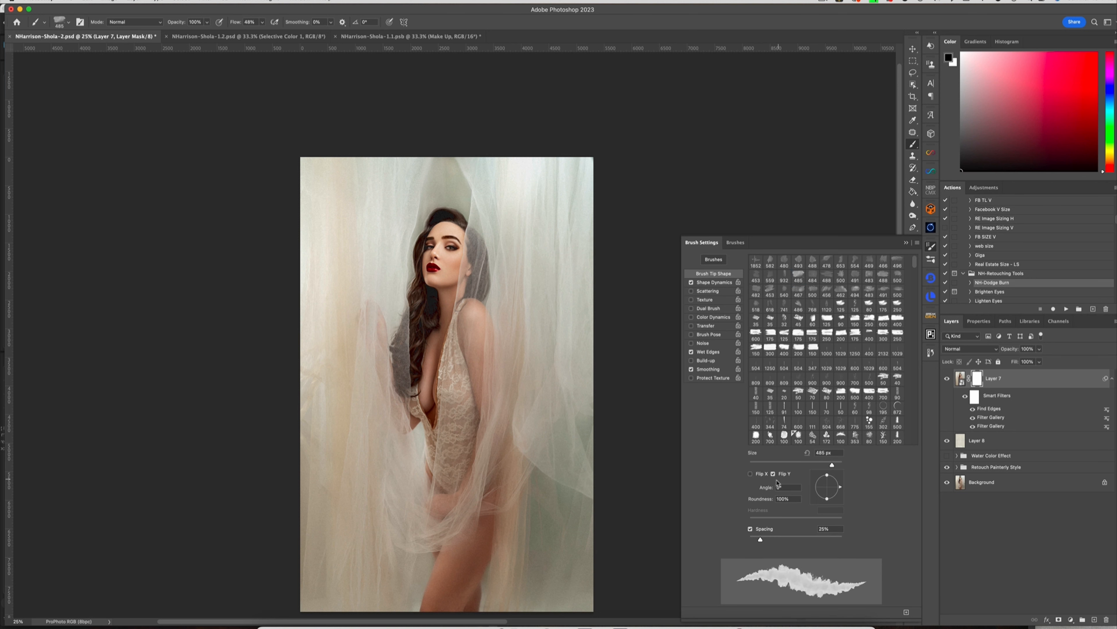
click(751, 473)
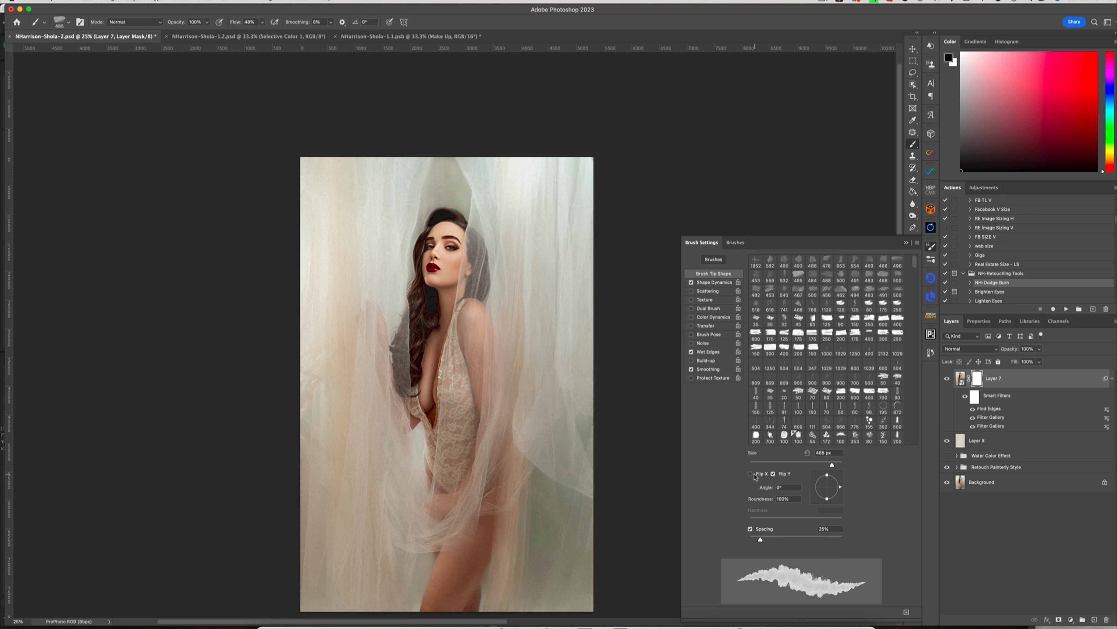
click(750, 473)
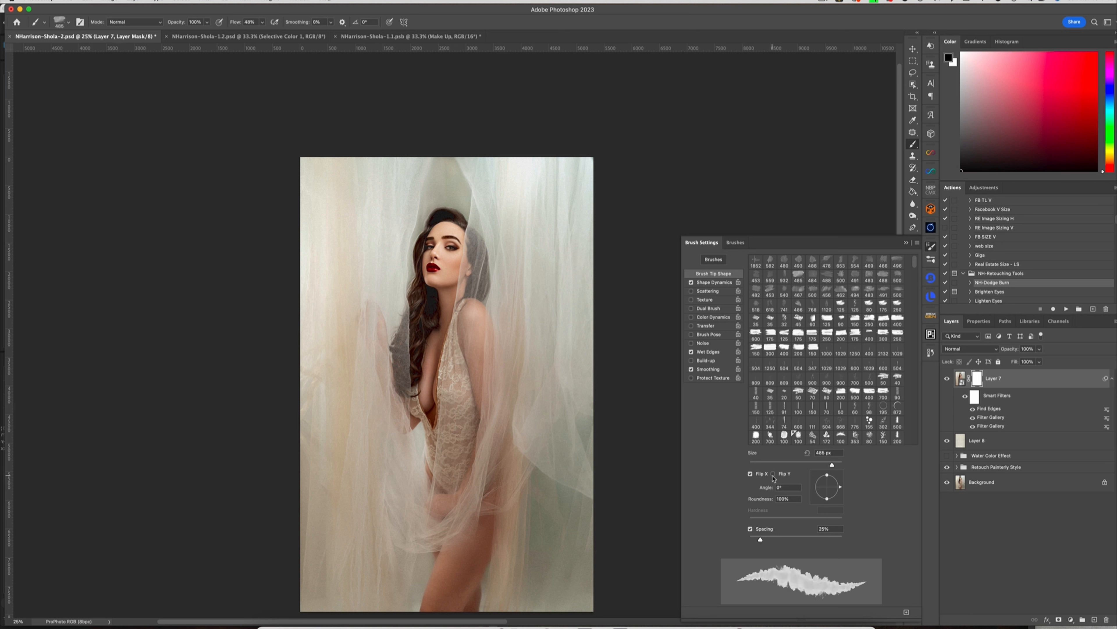
click(772, 473)
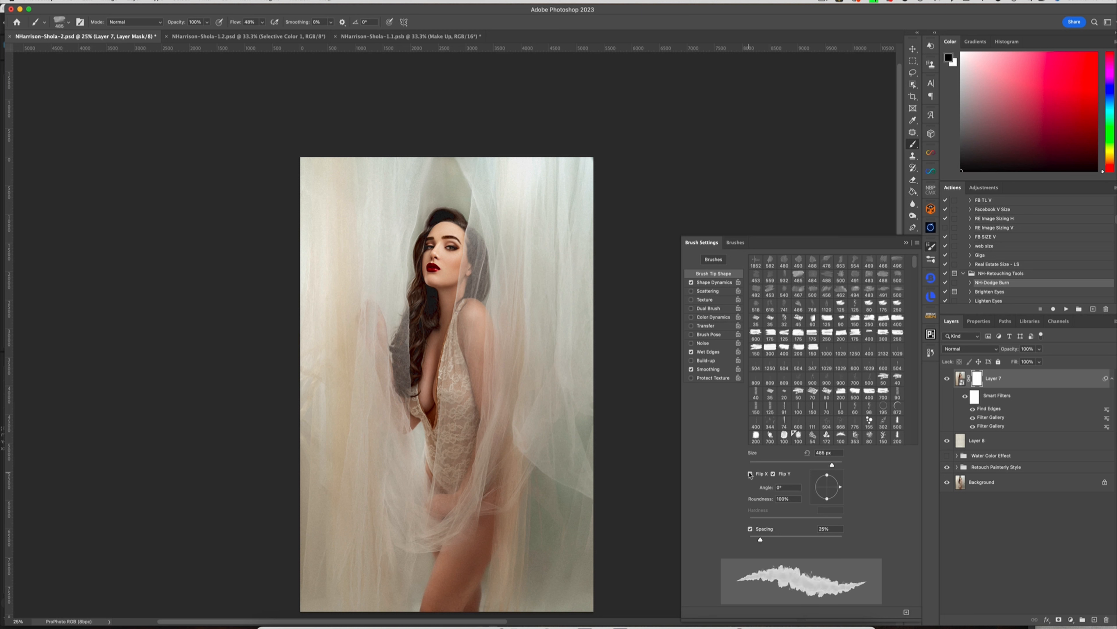
click(750, 473)
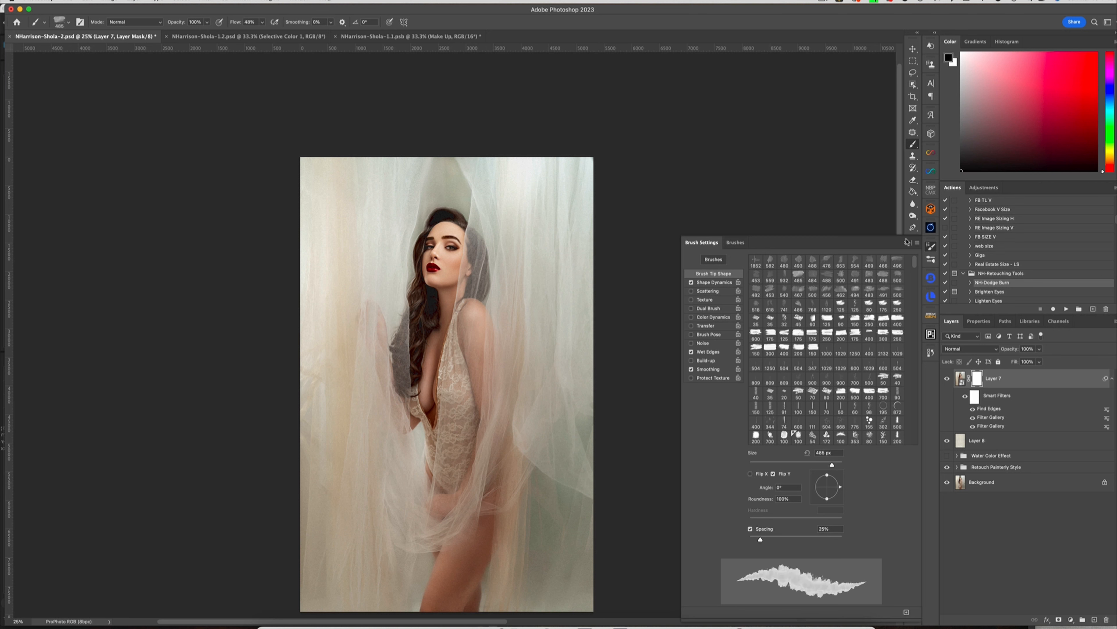
click(914, 242)
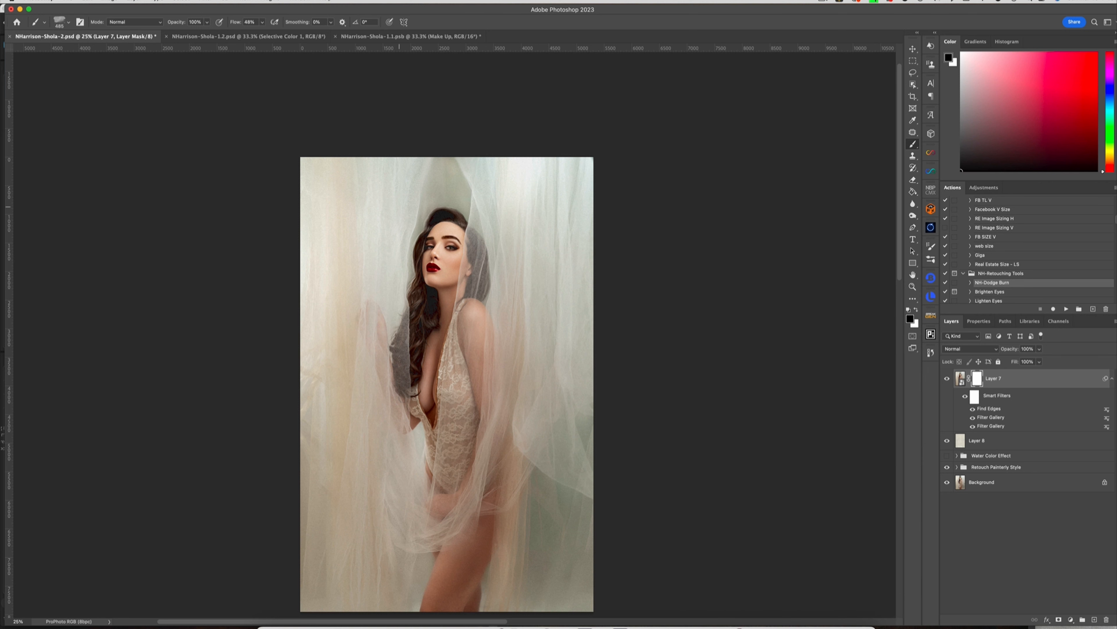
- Paint black on Layer 7's mask around the edges to reveal the paper texture behind the veil
drag(378, 156, 356, 207)
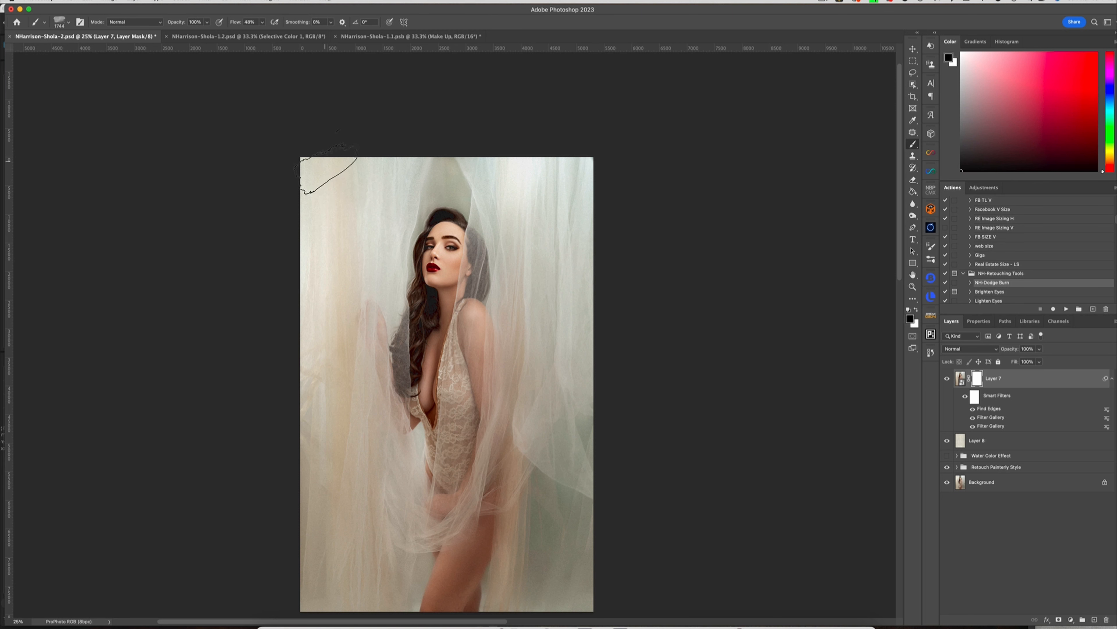
drag(335, 153, 328, 257)
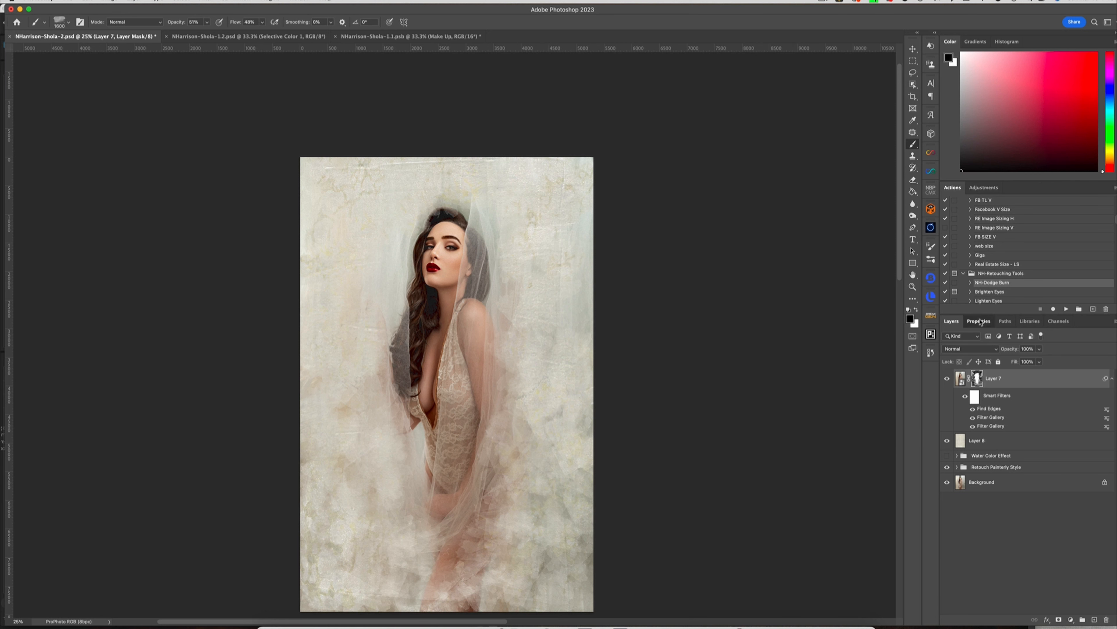
click(978, 320)
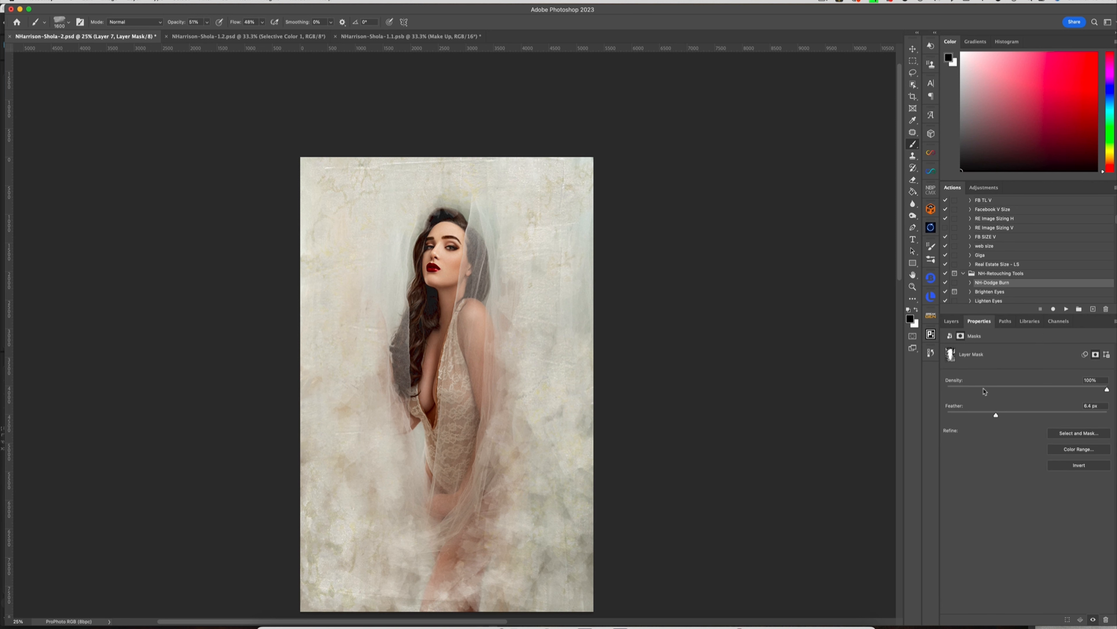
click(952, 321)
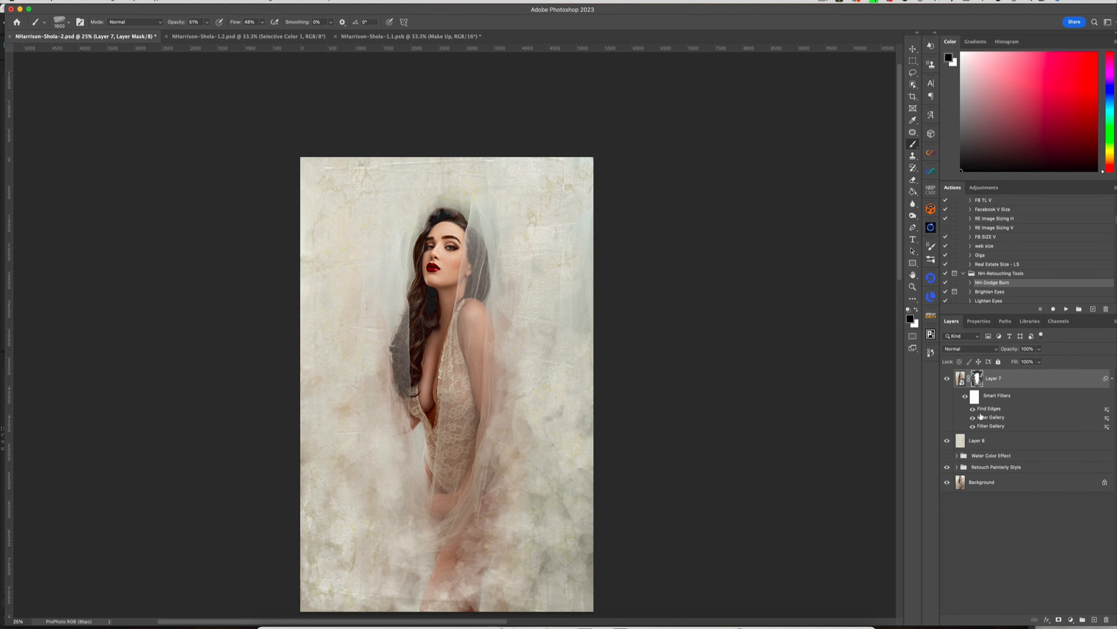
click(971, 417)
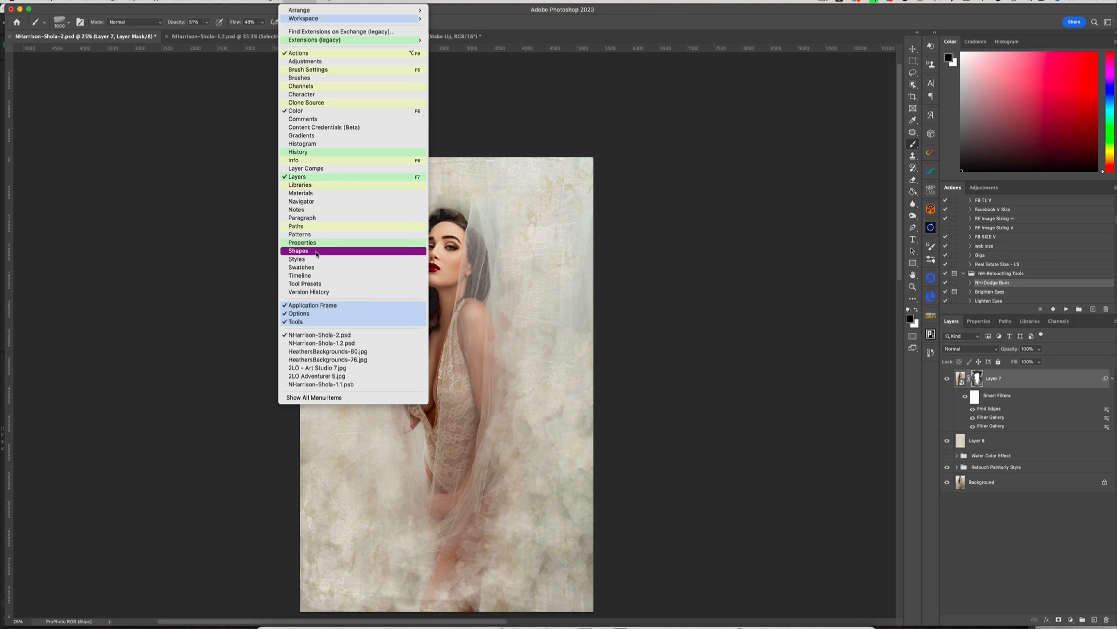
mouse_move(321, 243)
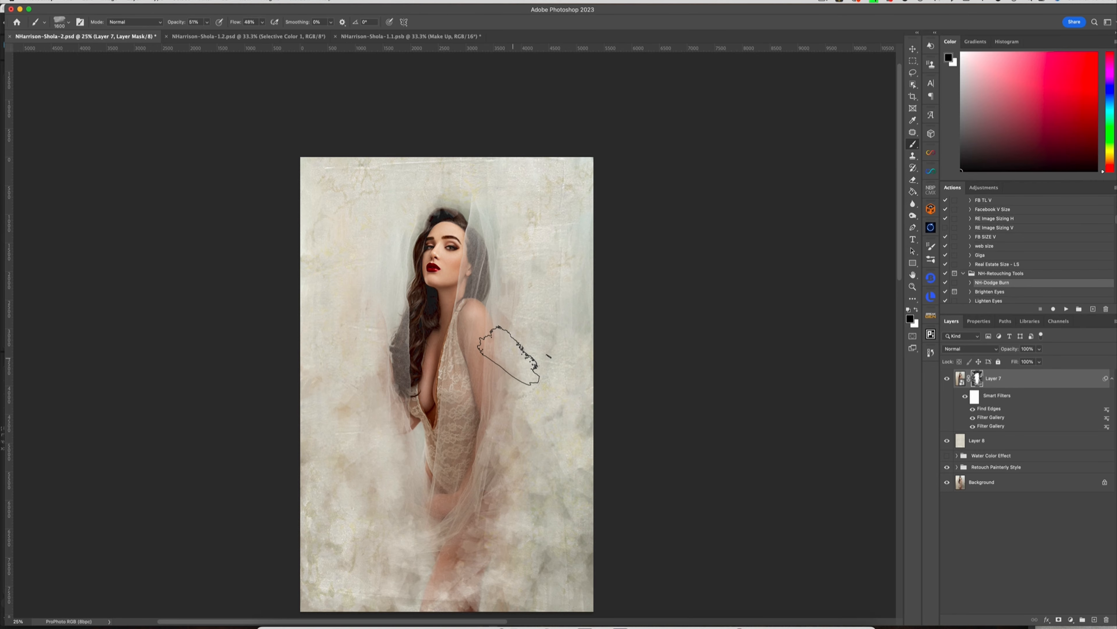
- Switch to a soft round brush and dab white on the mask to bring back more veil
click(70, 22)
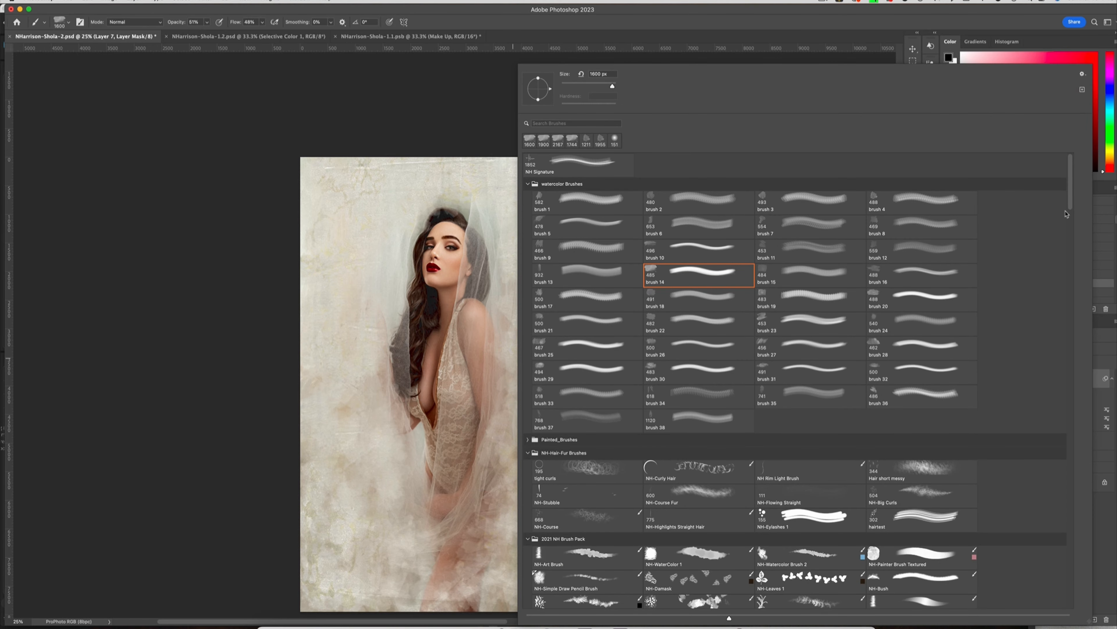
scroll(down, 3)
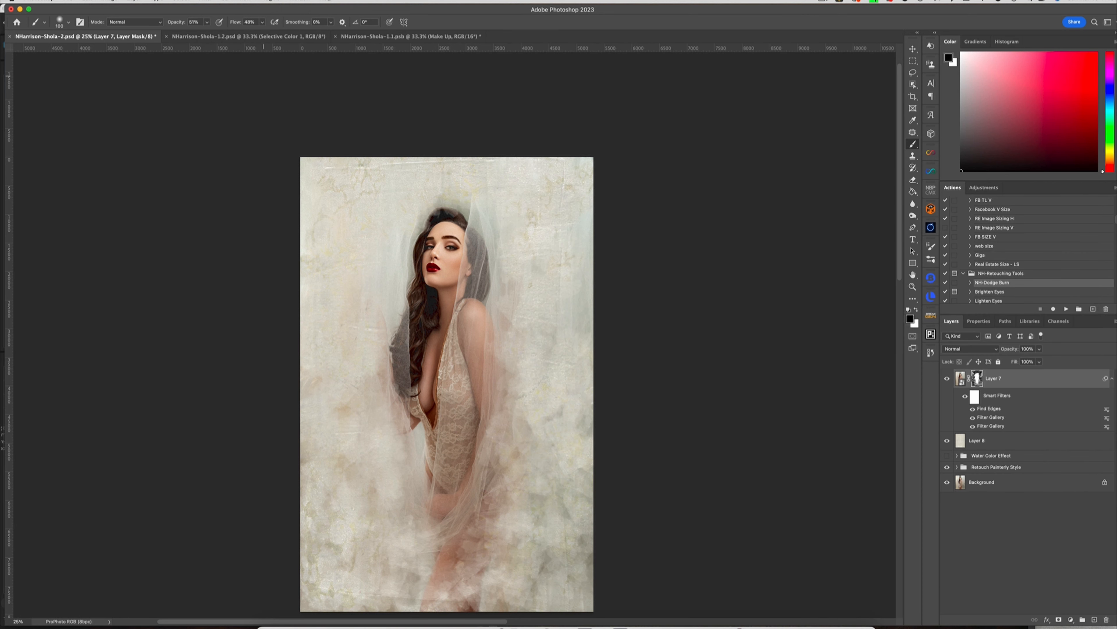
mouse_move(493, 155)
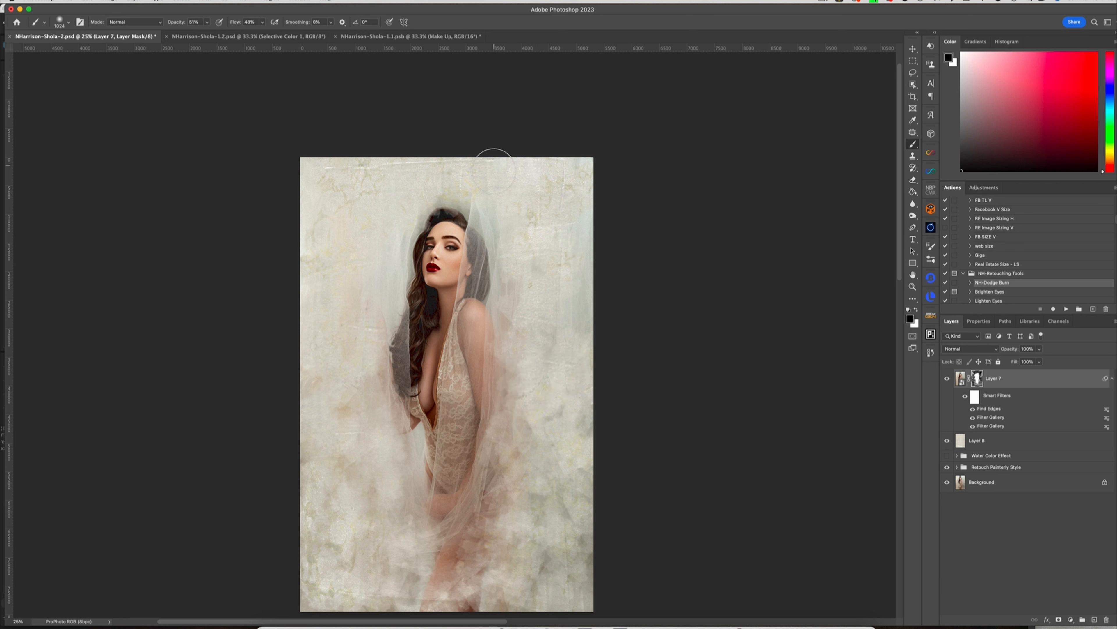
mouse_move(499, 226)
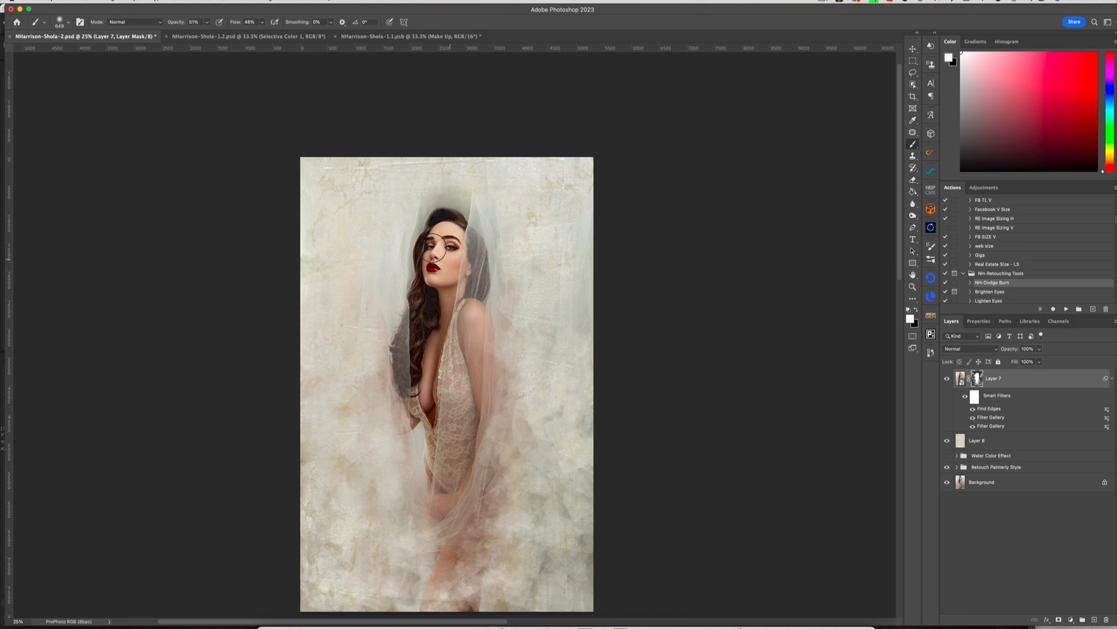
mouse_move(444, 277)
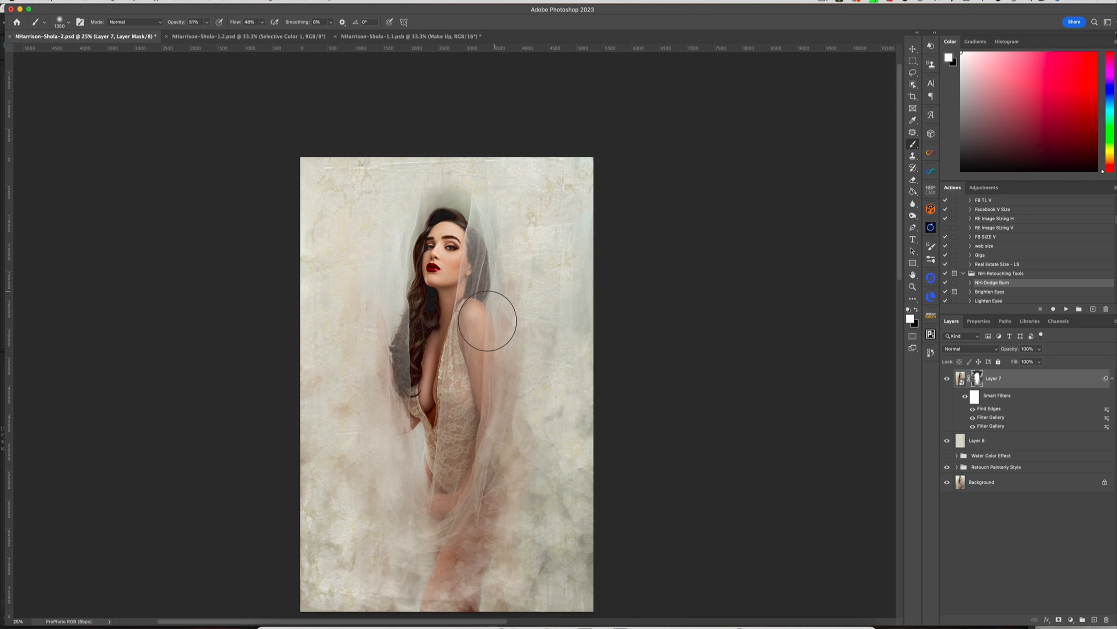
mouse_move(416, 394)
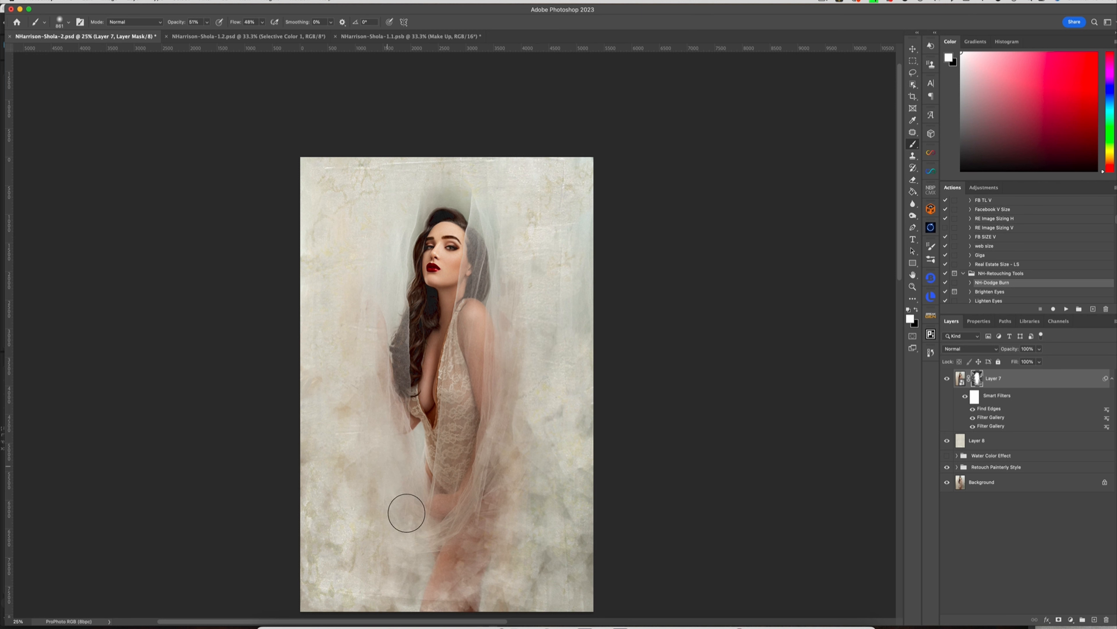
mouse_move(485, 508)
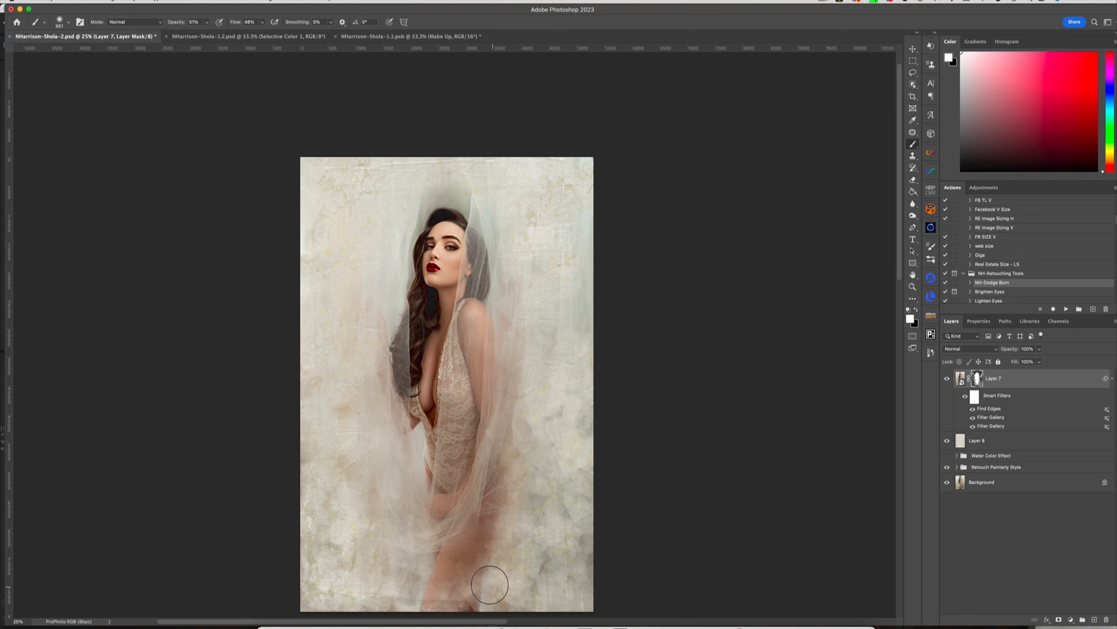
mouse_move(506, 298)
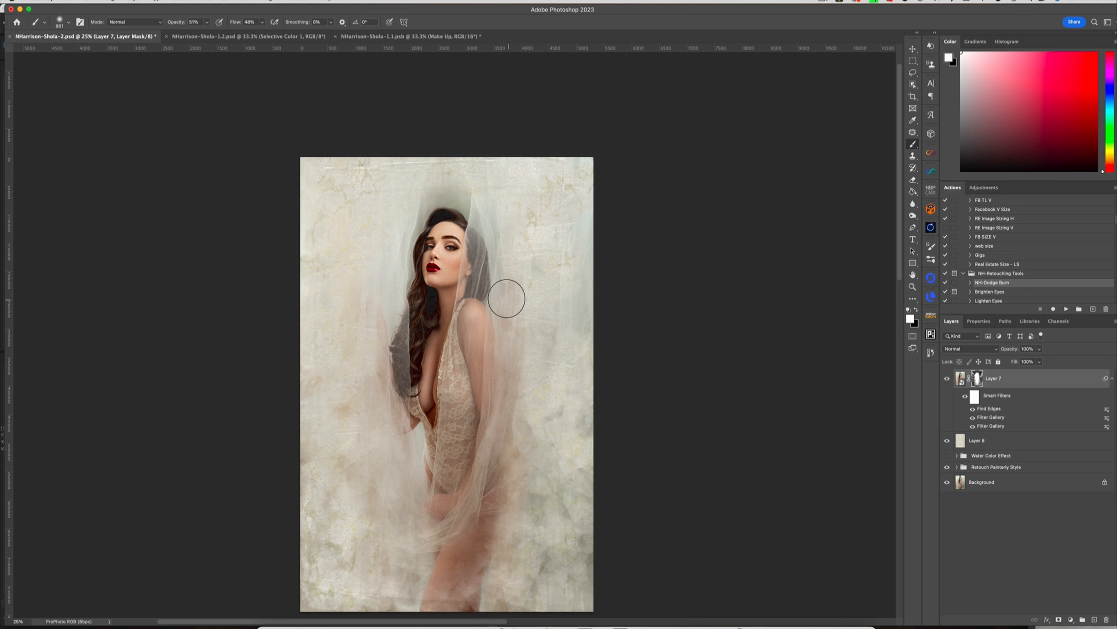
mouse_move(438, 161)
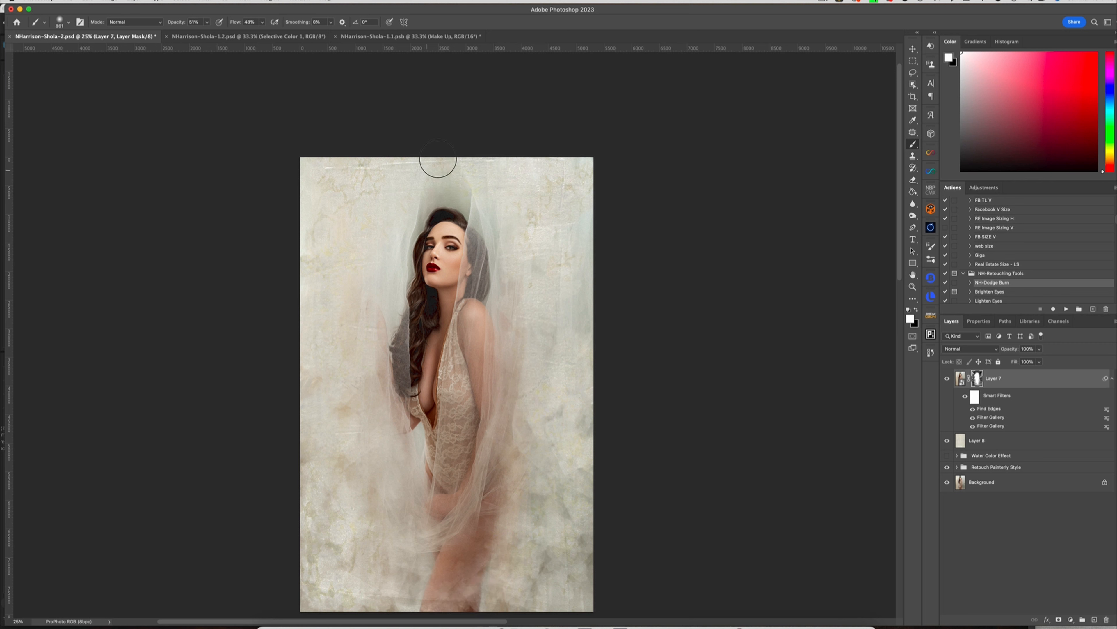
mouse_move(405, 173)
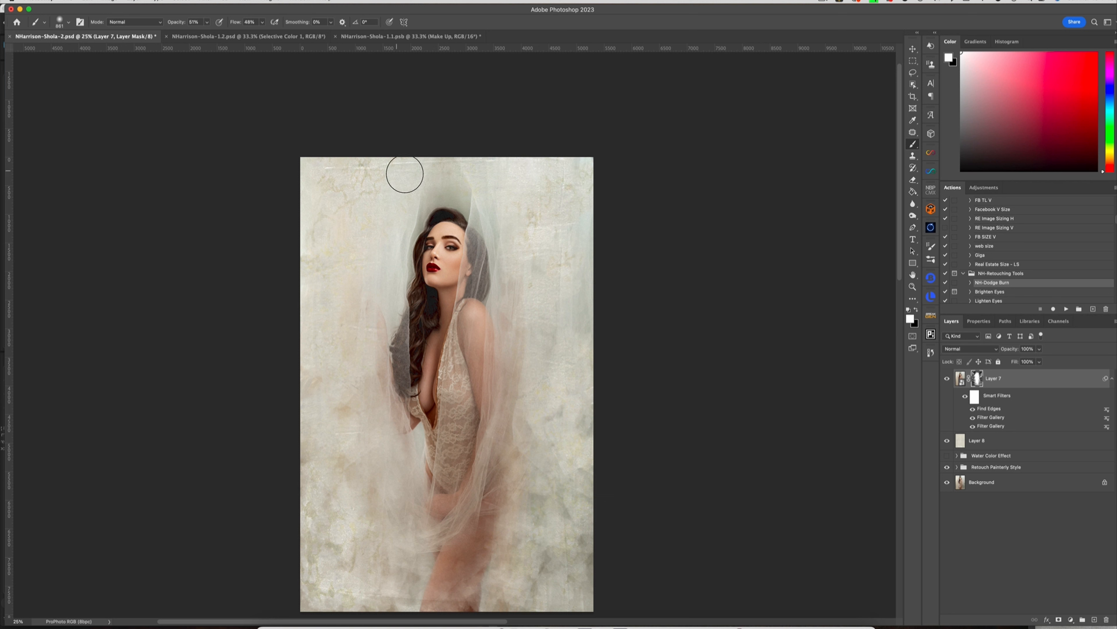
mouse_move(377, 426)
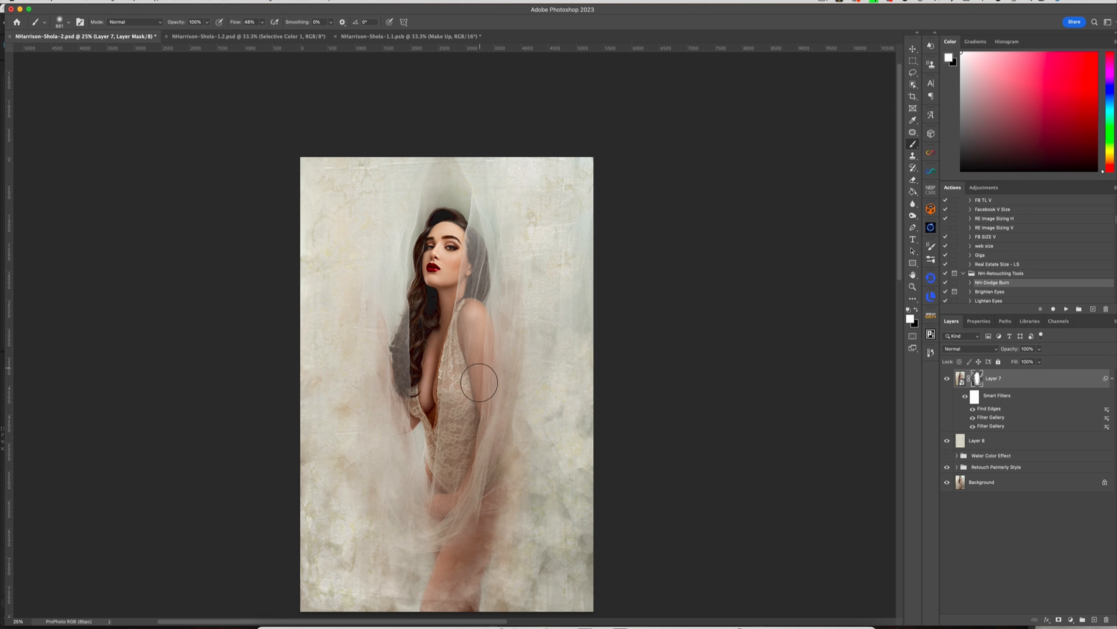
mouse_move(482, 359)
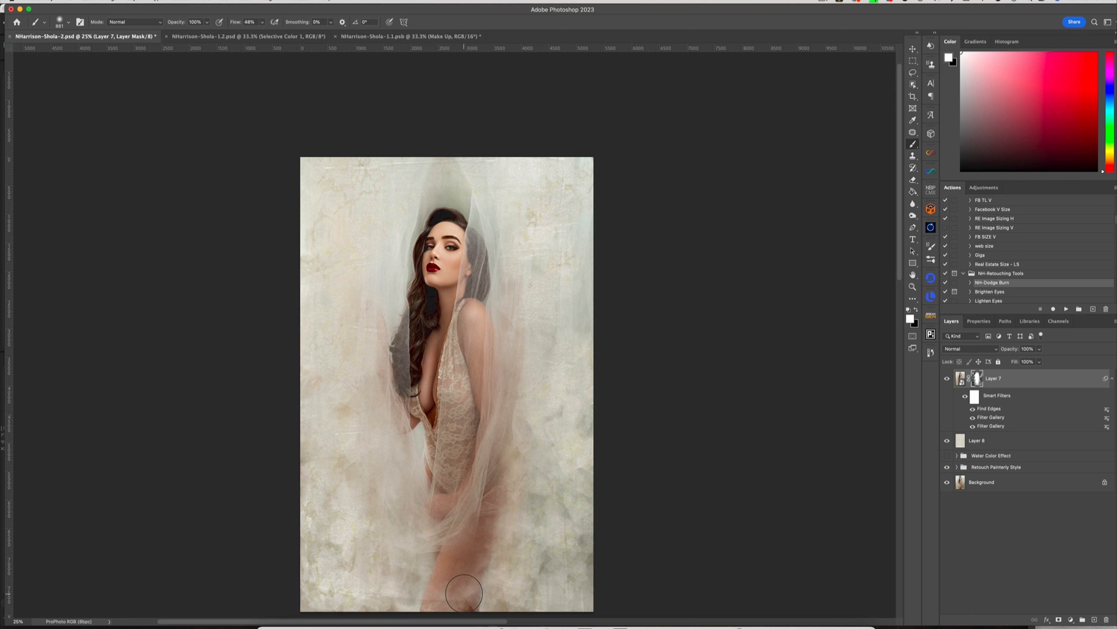
mouse_move(469, 571)
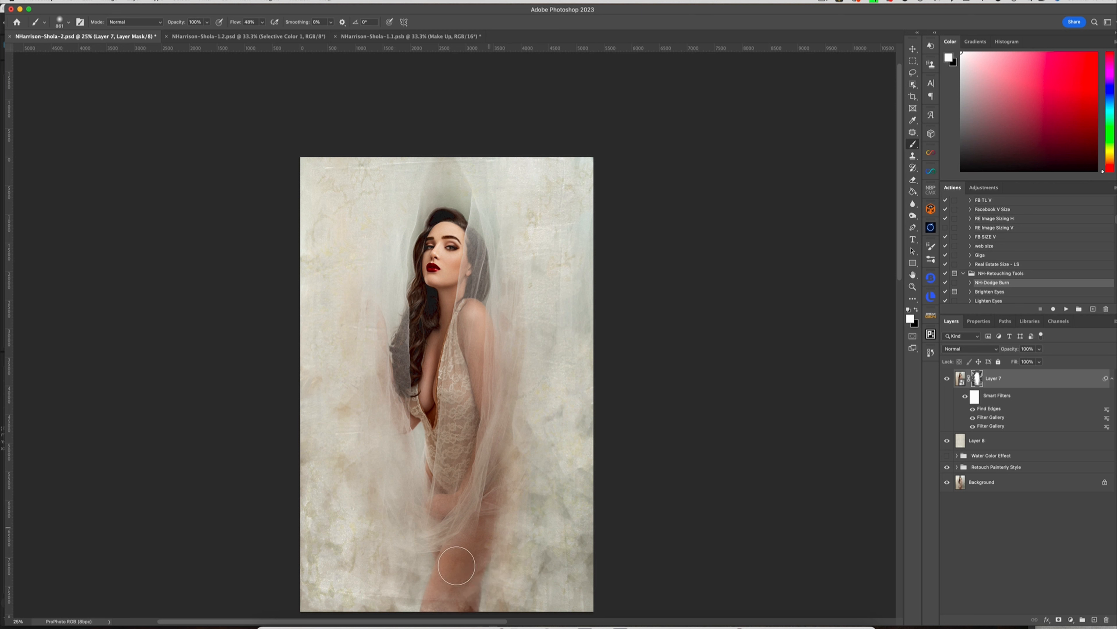
mouse_move(499, 460)
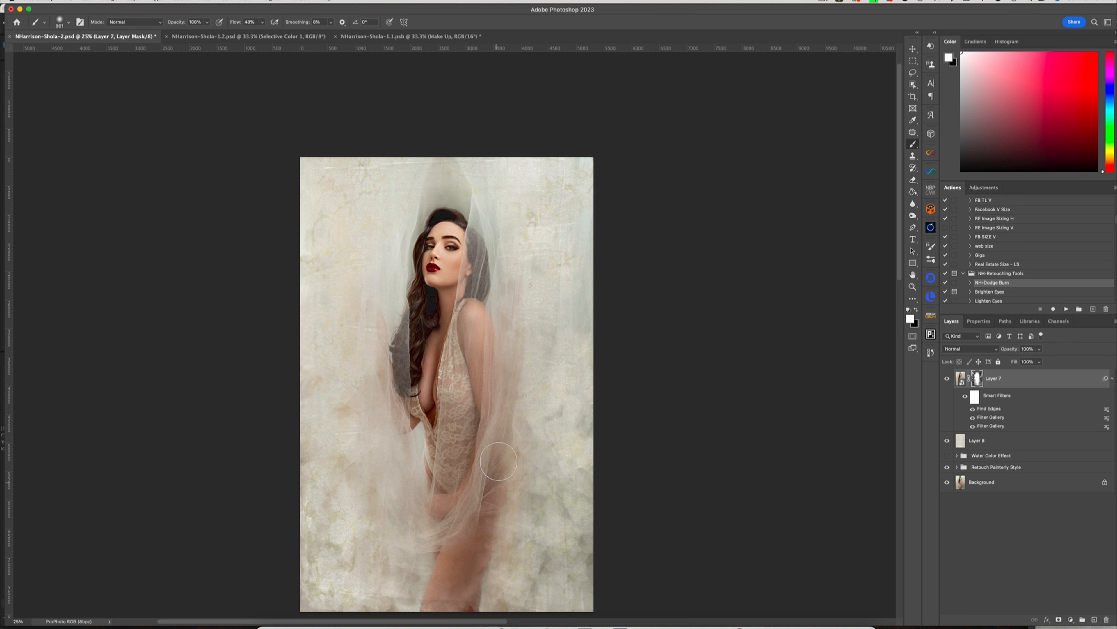
click(185, 21)
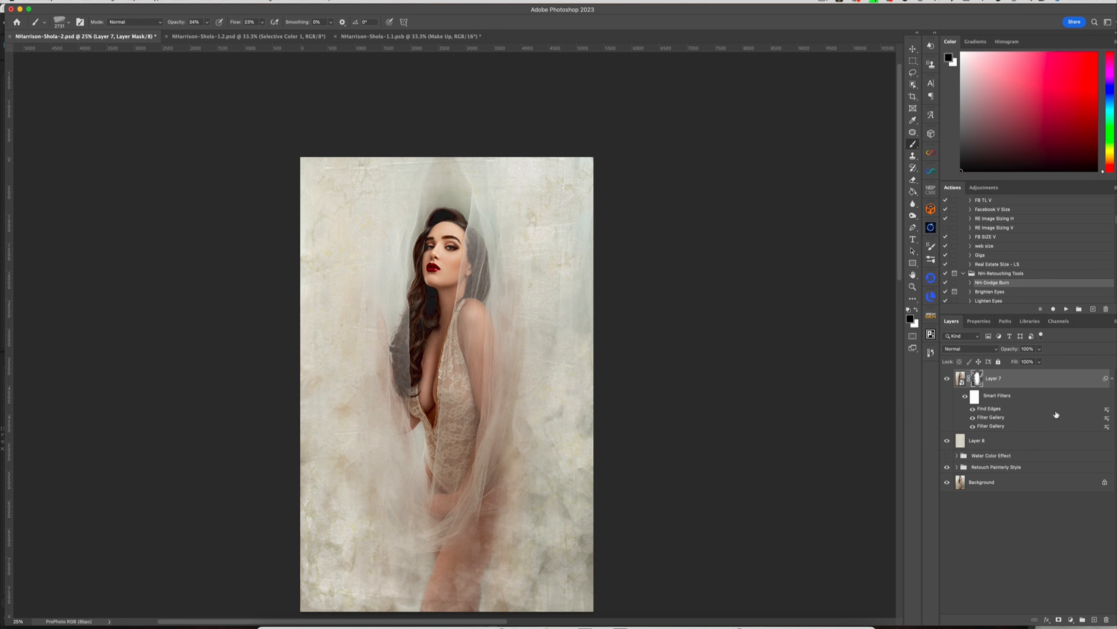
mouse_move(1018, 475)
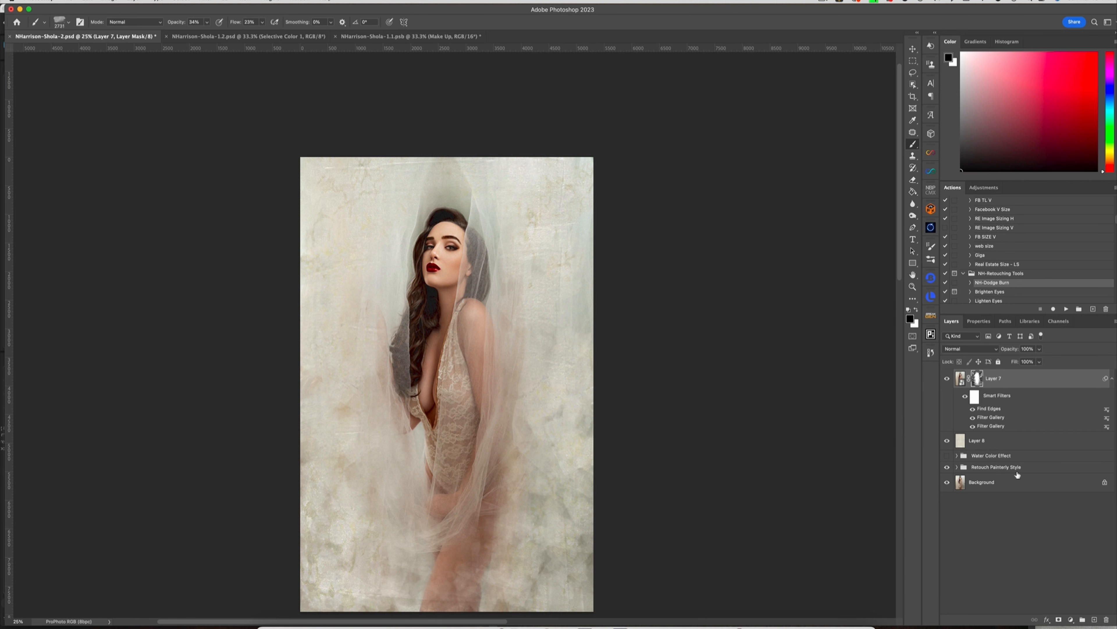
- Make the paper-texture Layer 8 active instead of its mask
click(993, 440)
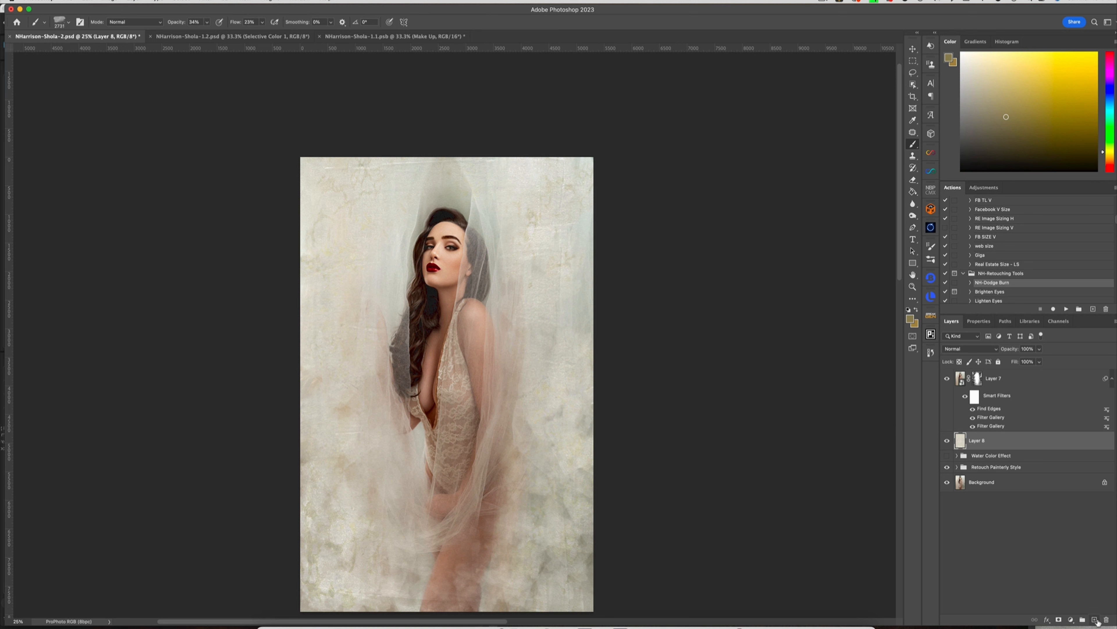
- Add a new layer above Layer 8, pick a warm tan hue, then return to Layer 8
click(1095, 619)
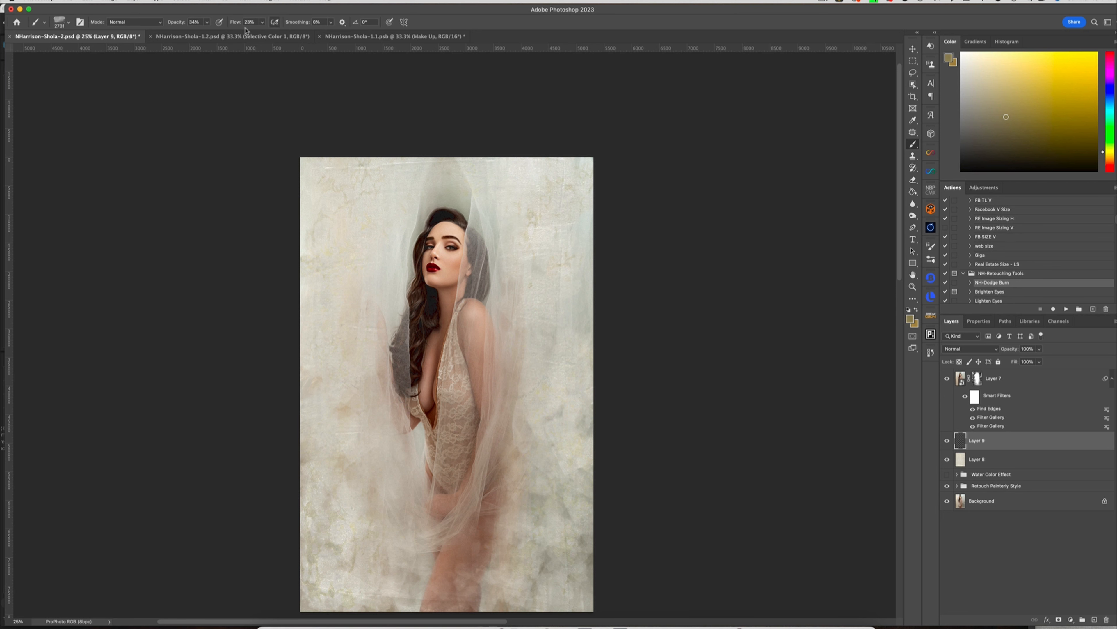
mouse_move(461, 198)
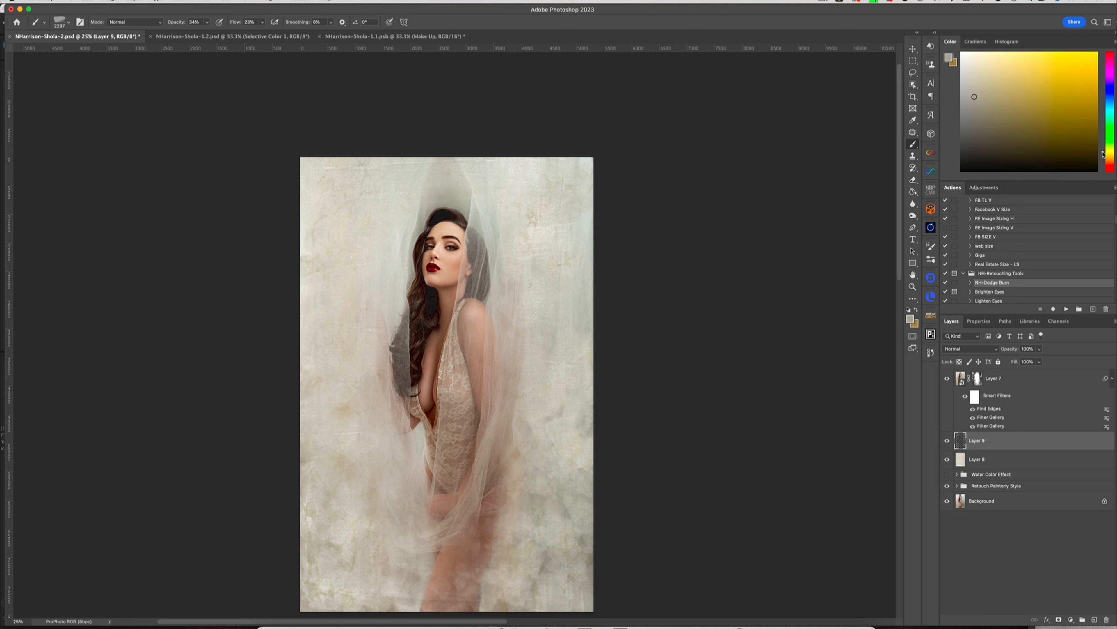
click(1019, 113)
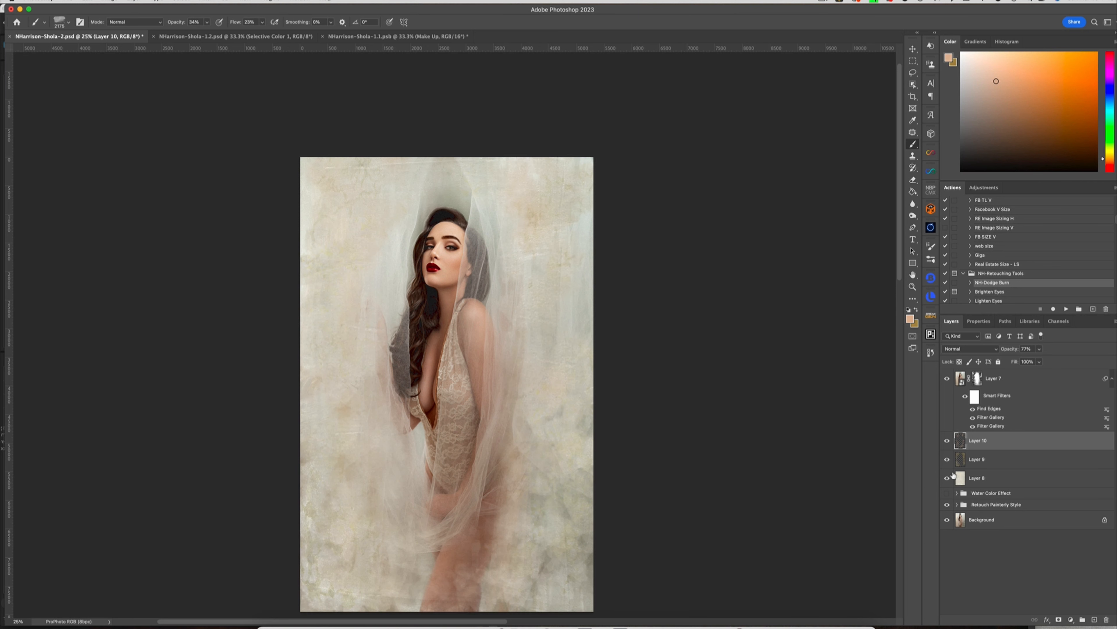
click(977, 477)
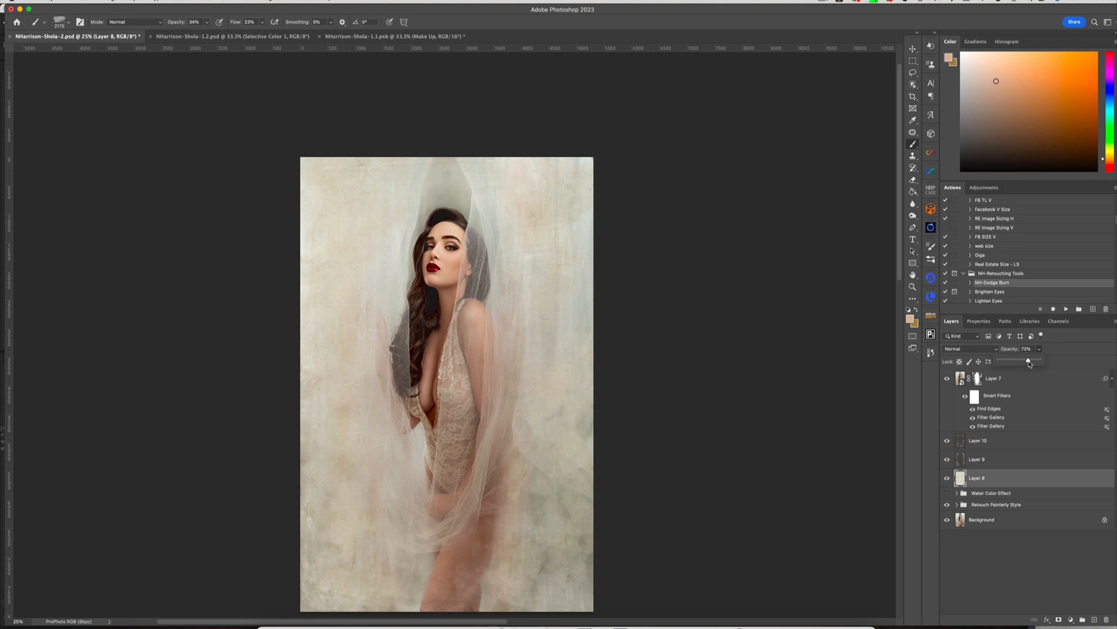
mouse_move(991, 430)
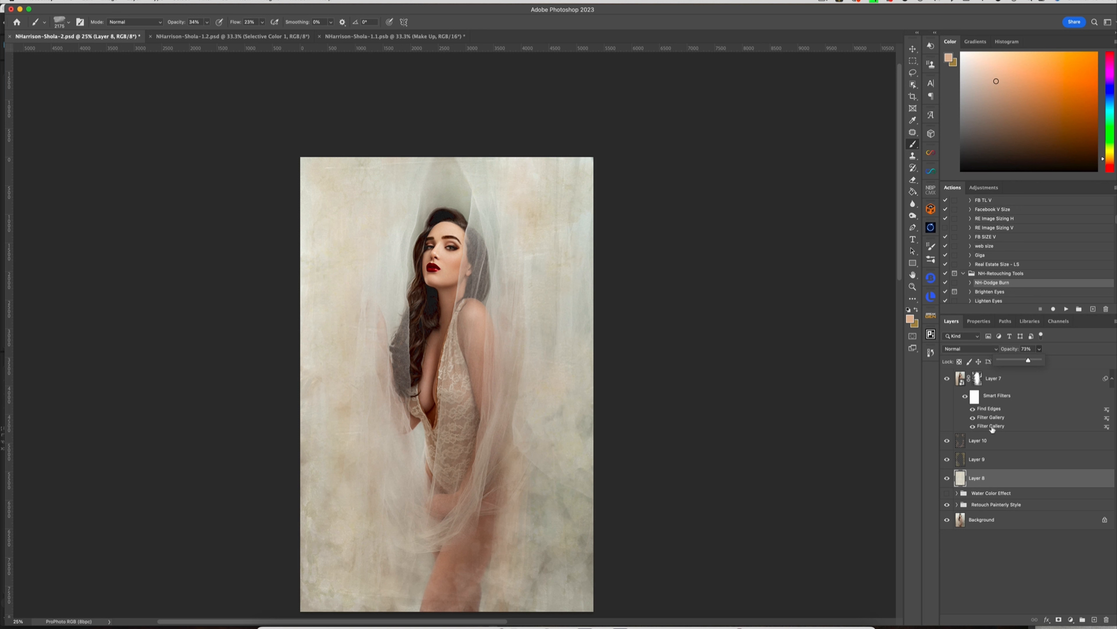
- Select Layer 7 and bring up the new adjustment layer list above it
click(994, 377)
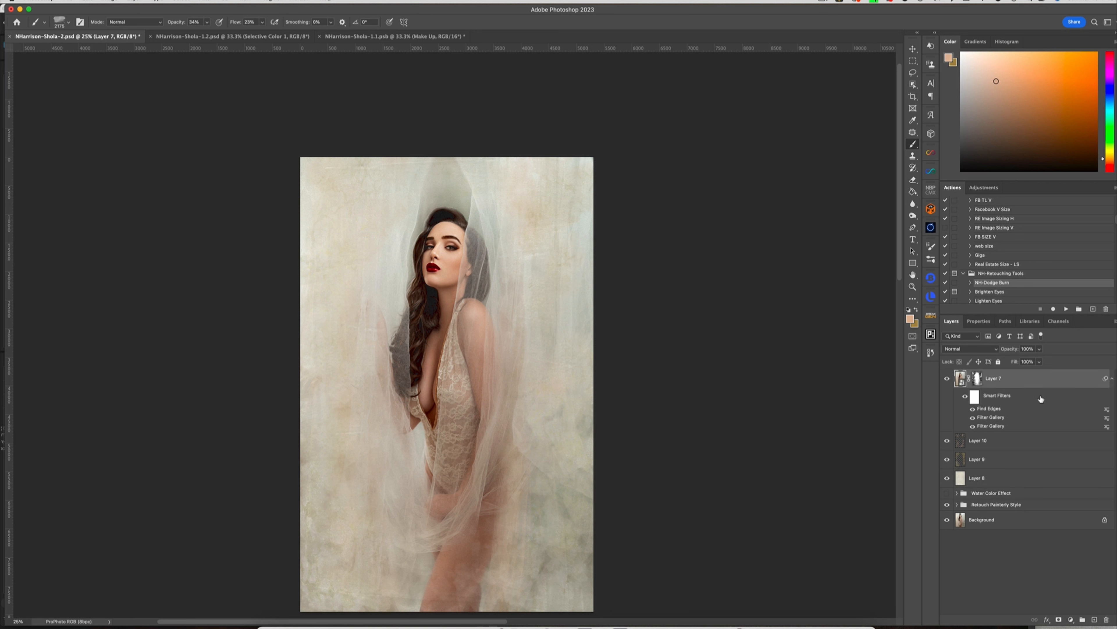
mouse_move(1028, 441)
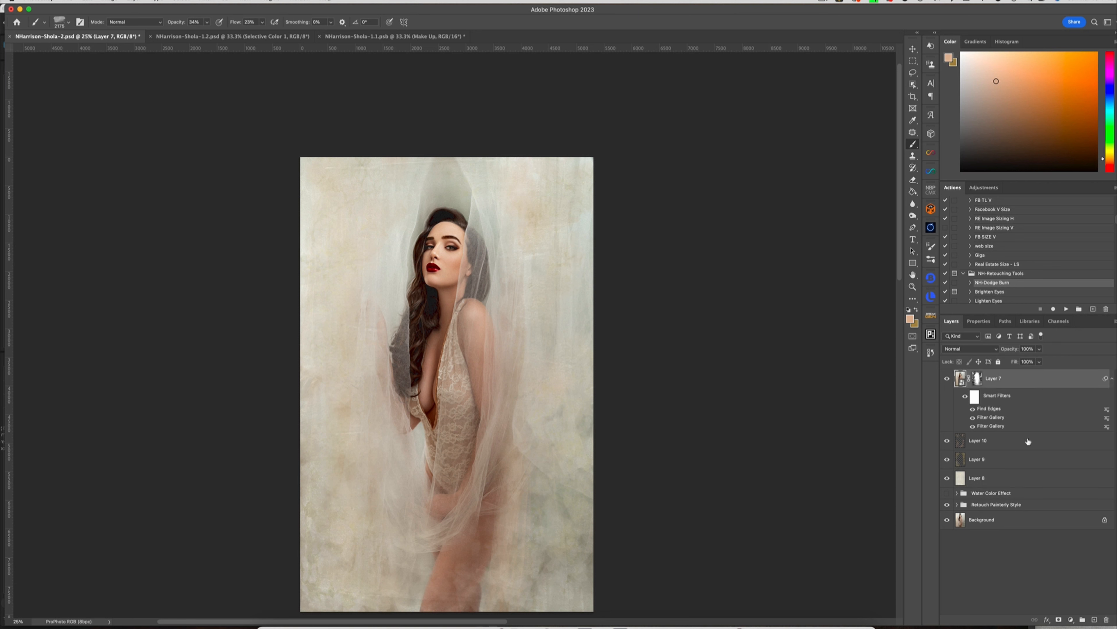
click(1067, 618)
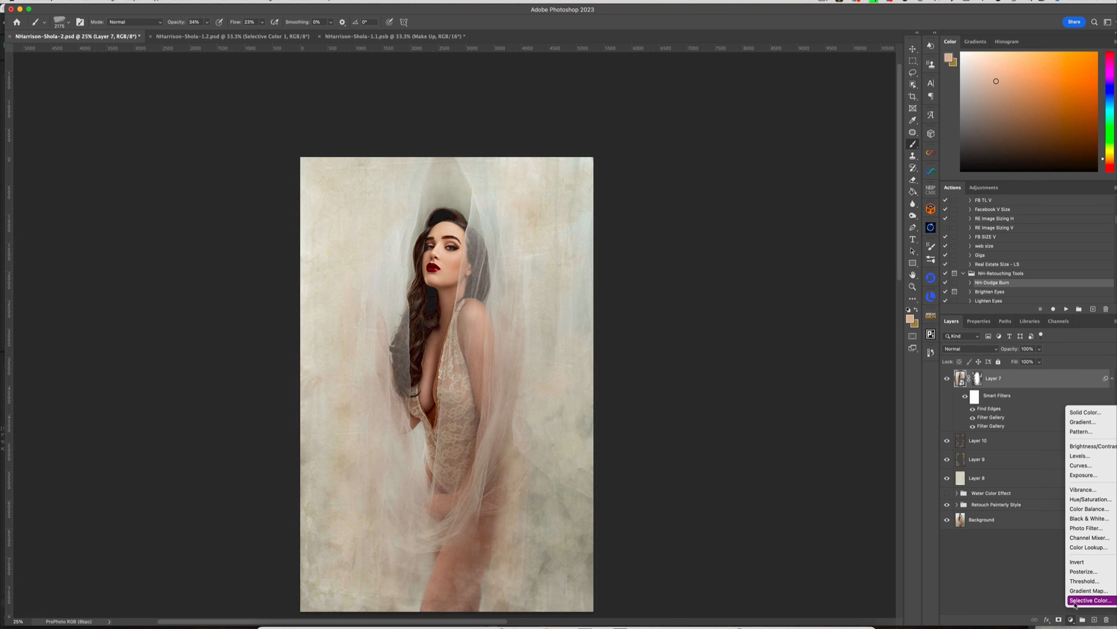
- Add Selective Color 2, nudging Blacks and Neutrals and removing 18% black from Whites
click(1089, 599)
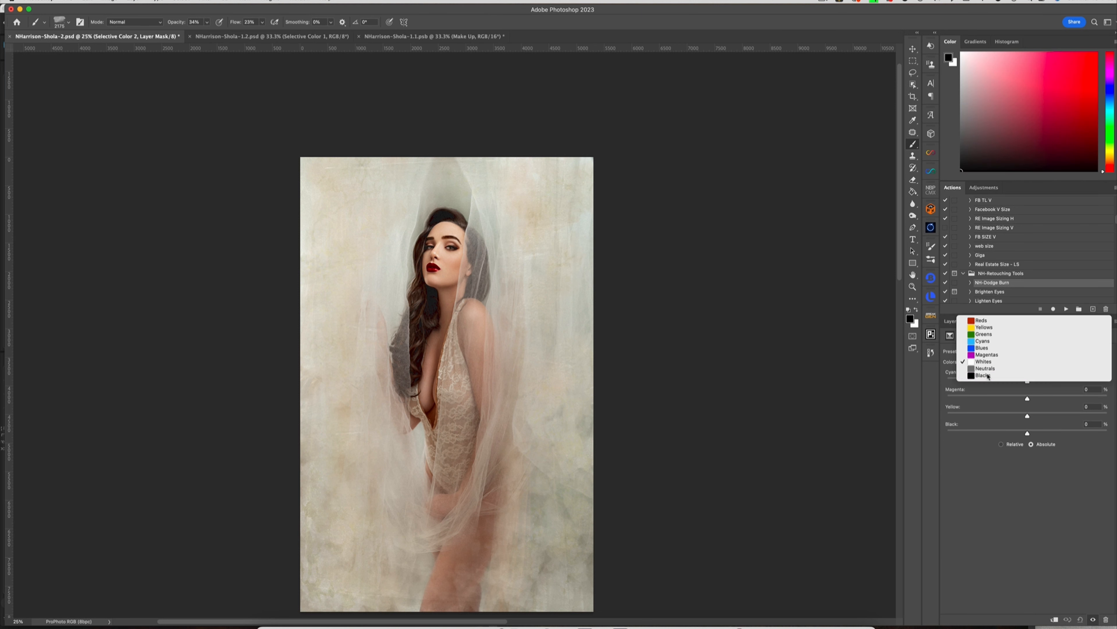
click(986, 376)
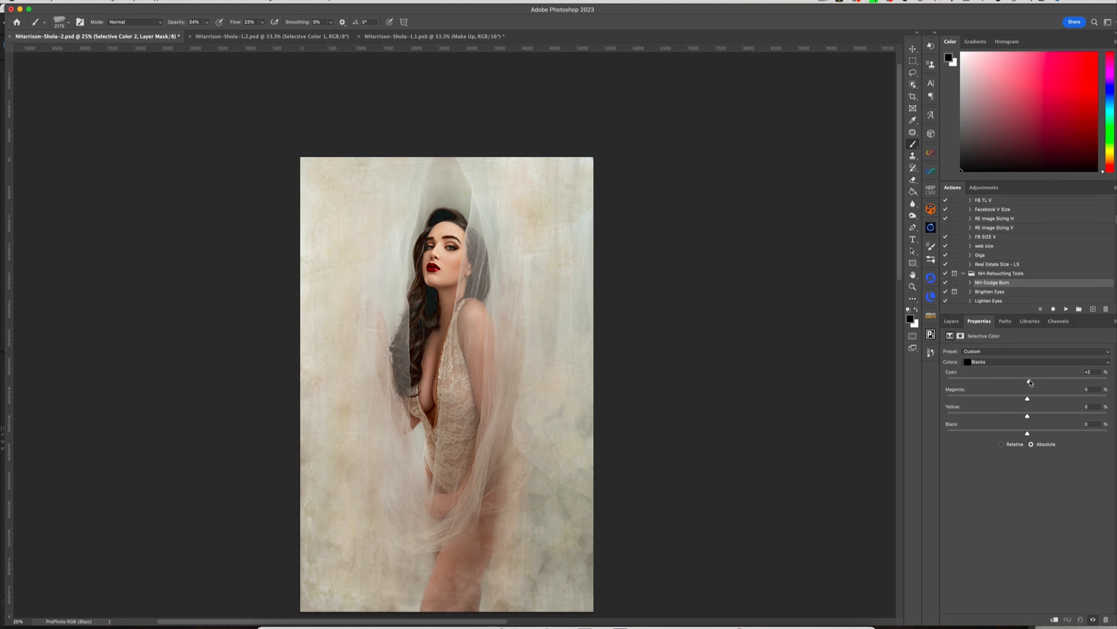
mouse_move(1032, 407)
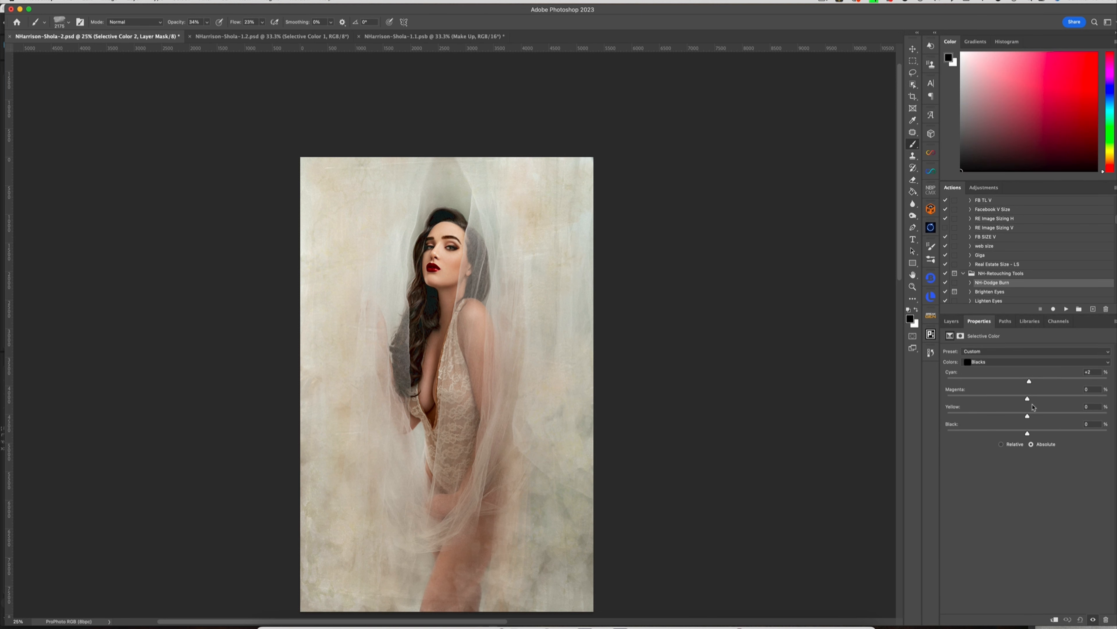
mouse_move(1029, 436)
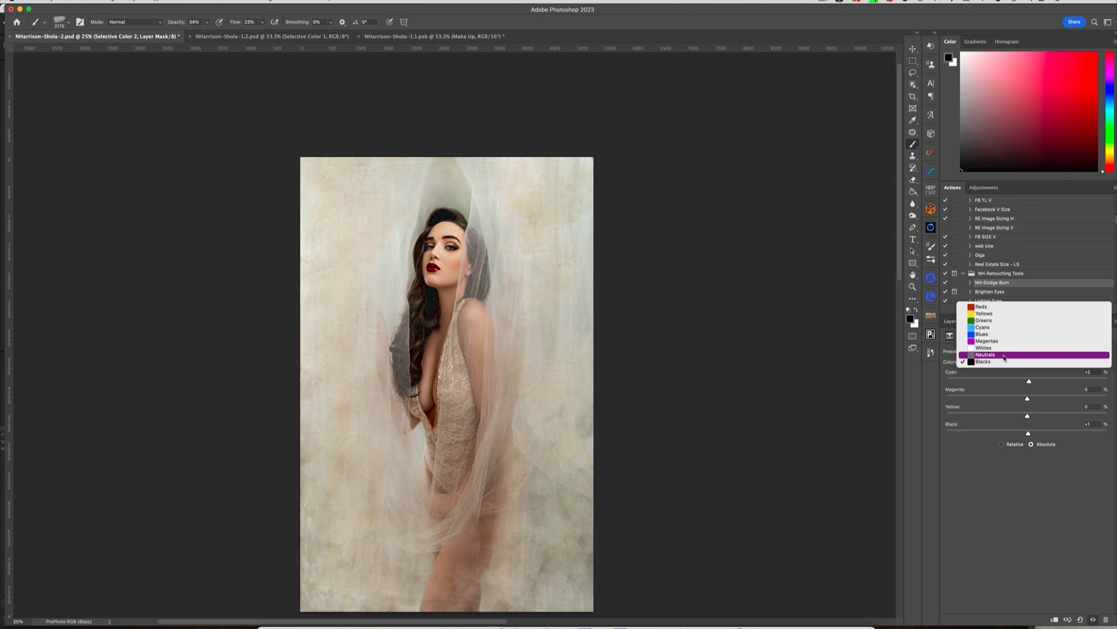
click(986, 354)
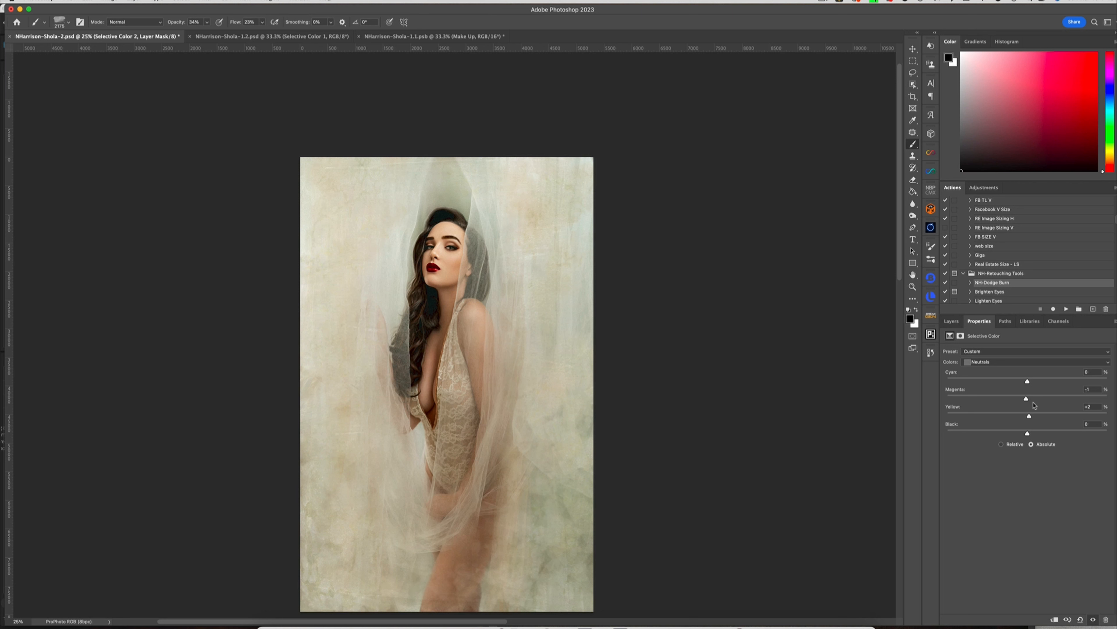
mouse_move(1028, 438)
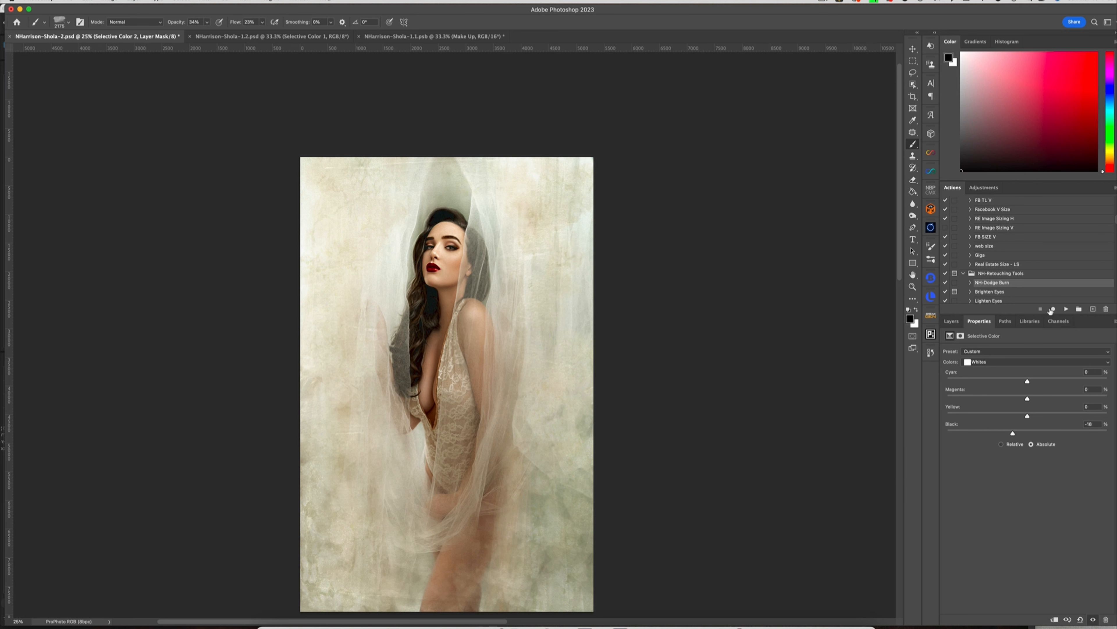
click(952, 321)
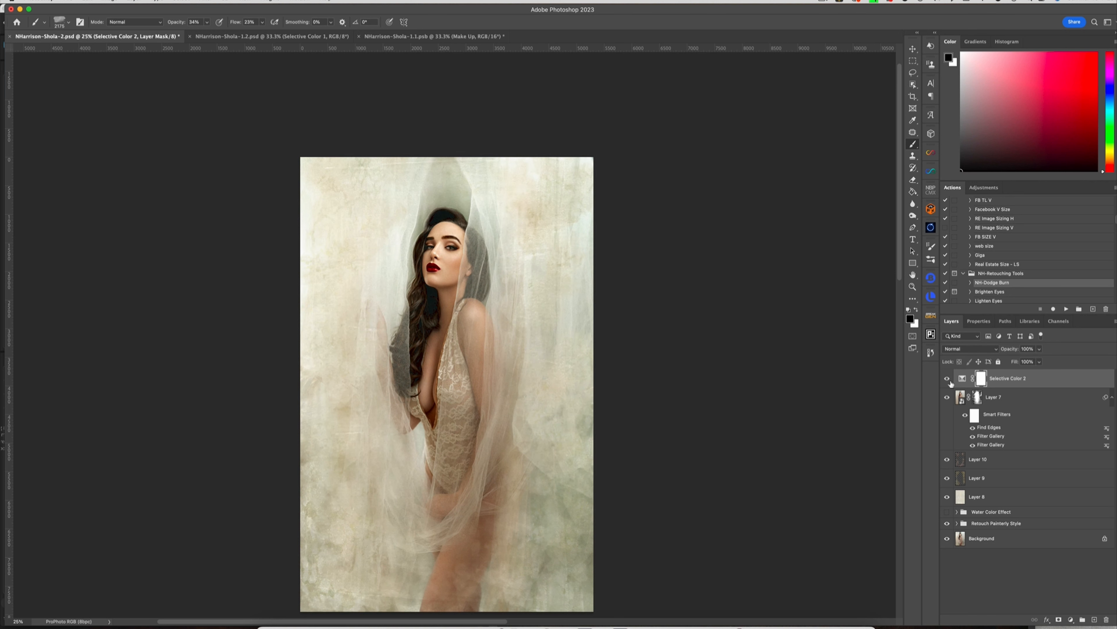
click(1040, 349)
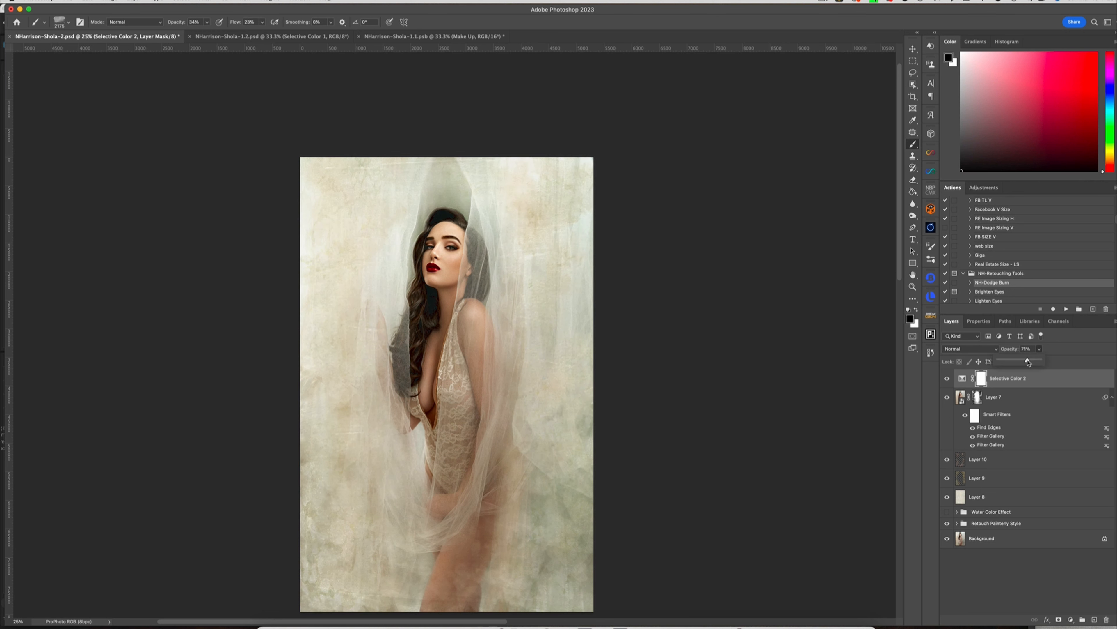
- Lower Selective Color 2 to 77% opacity
click(947, 378)
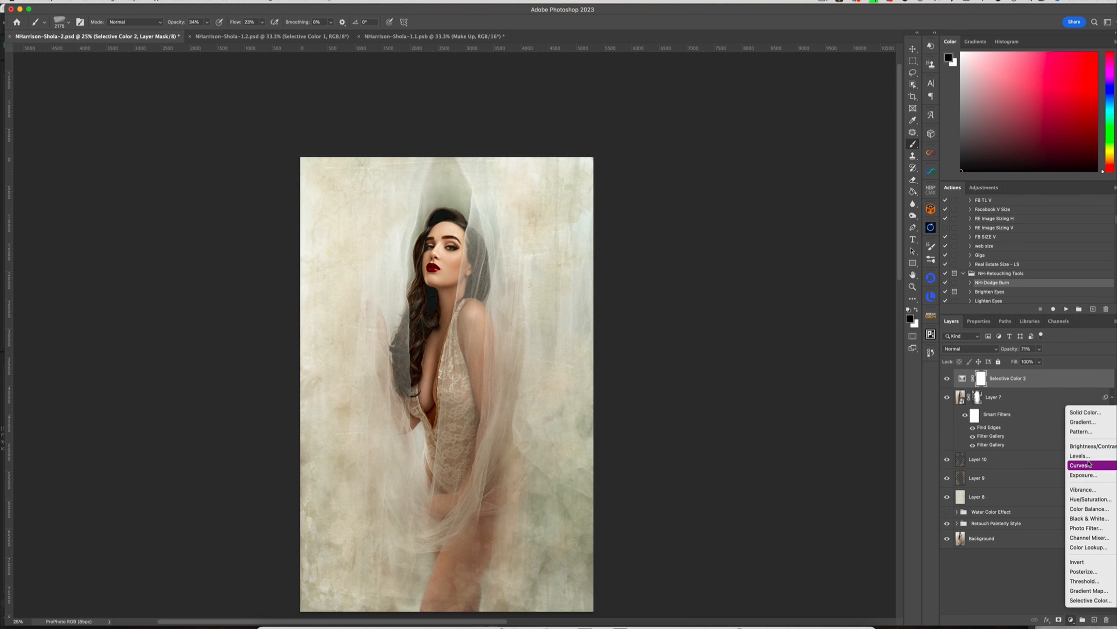
- Add Curves 3 above Selective Color 2 with the black point lifted to Output 6
click(1082, 464)
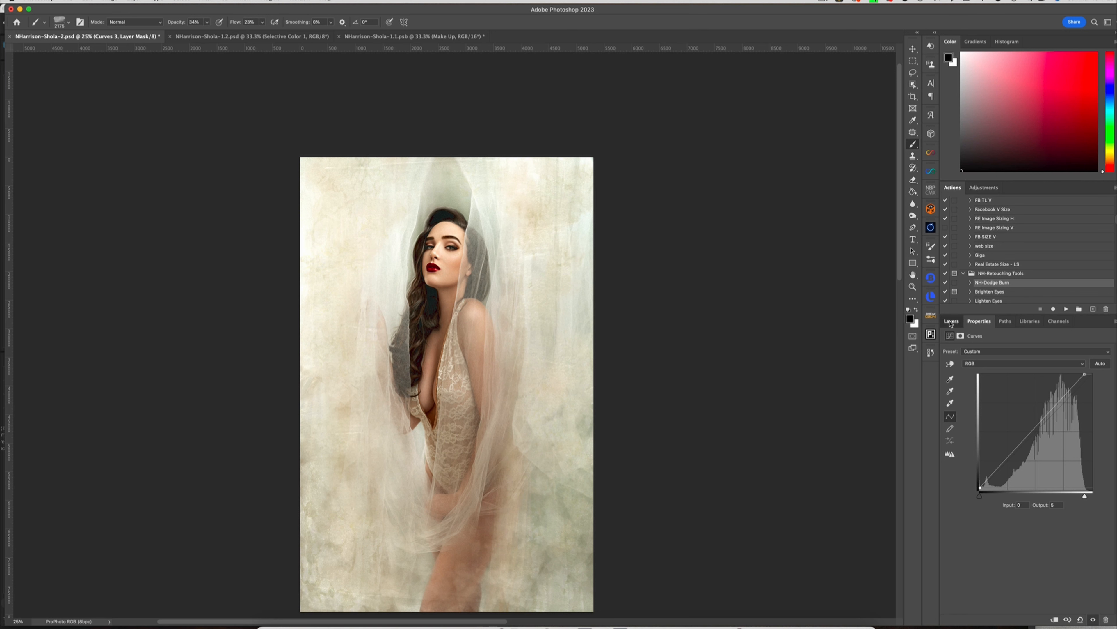
click(952, 320)
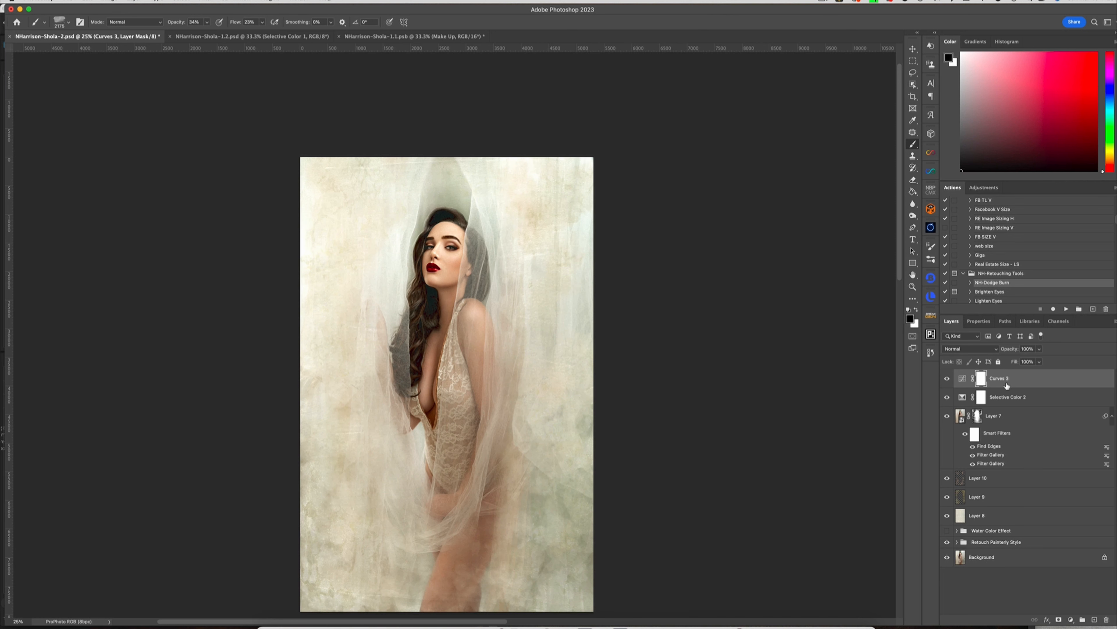
mouse_move(1001, 381)
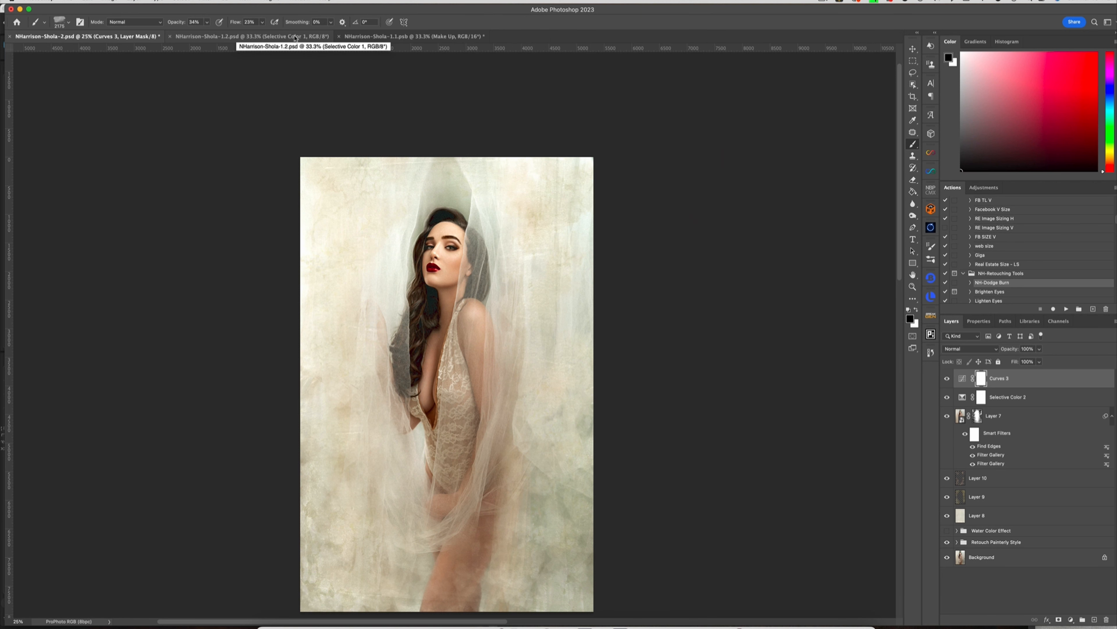
- Bring forward the document of the reclining woman in red among dark flowers
click(257, 36)
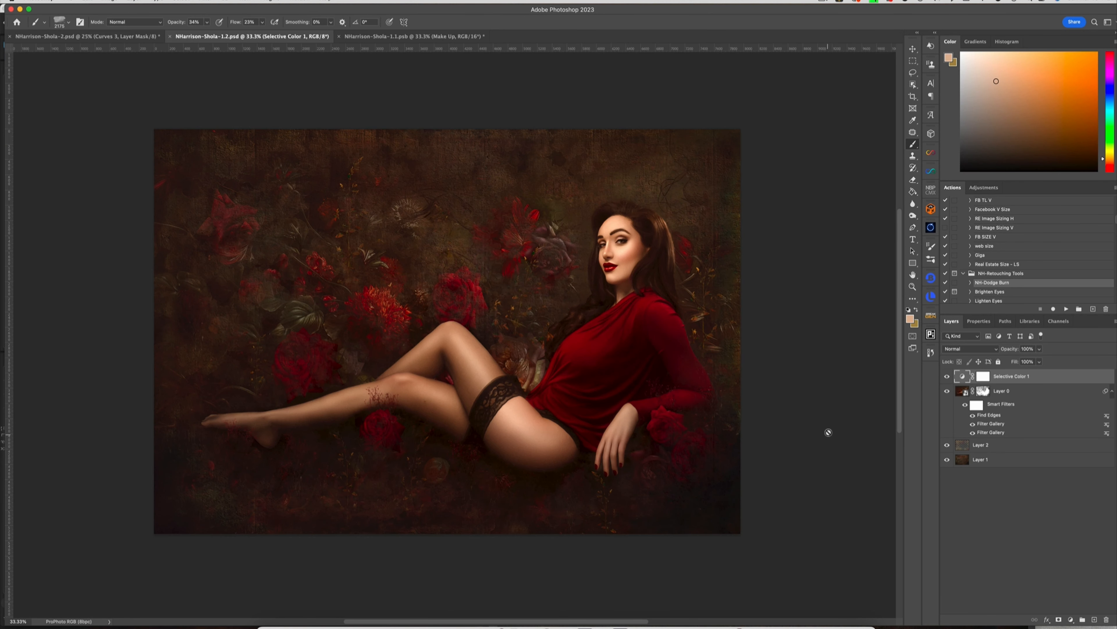
mouse_move(933, 402)
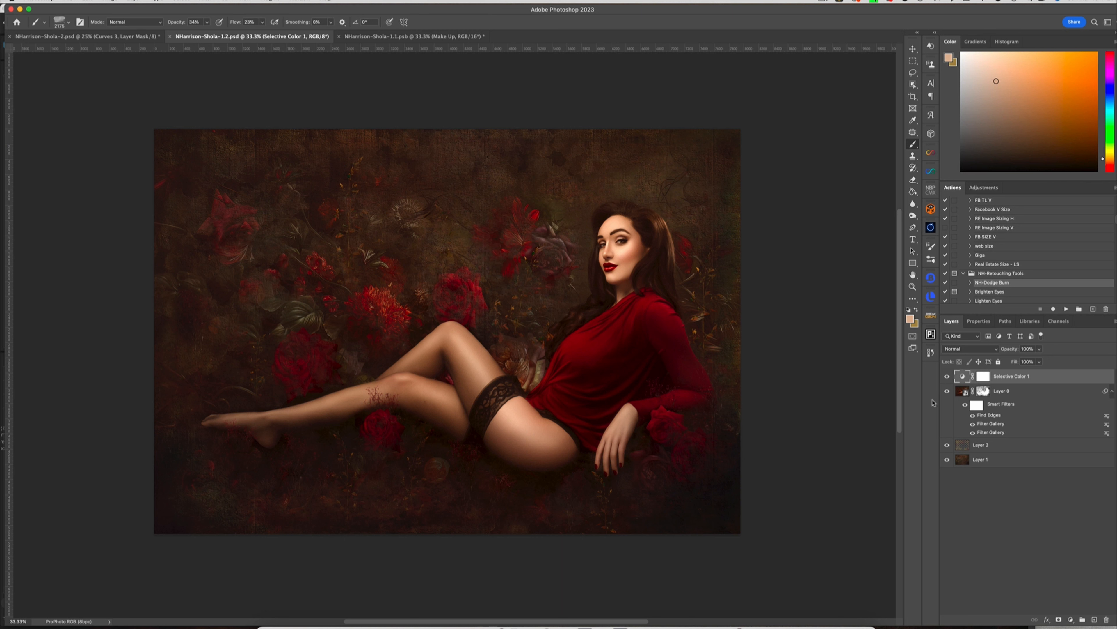
mouse_move(460, 193)
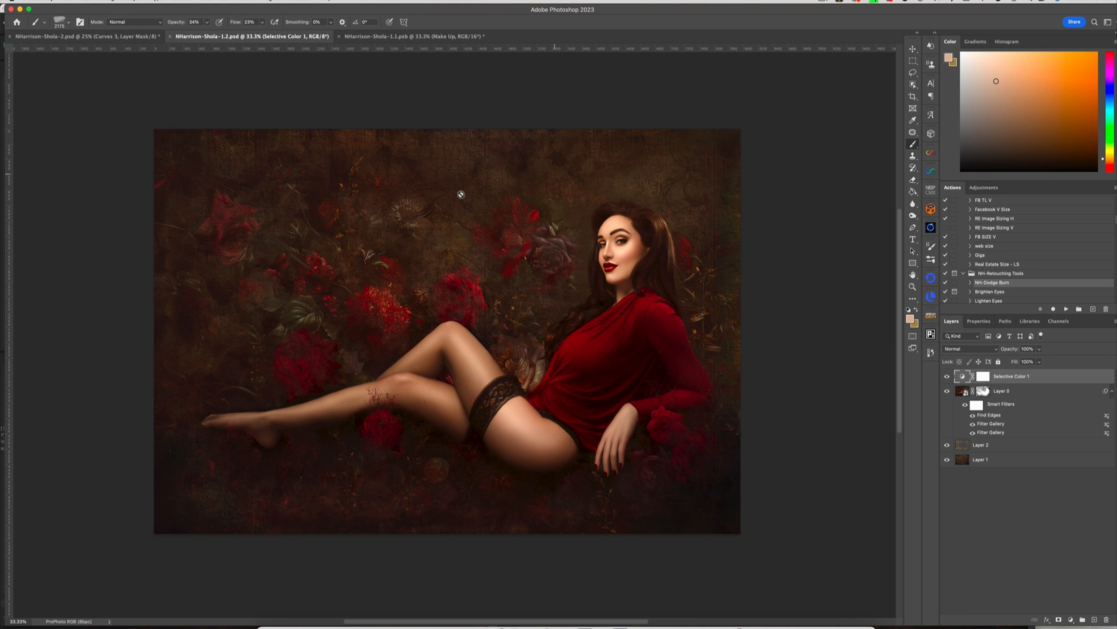
mouse_move(507, 468)
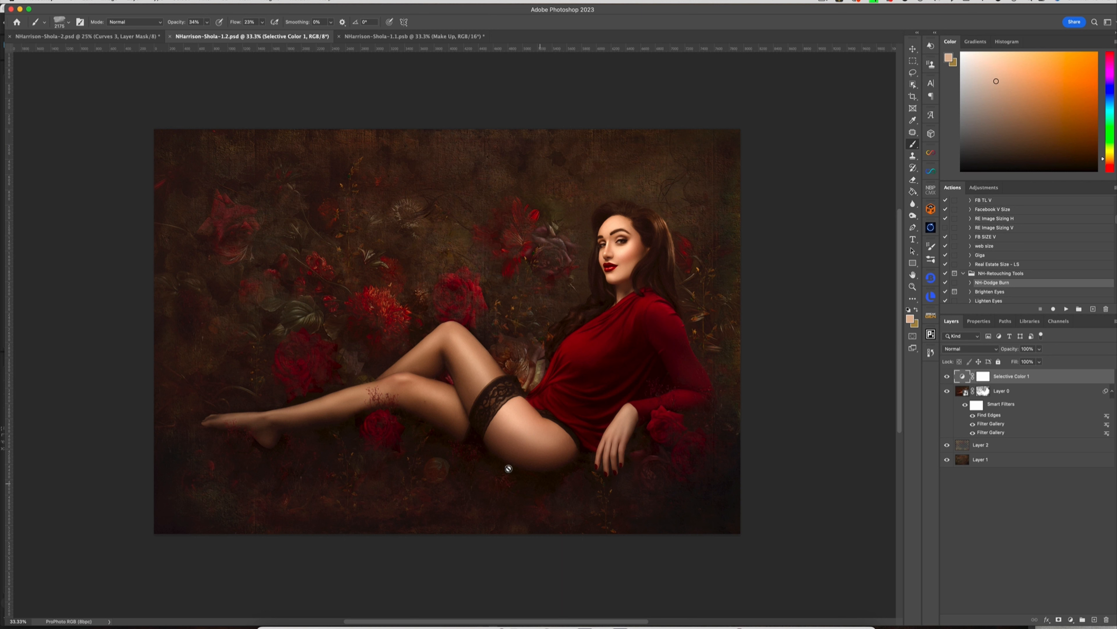
mouse_move(892, 384)
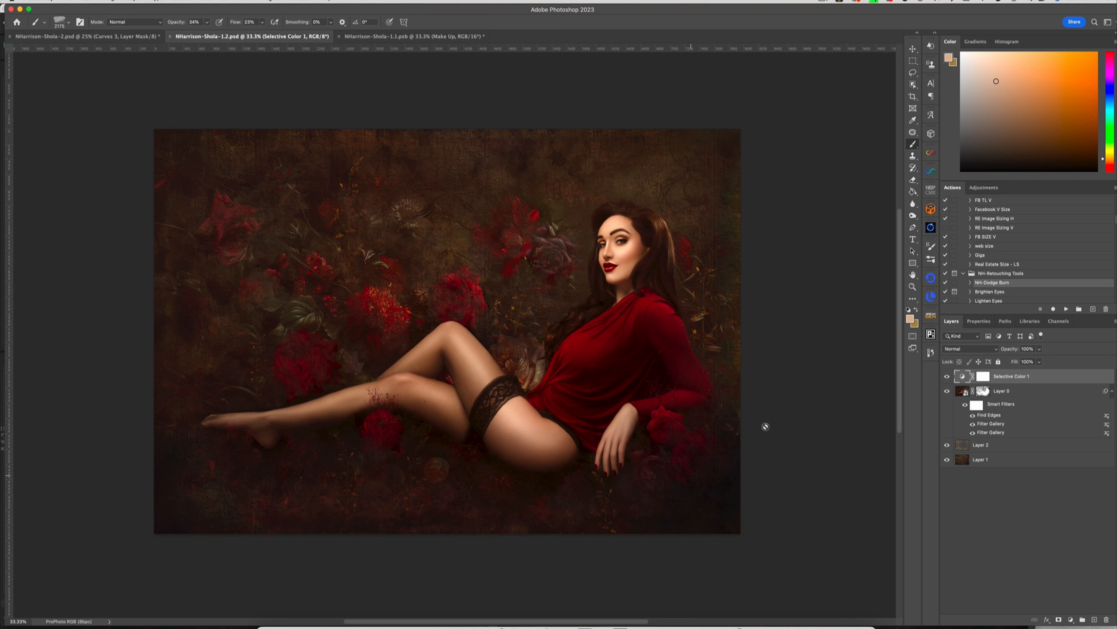
mouse_move(971, 440)
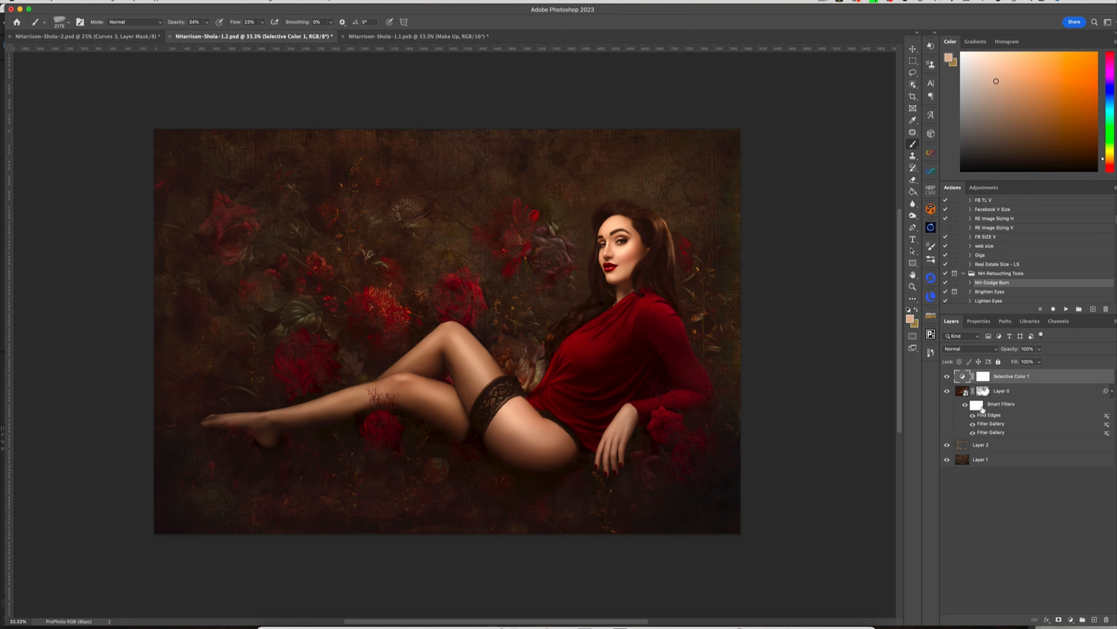
mouse_move(1000, 411)
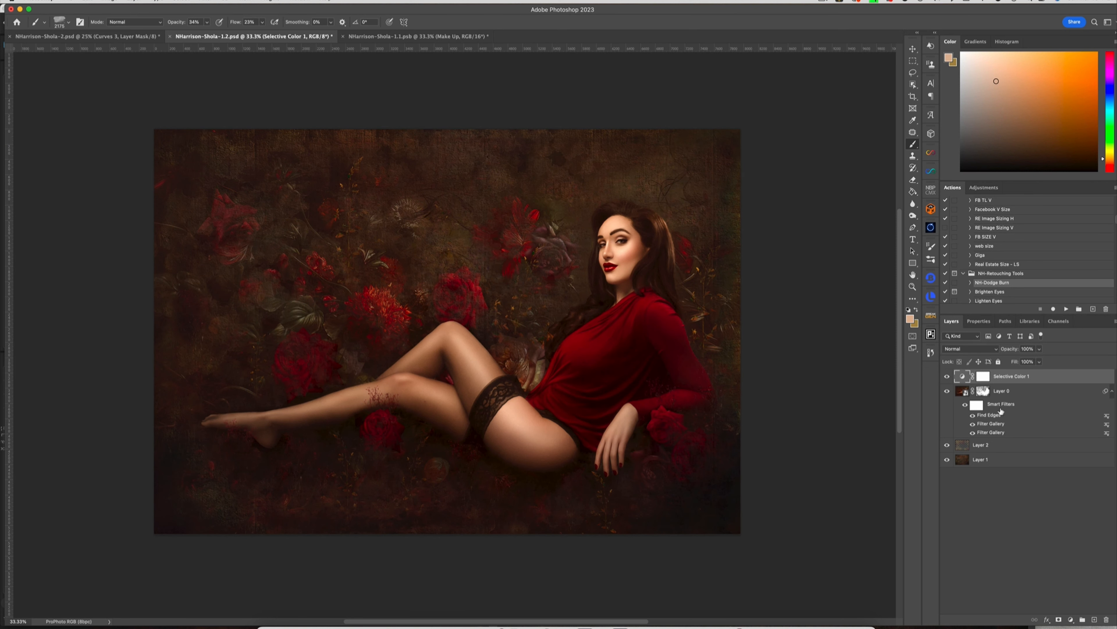